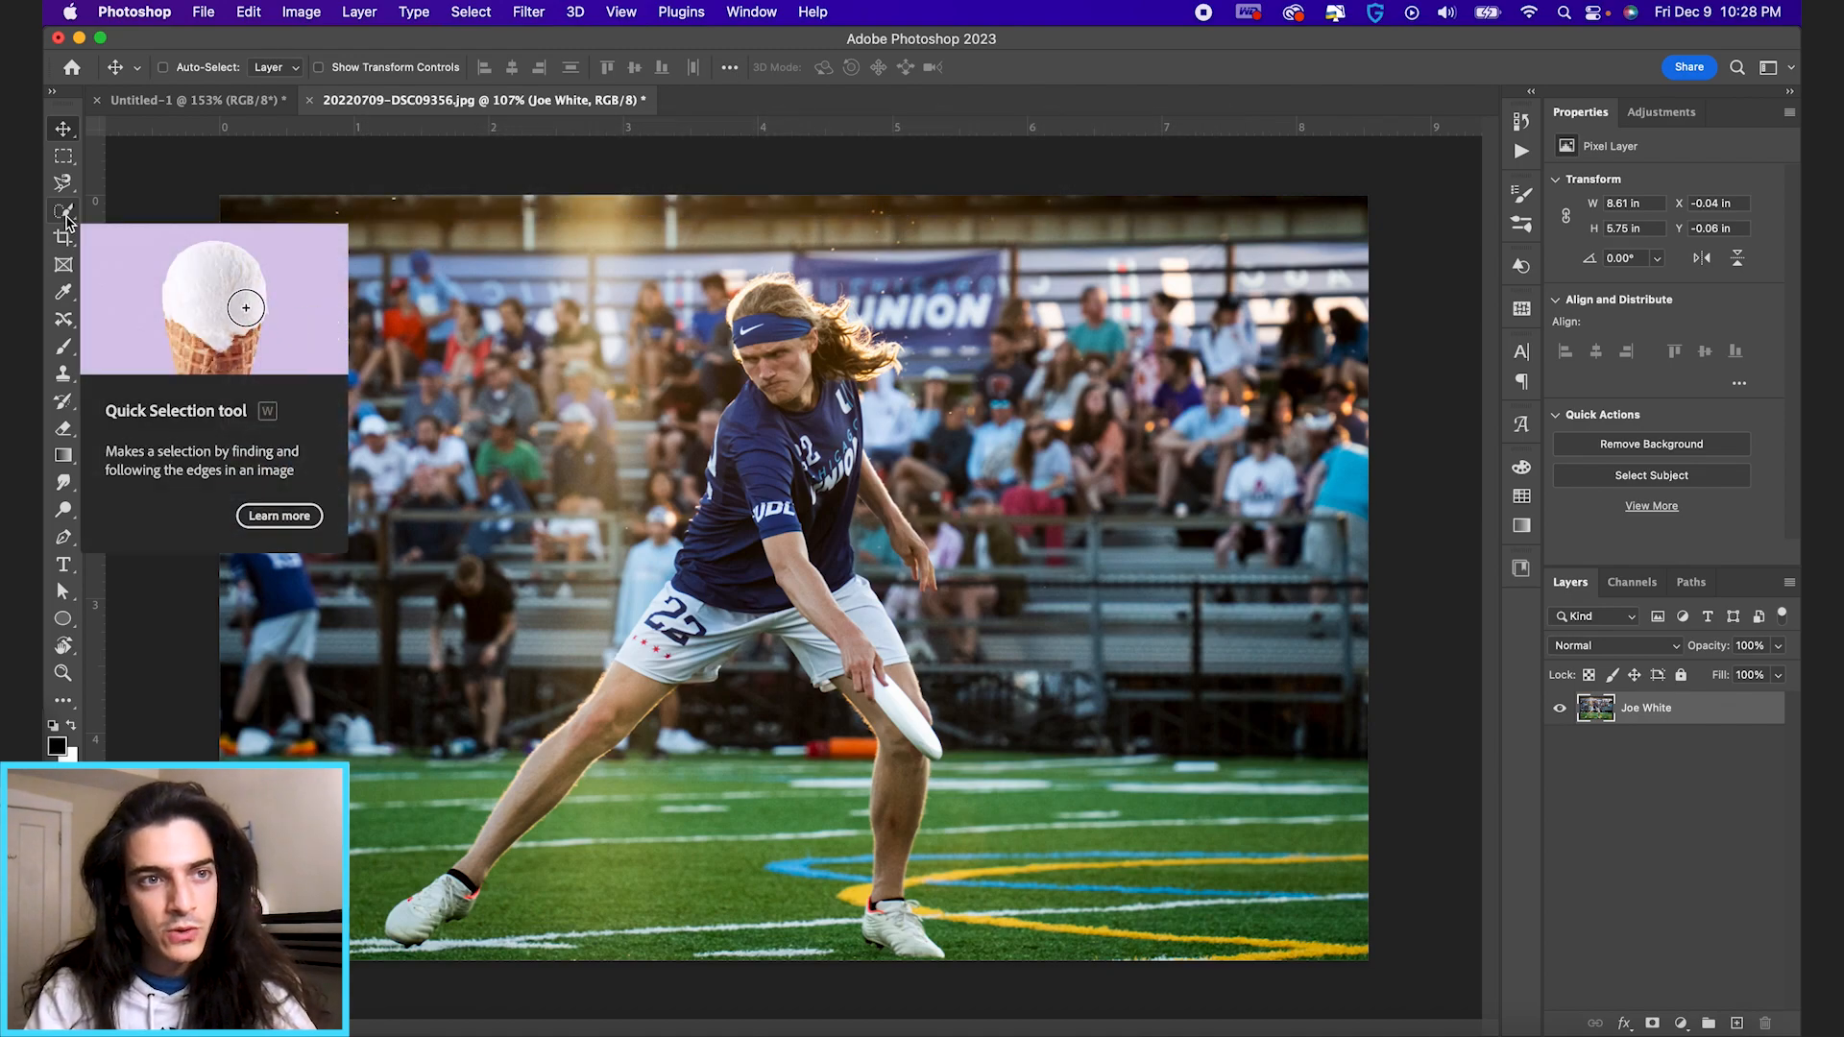
- Switch to the Quick Selection tool in the toolbar
left_click(63, 212)
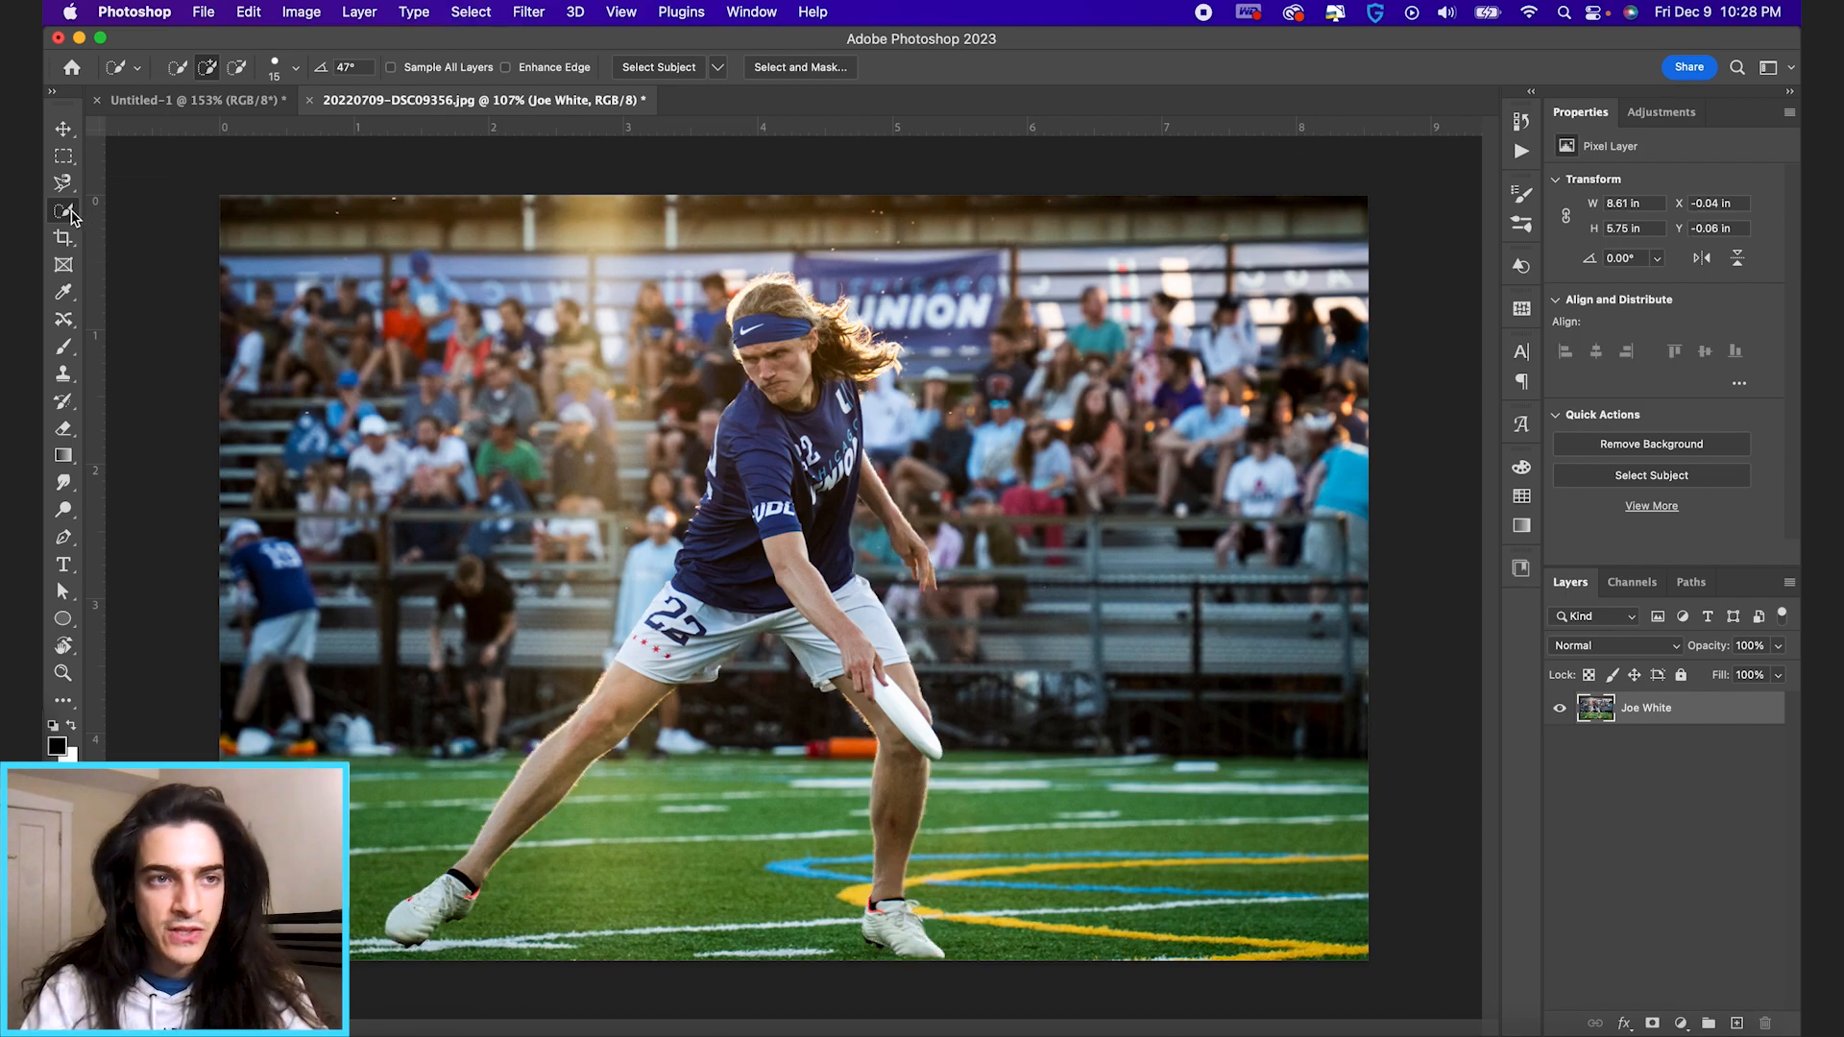
mouse_move(64, 213)
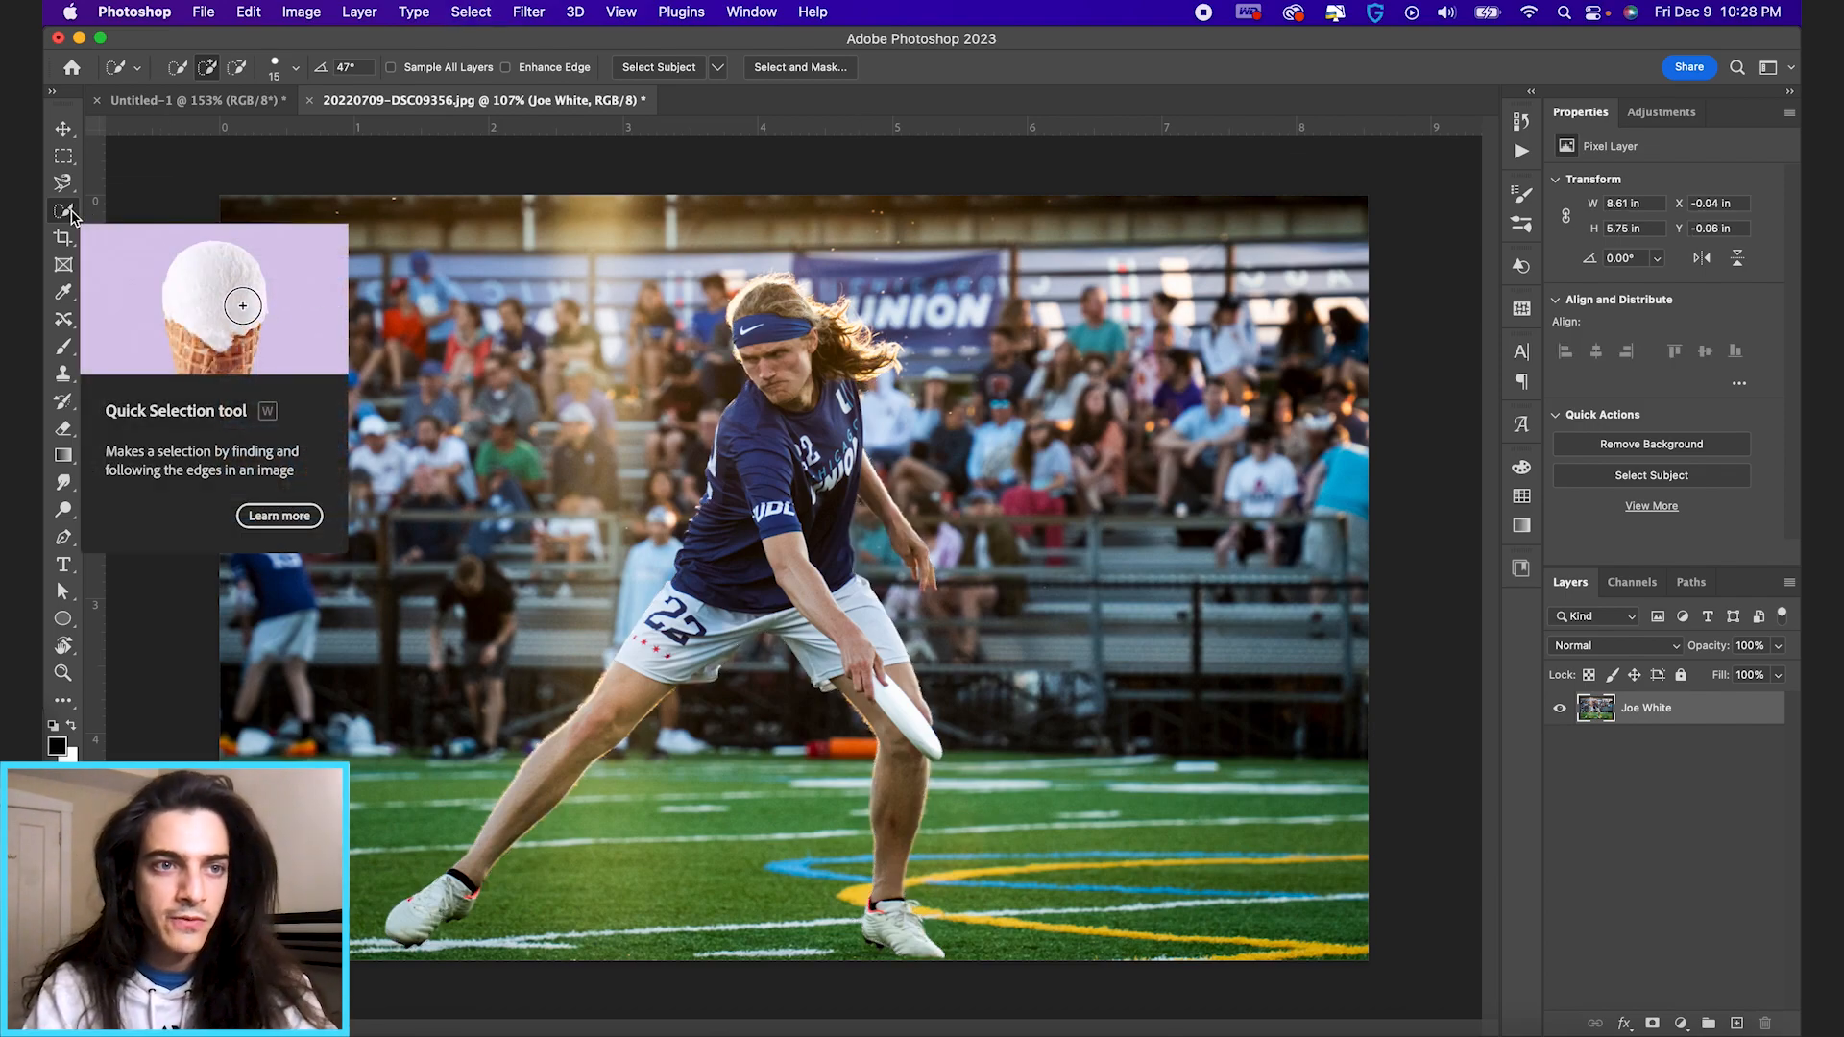
- Switch to the Object Selection tool and auto-select the player inside a drawn box
right_click(63, 211)
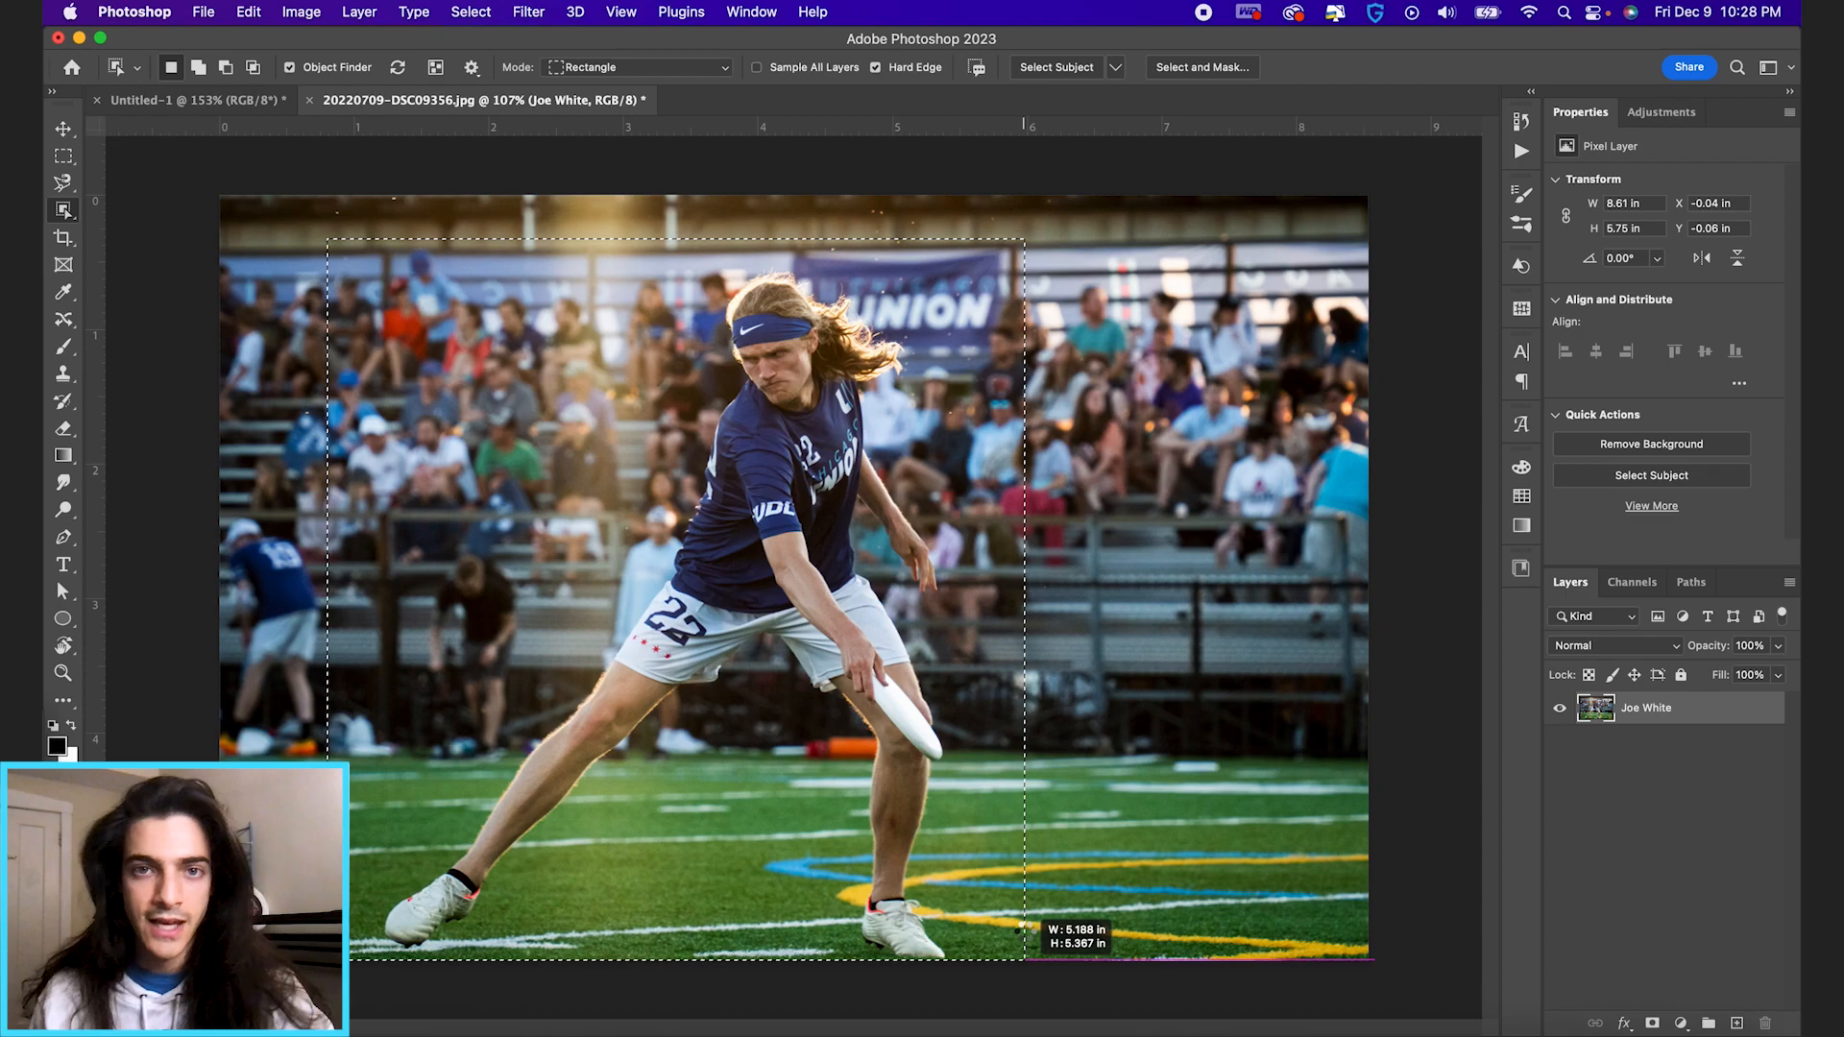
left_click(1650, 476)
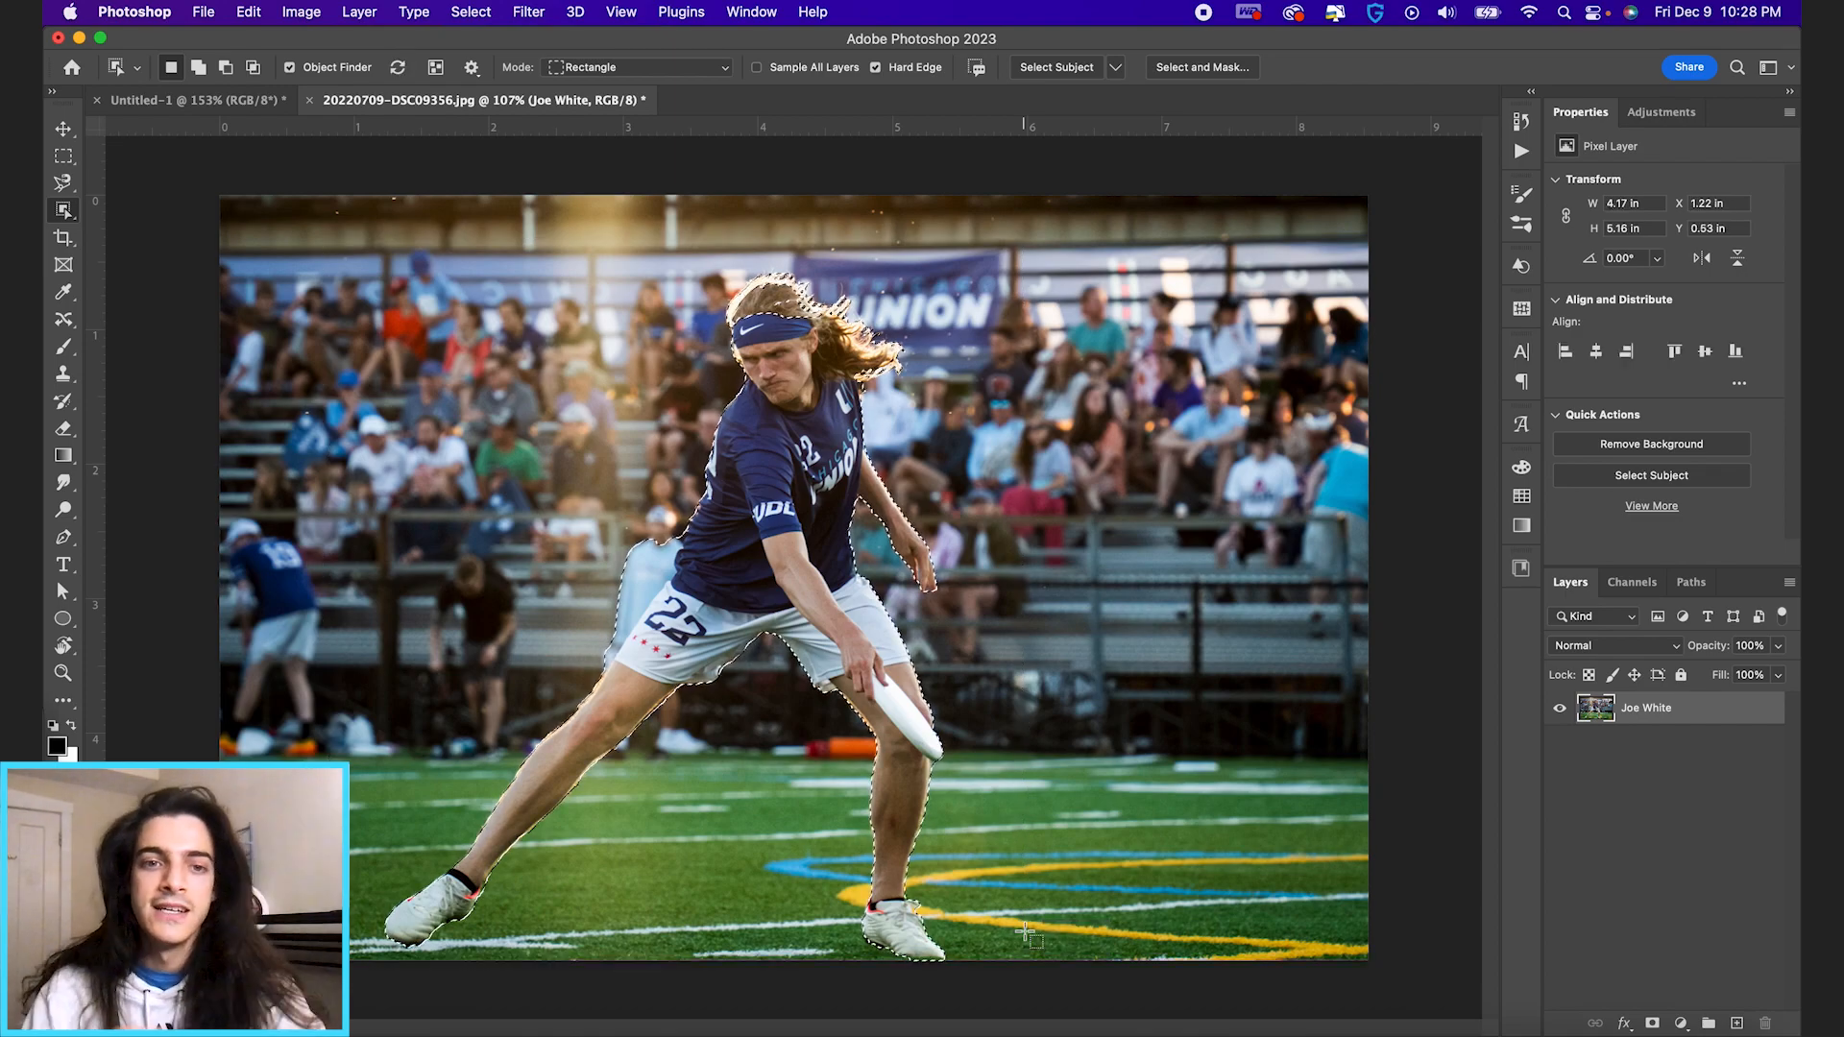
mouse_move(979, 695)
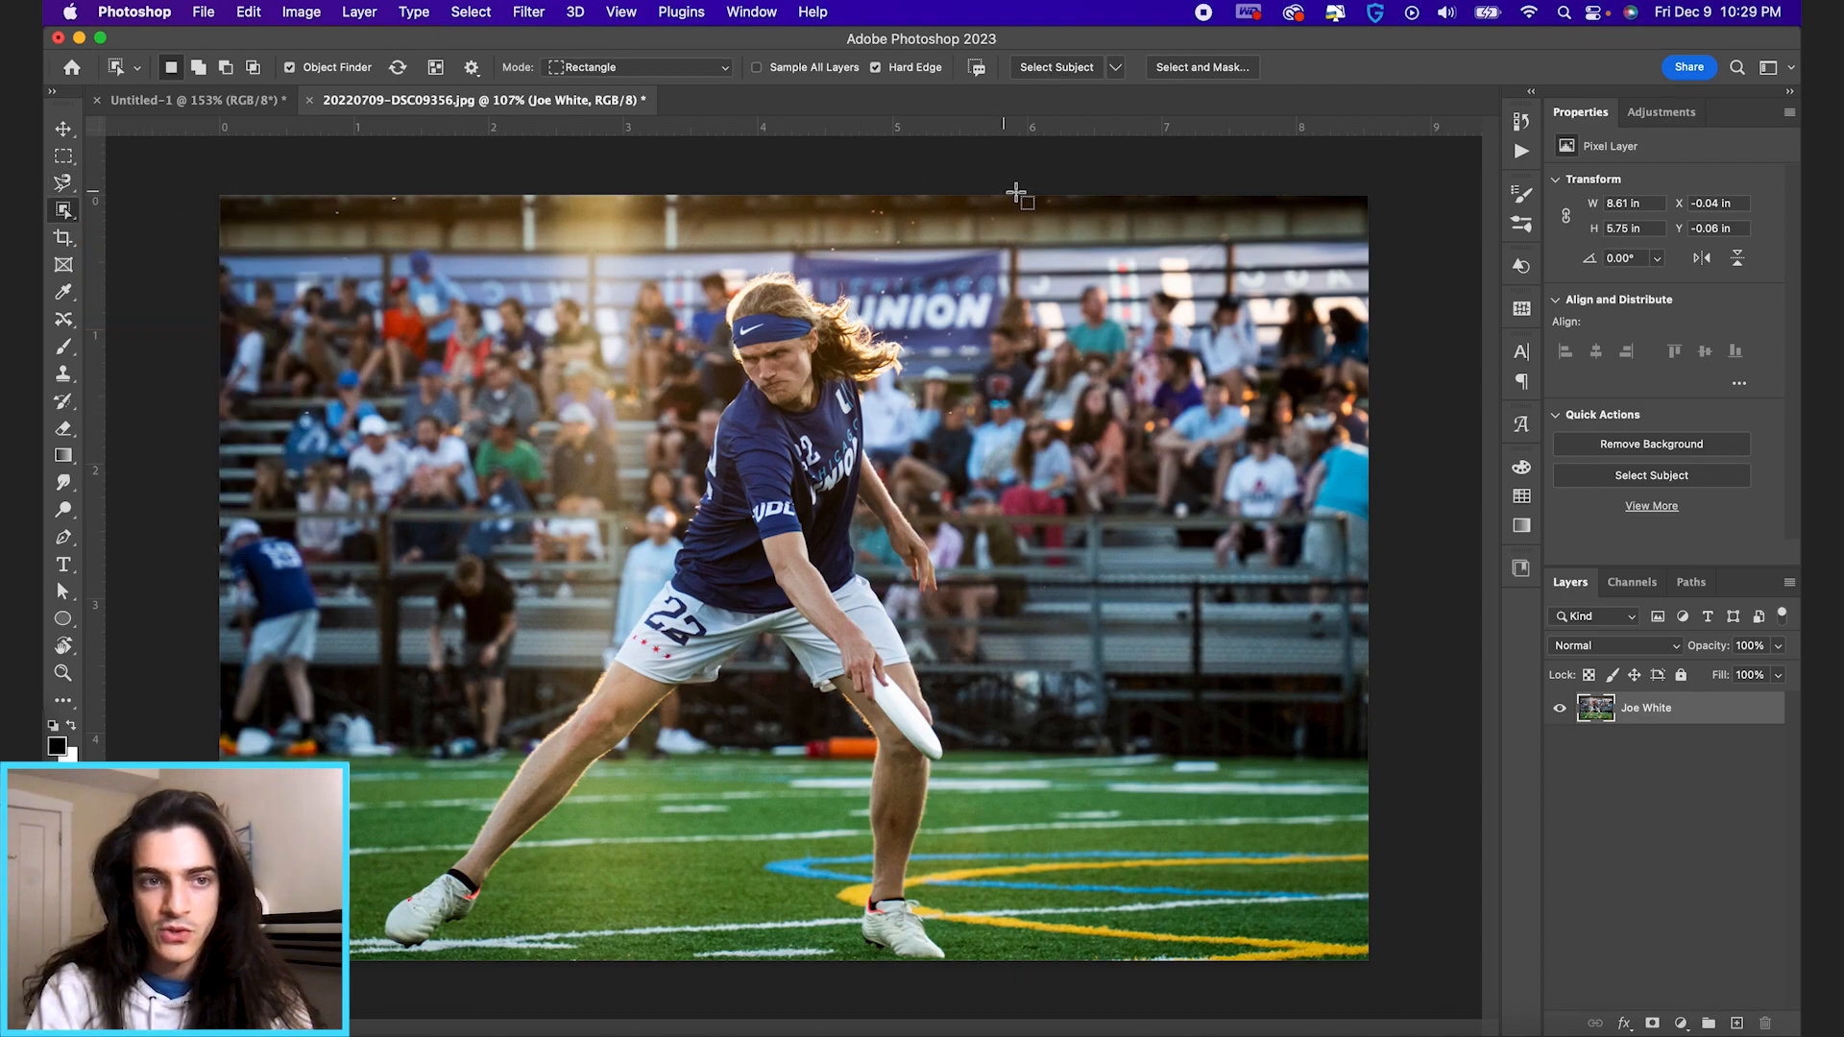
mouse_move(1054, 68)
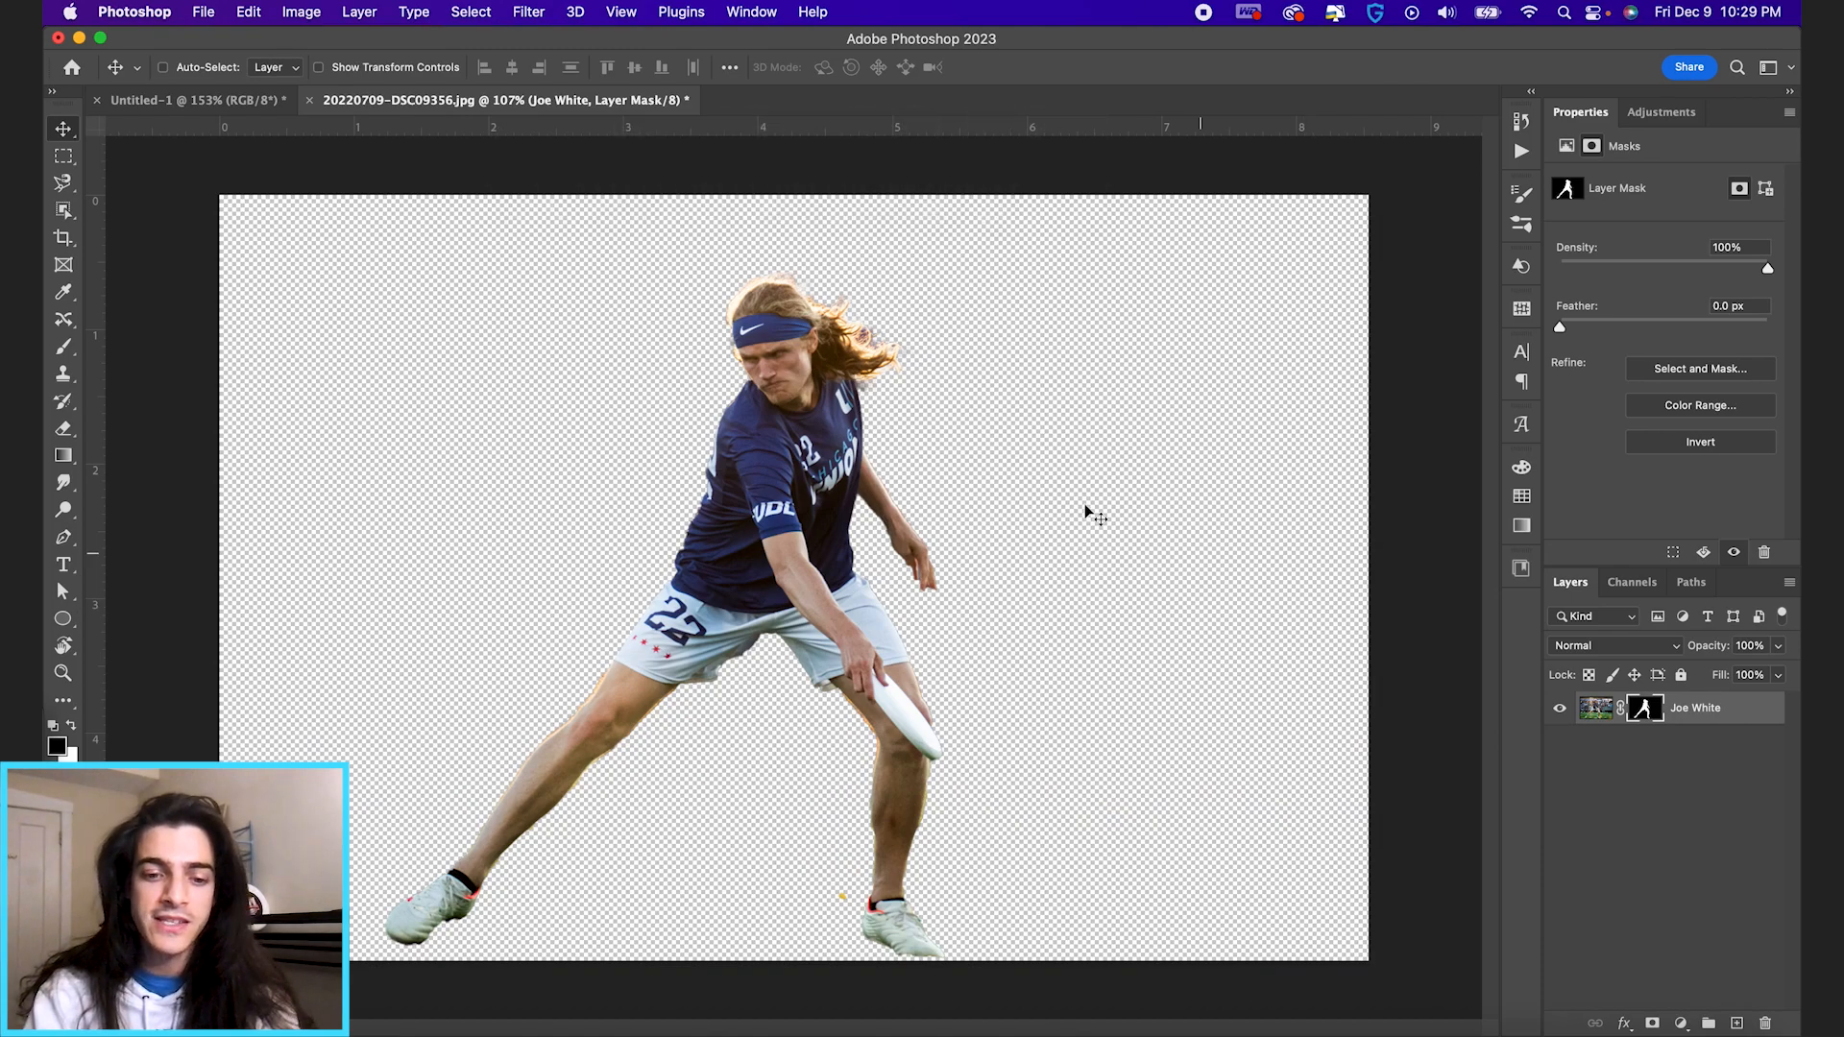
mouse_move(63, 128)
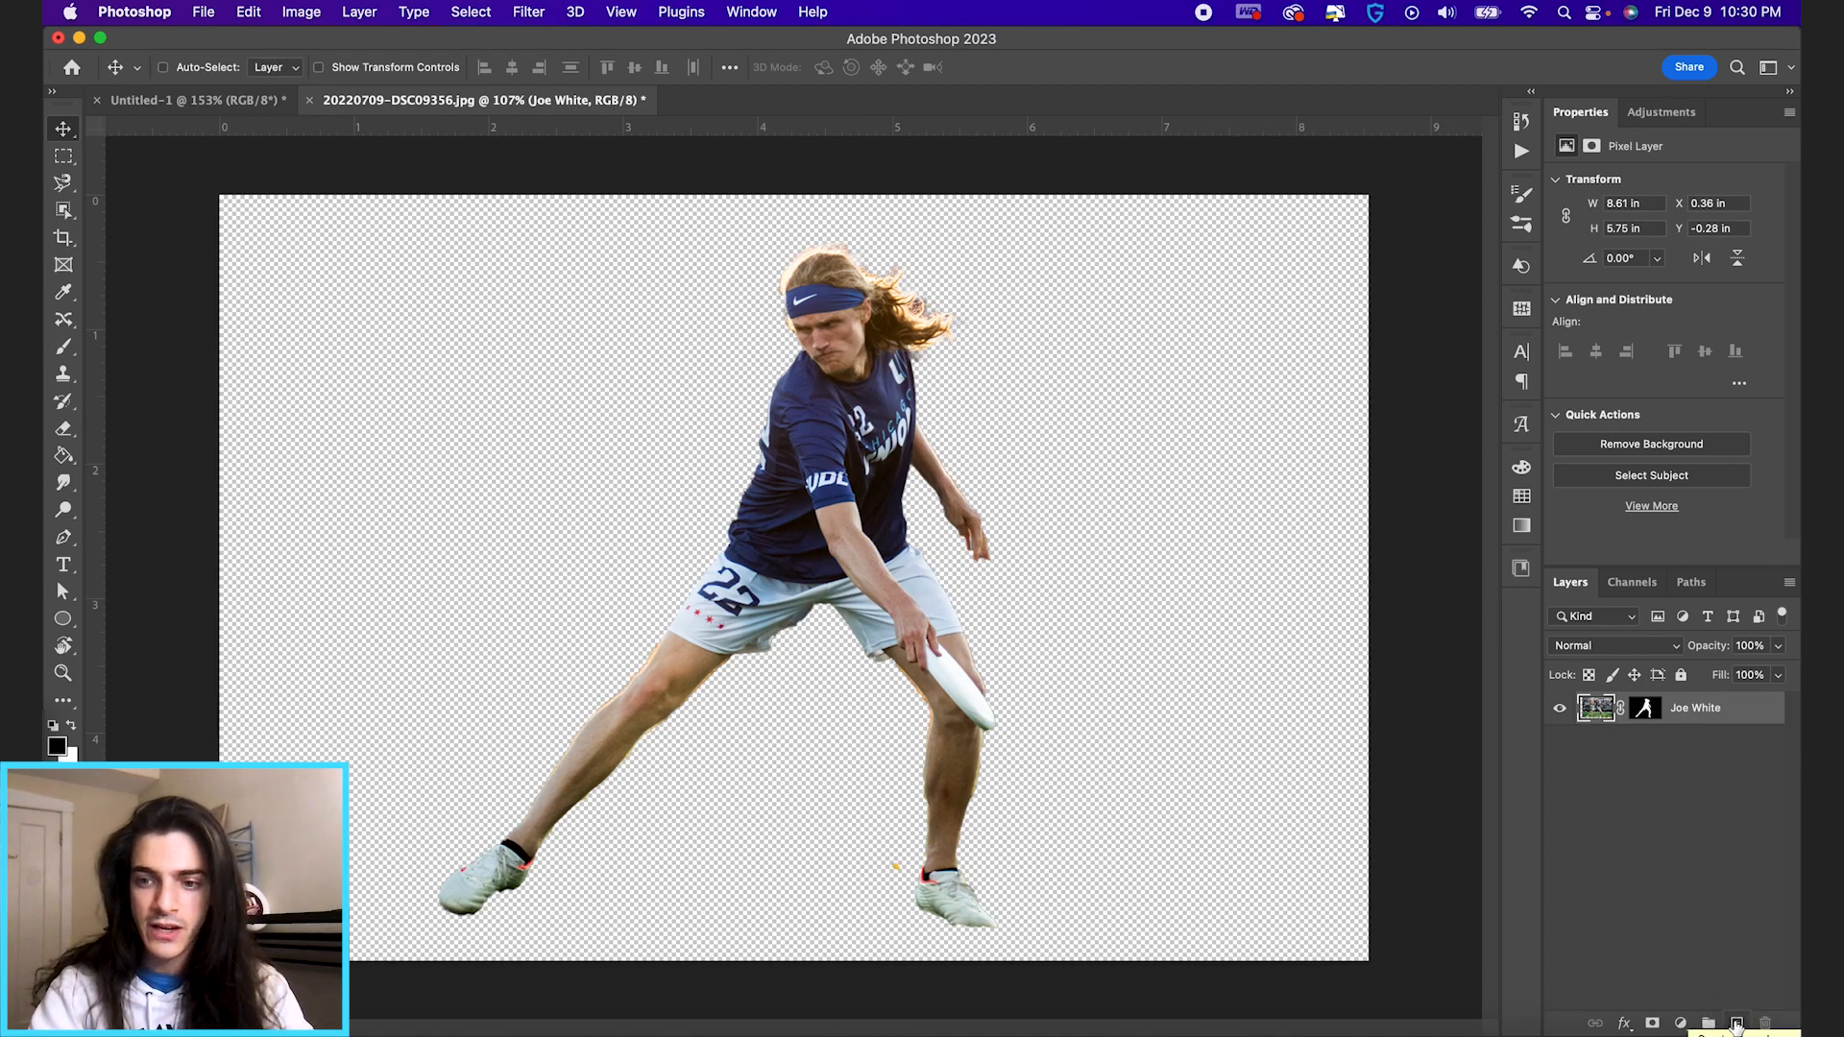
left_click(1736, 1022)
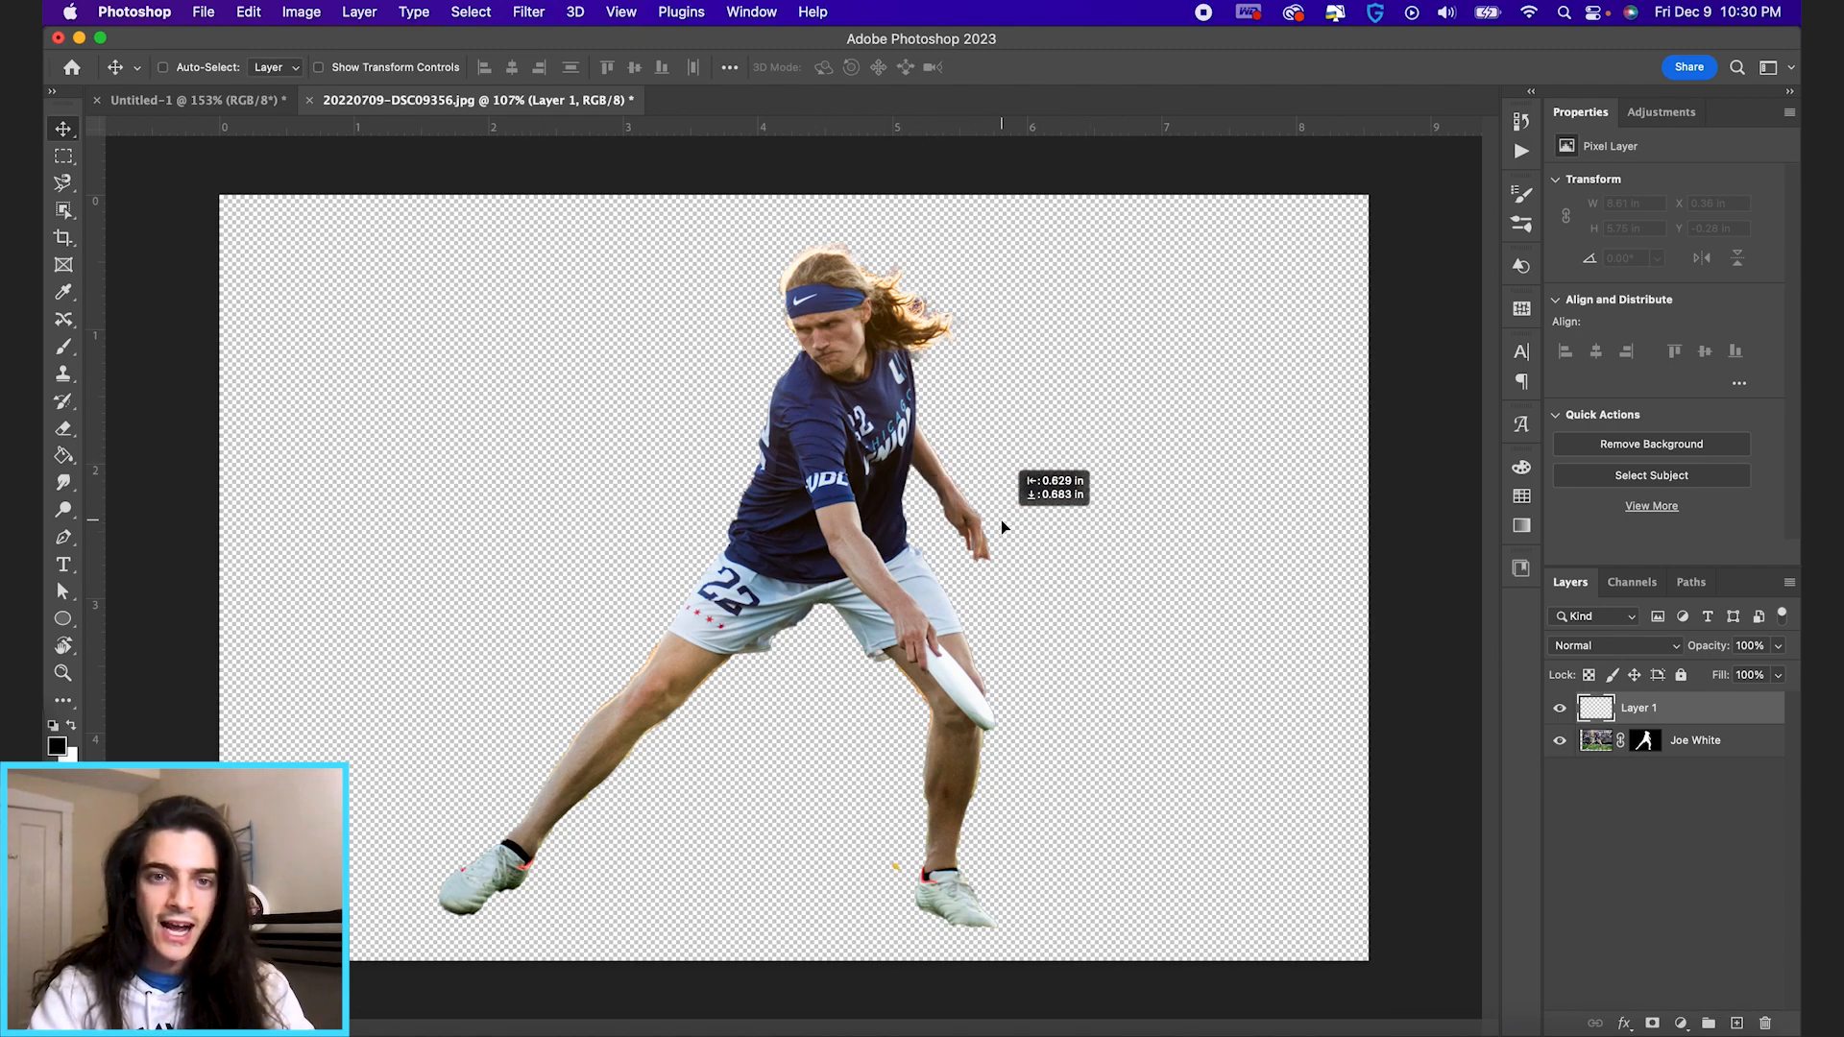
mouse_move(832, 528)
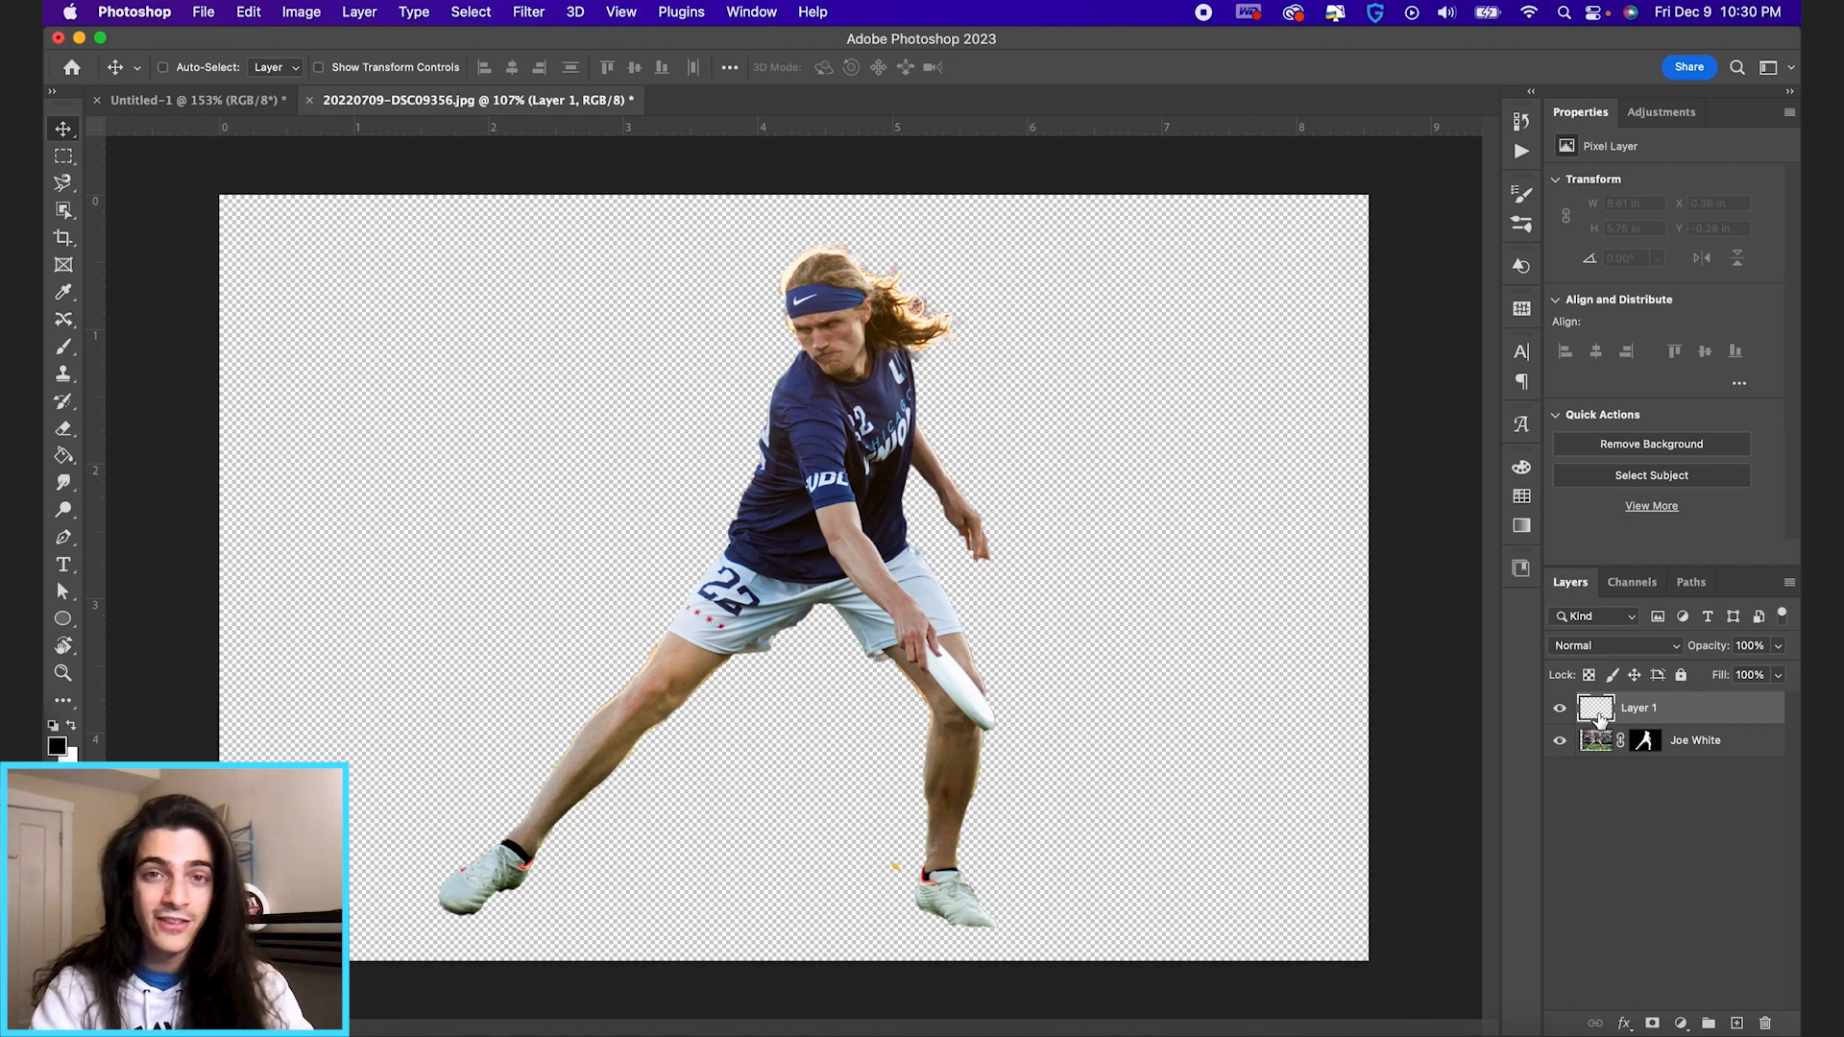
mouse_move(1596, 739)
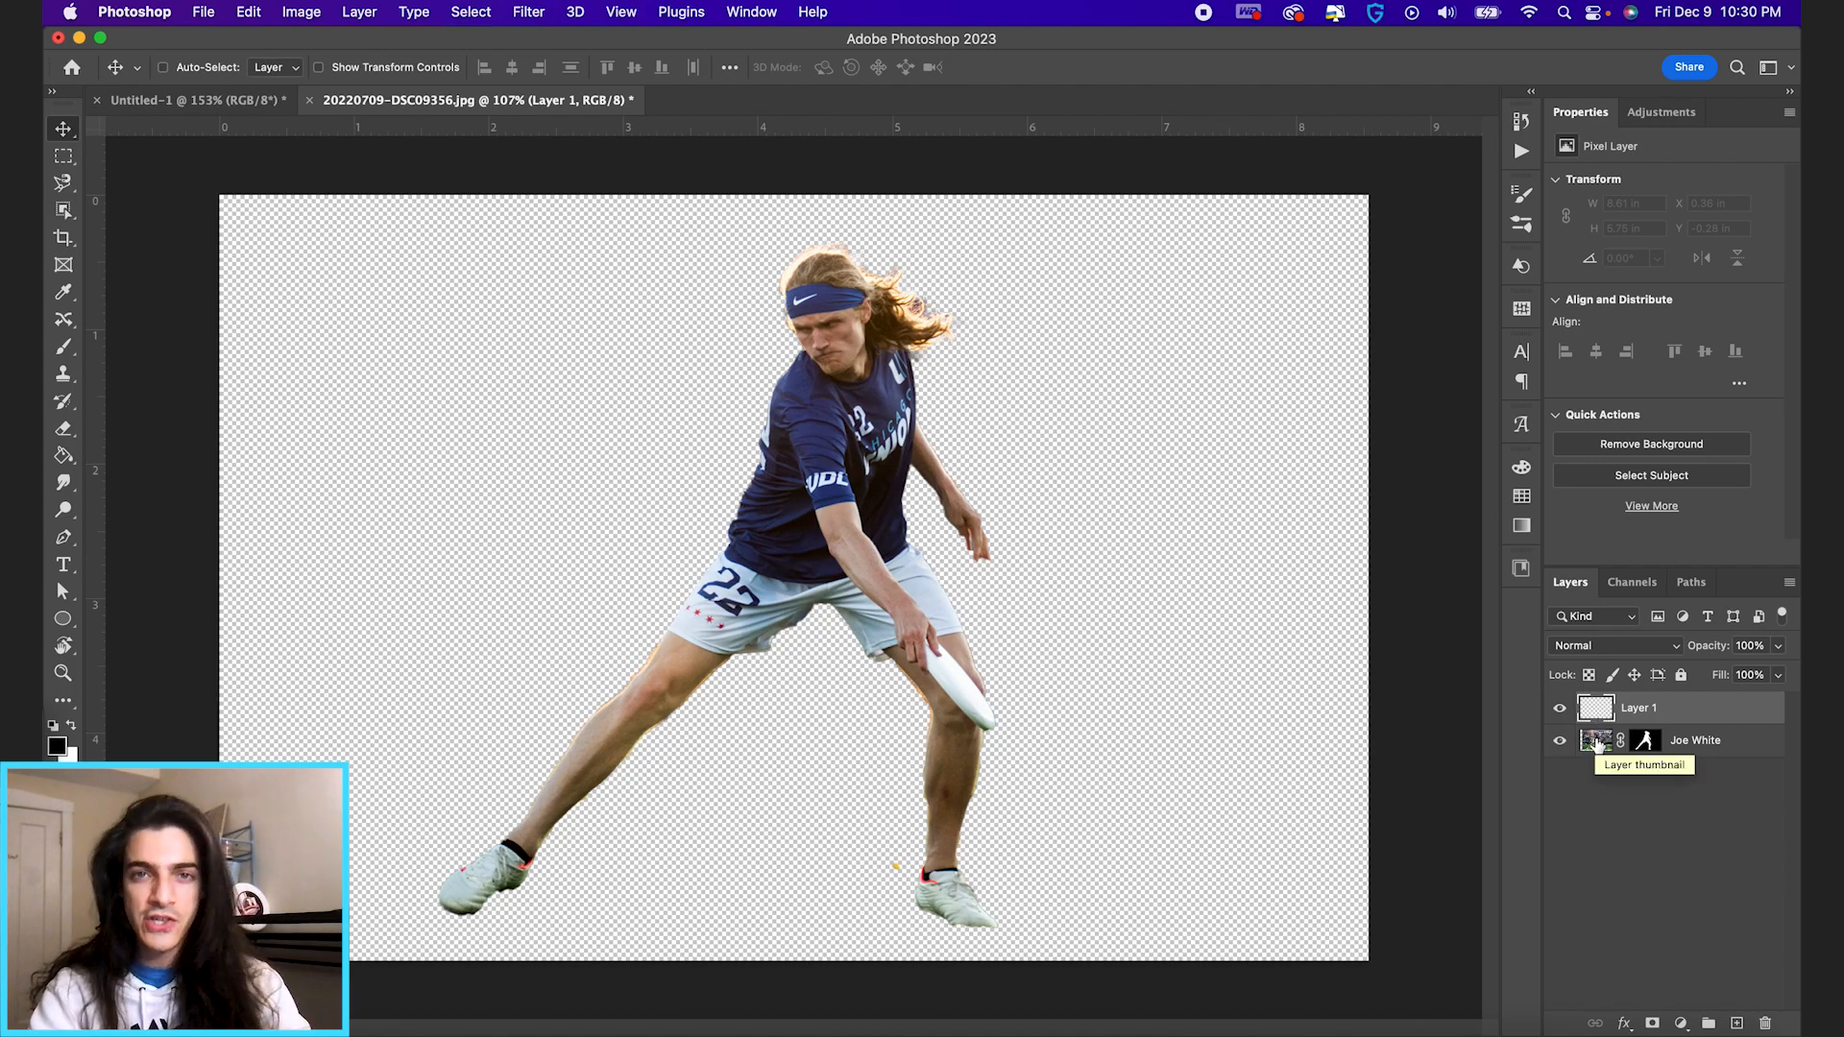
left_click(1597, 740)
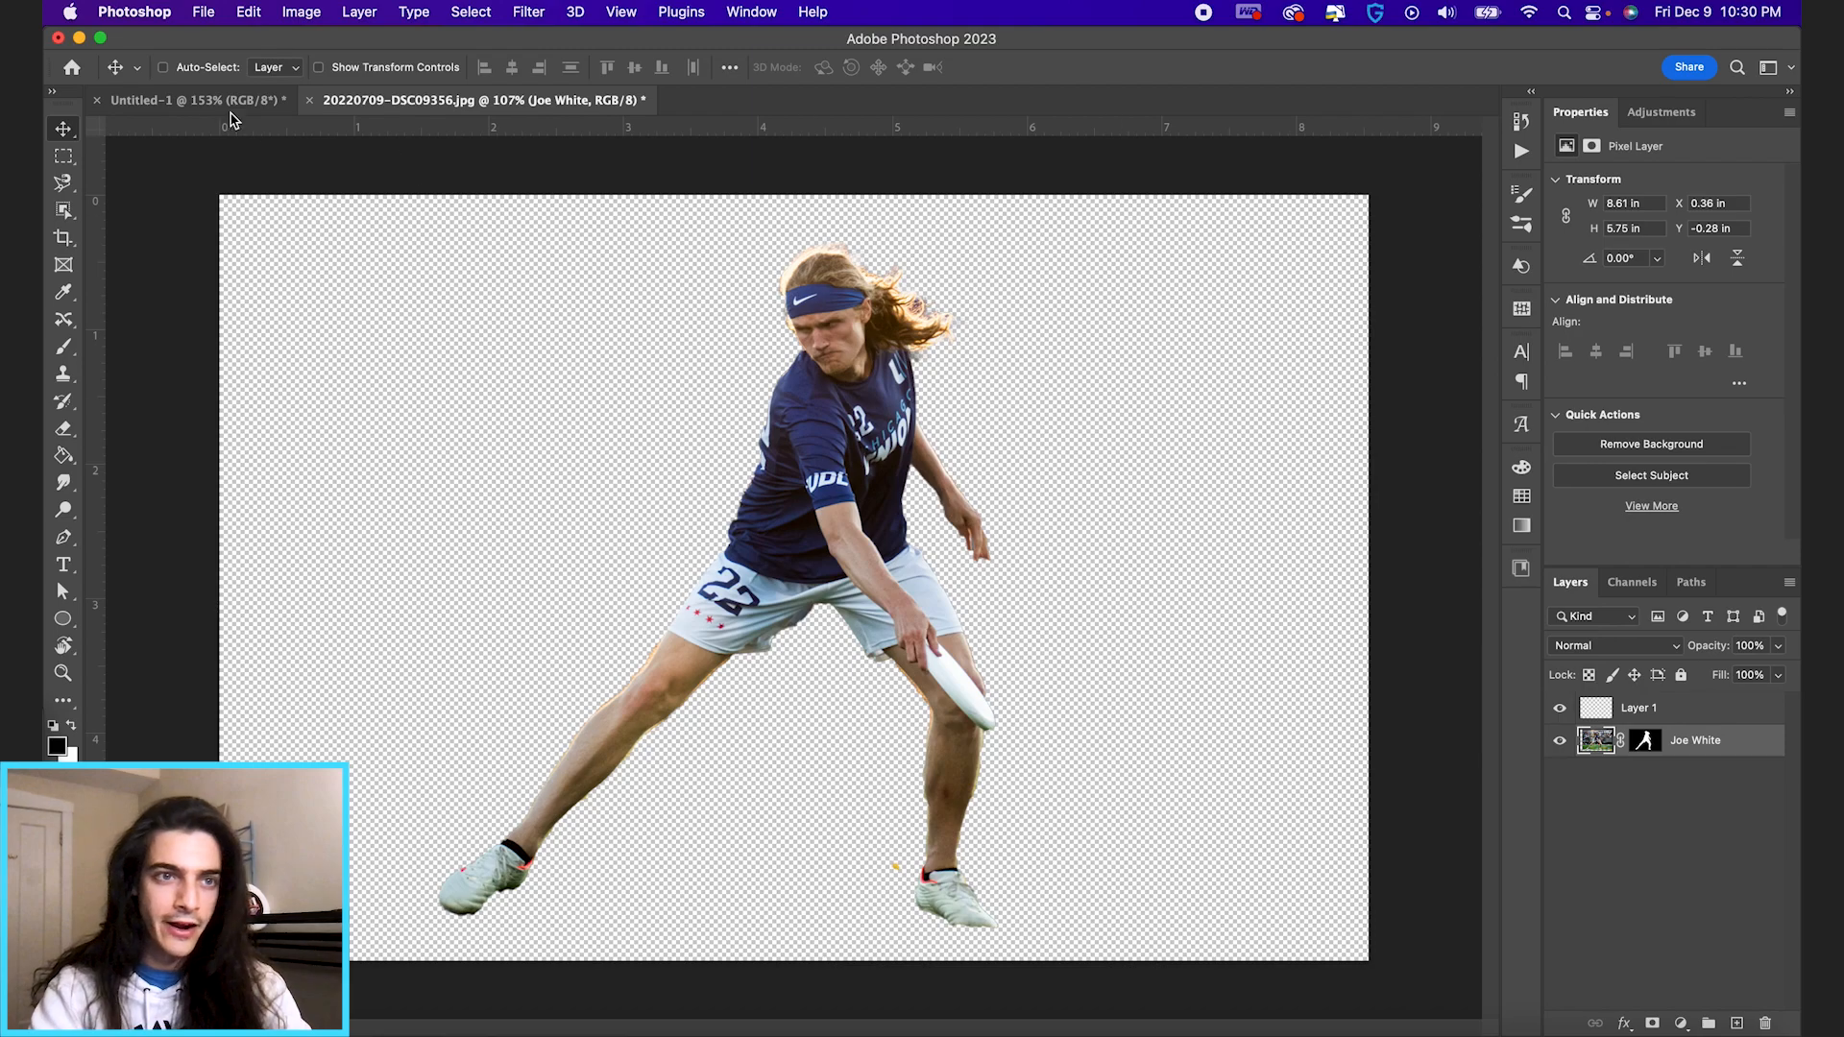
mouse_move(1084, 438)
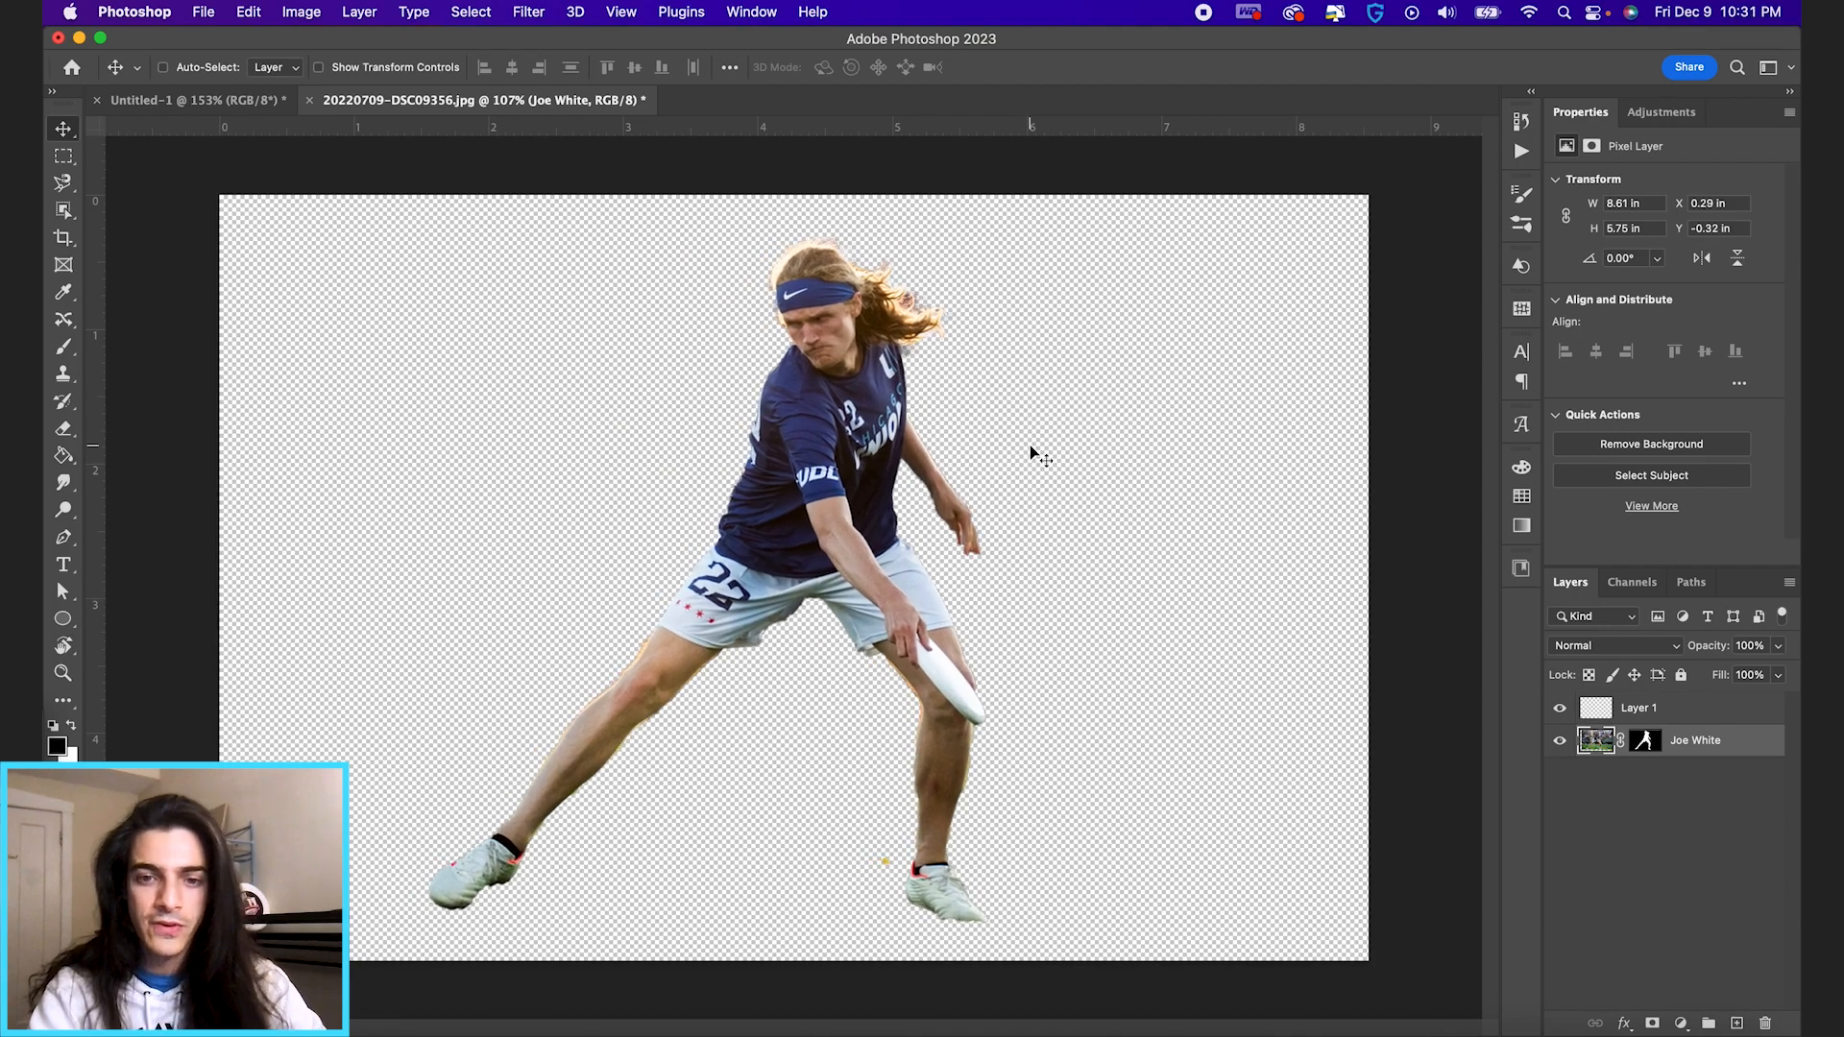
mouse_move(941, 509)
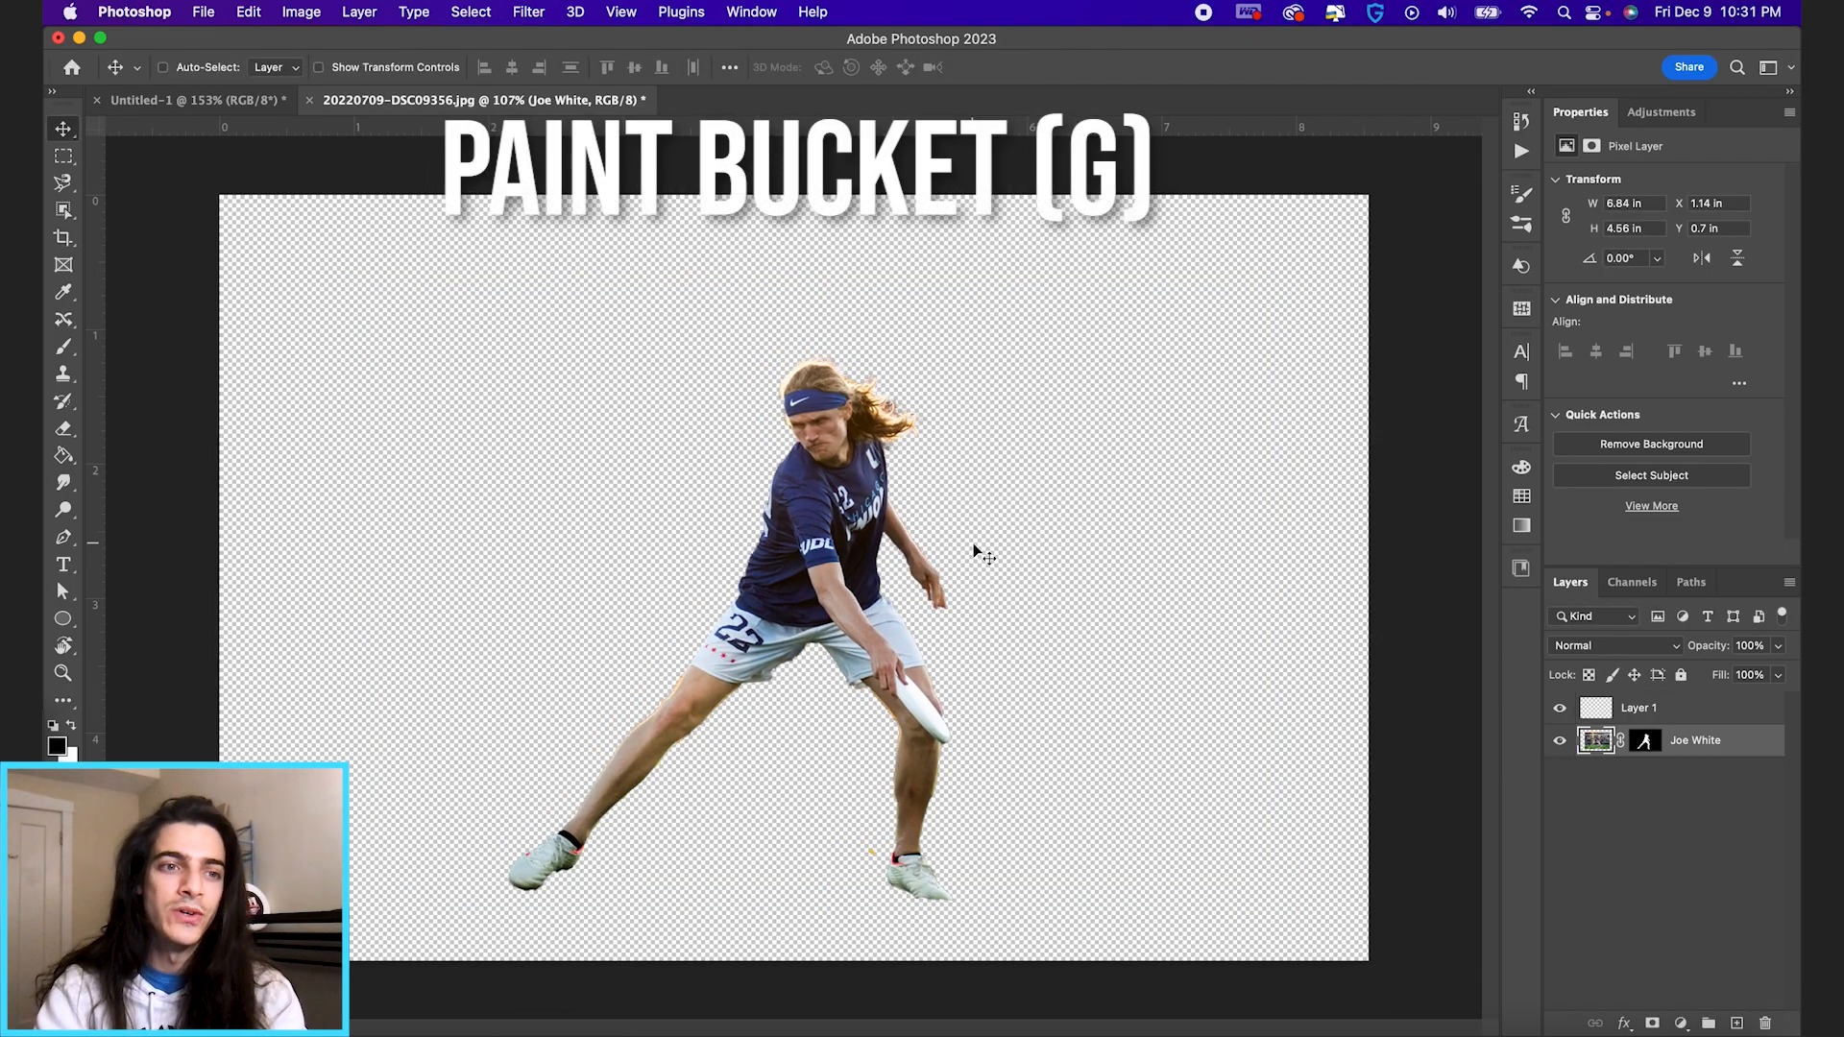
mouse_move(63, 456)
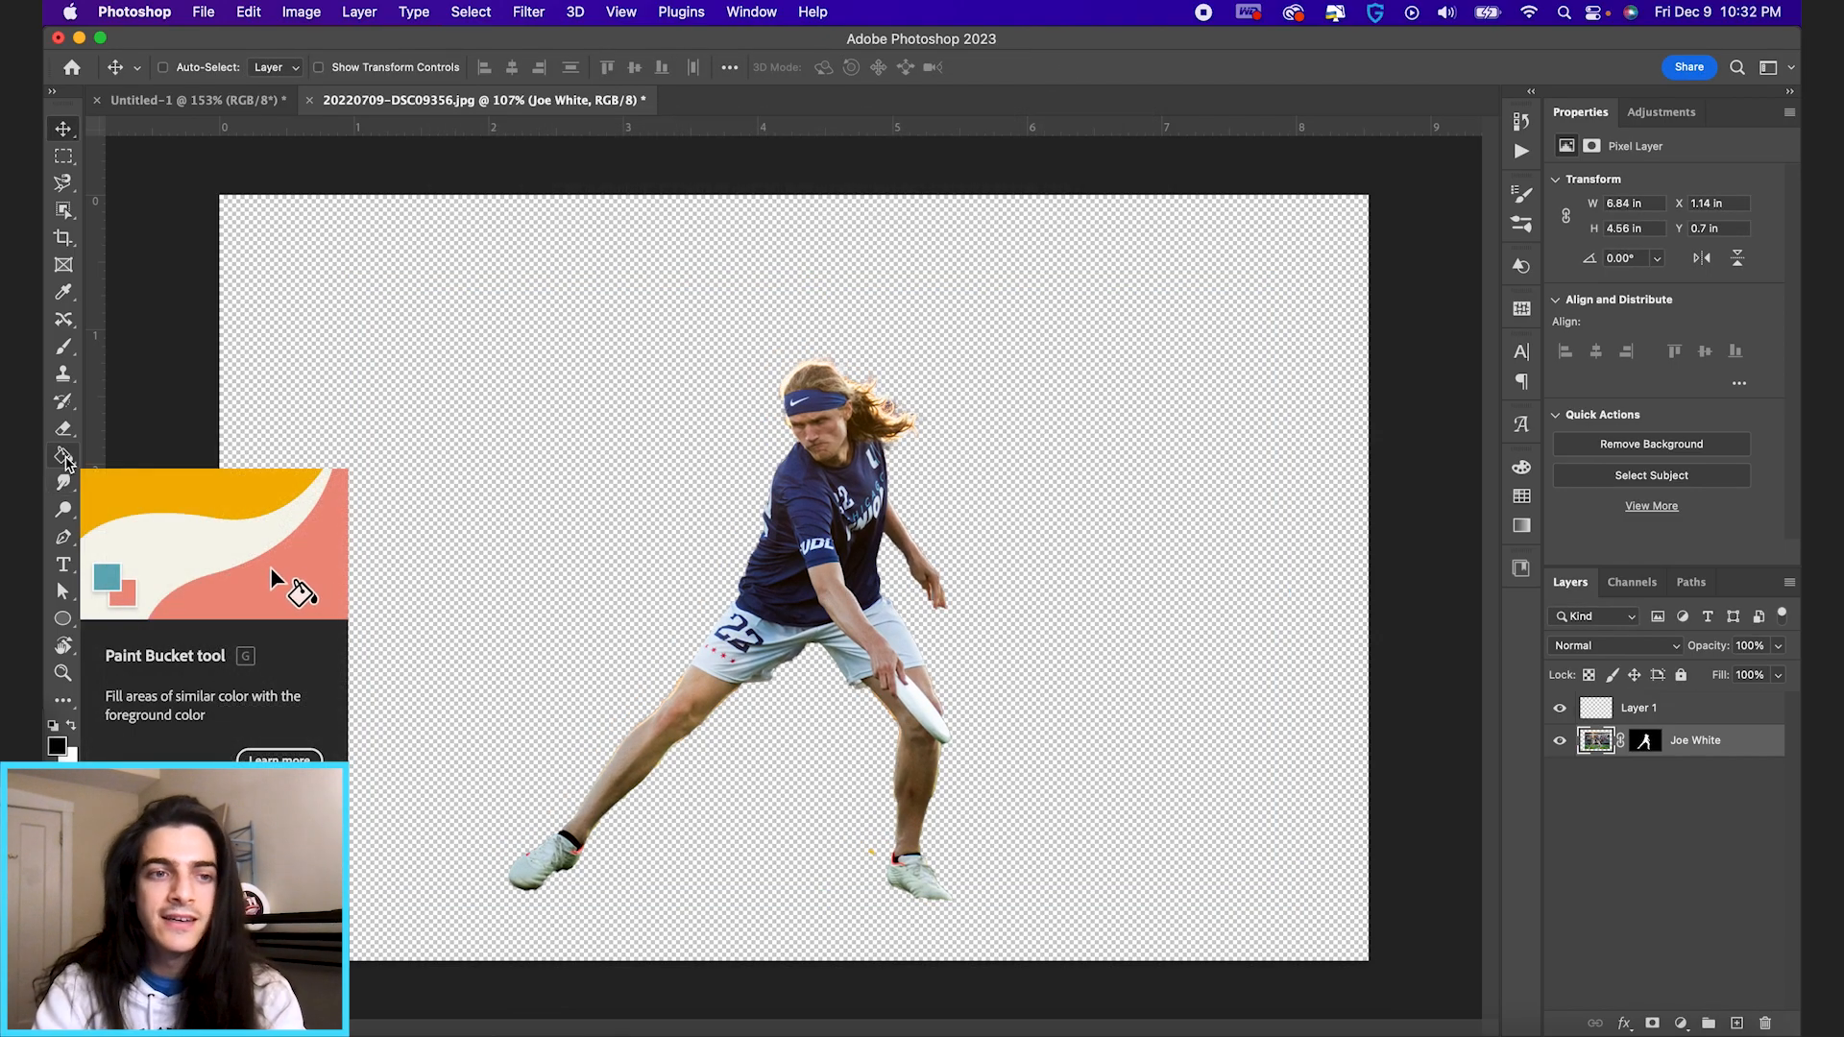
- Use the Paint Bucket to fill a new layer beneath the player with black
left_click(64, 456)
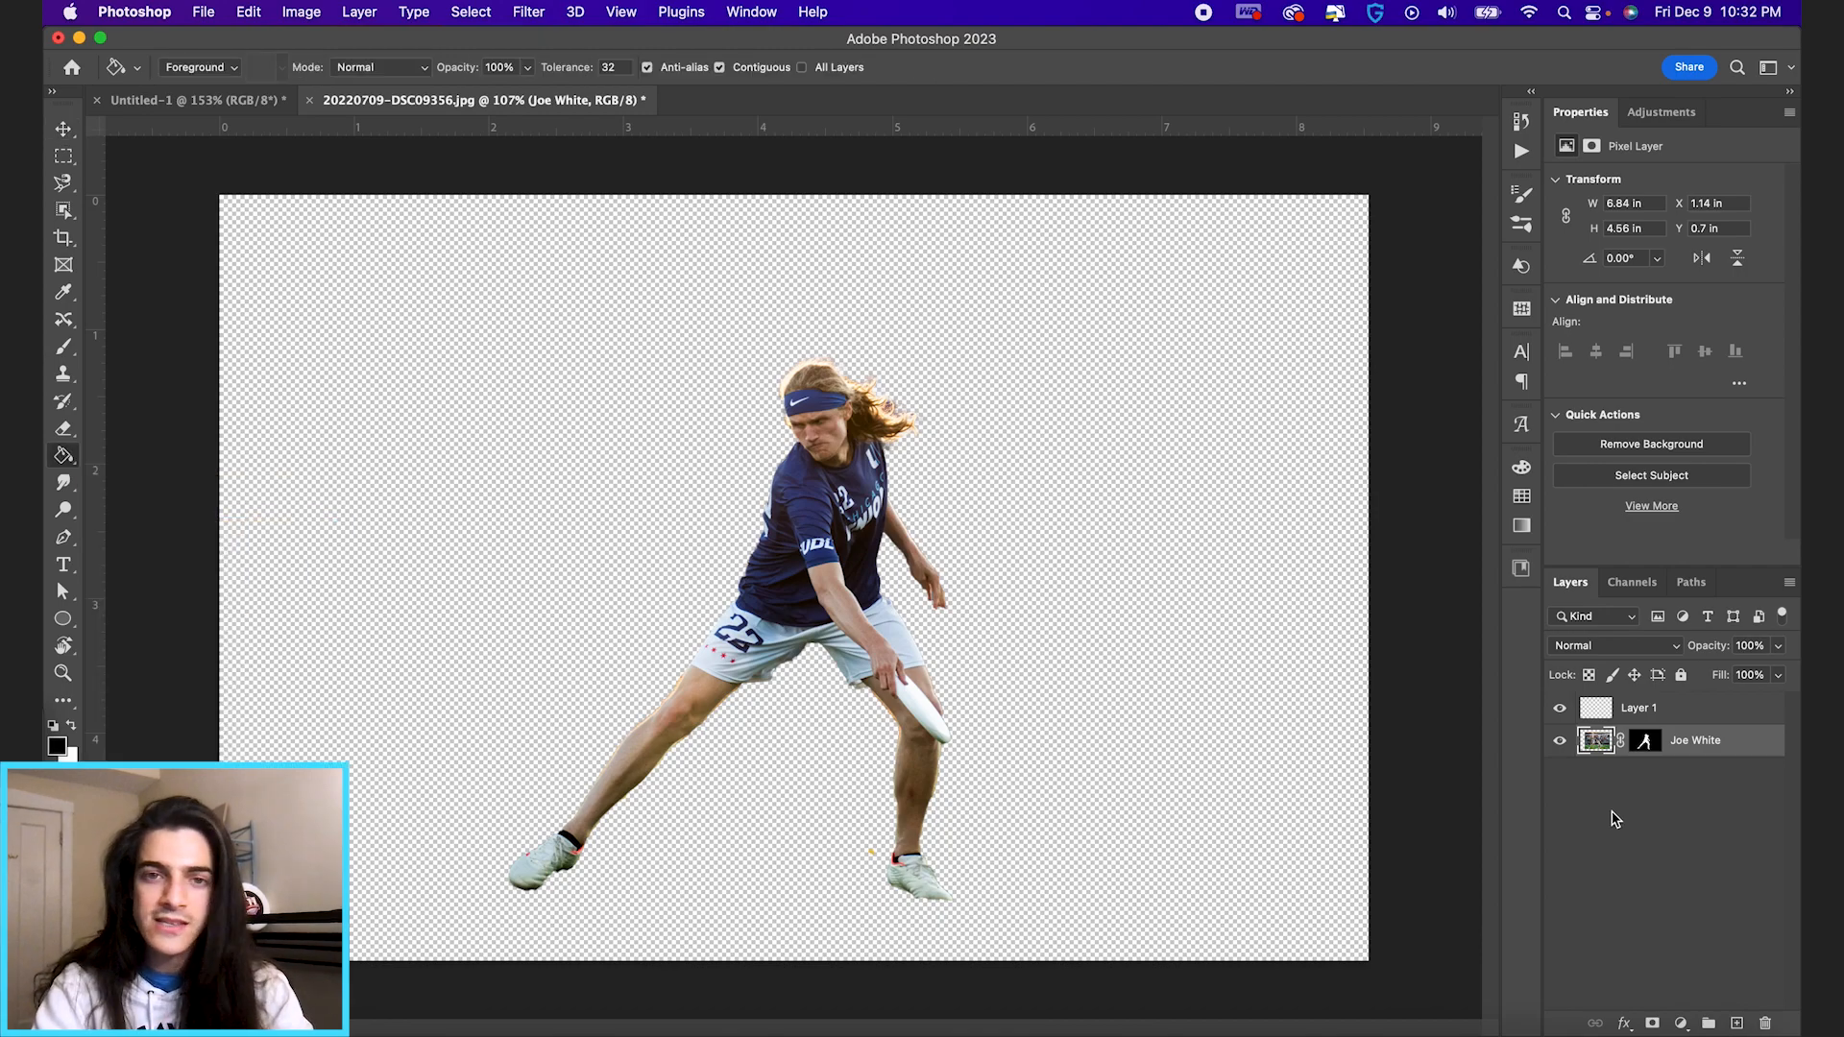
mouse_move(1114, 870)
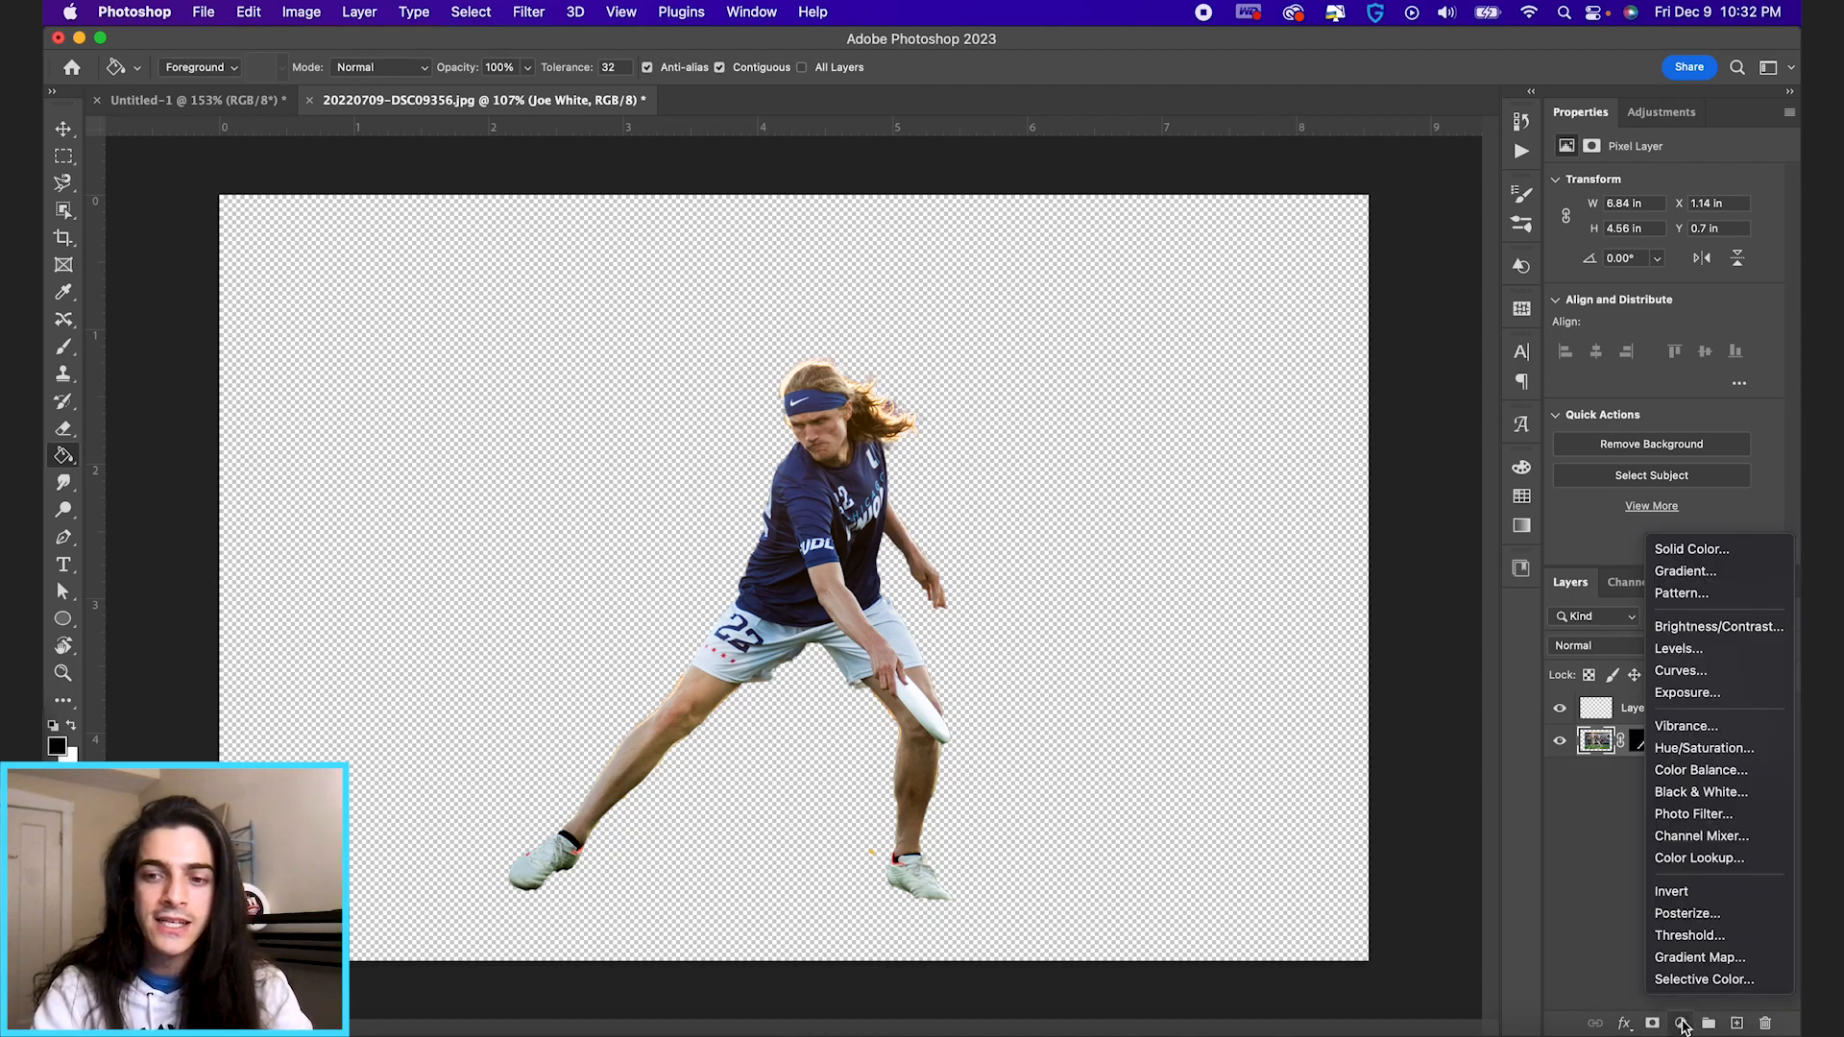
left_click(1691, 548)
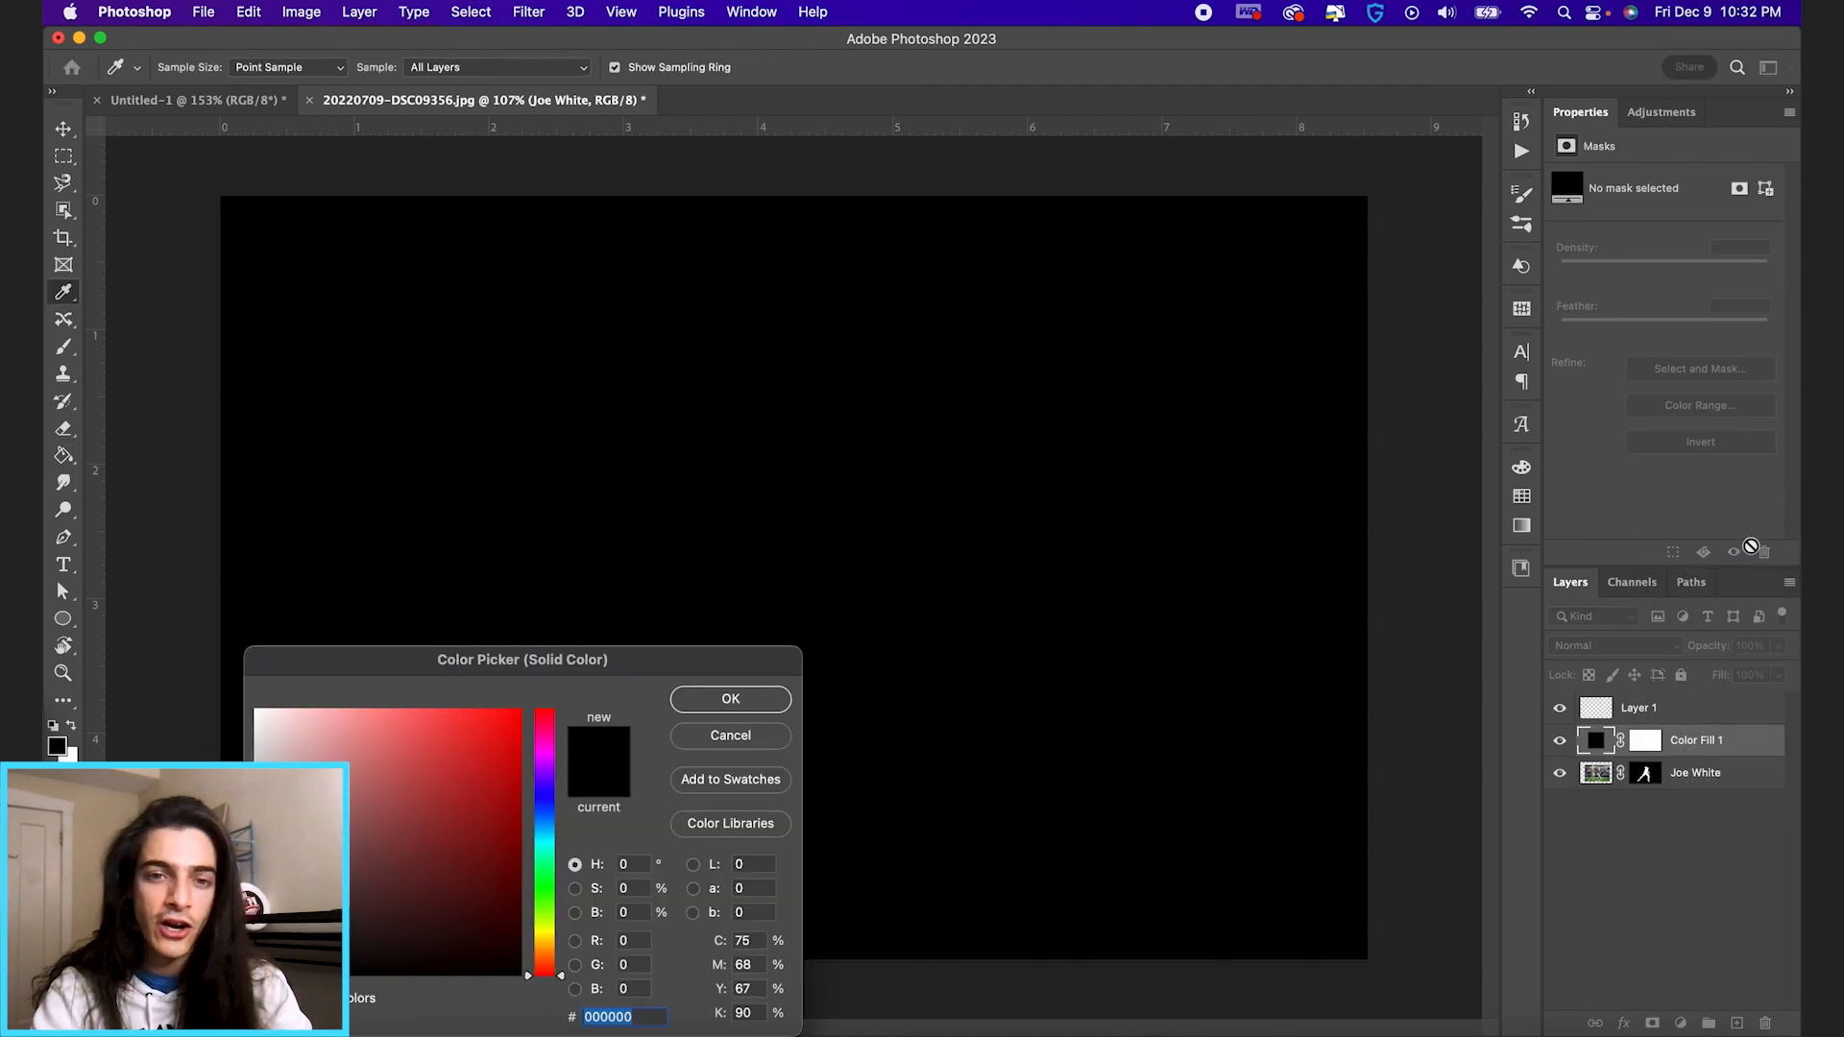
left_click(729, 697)
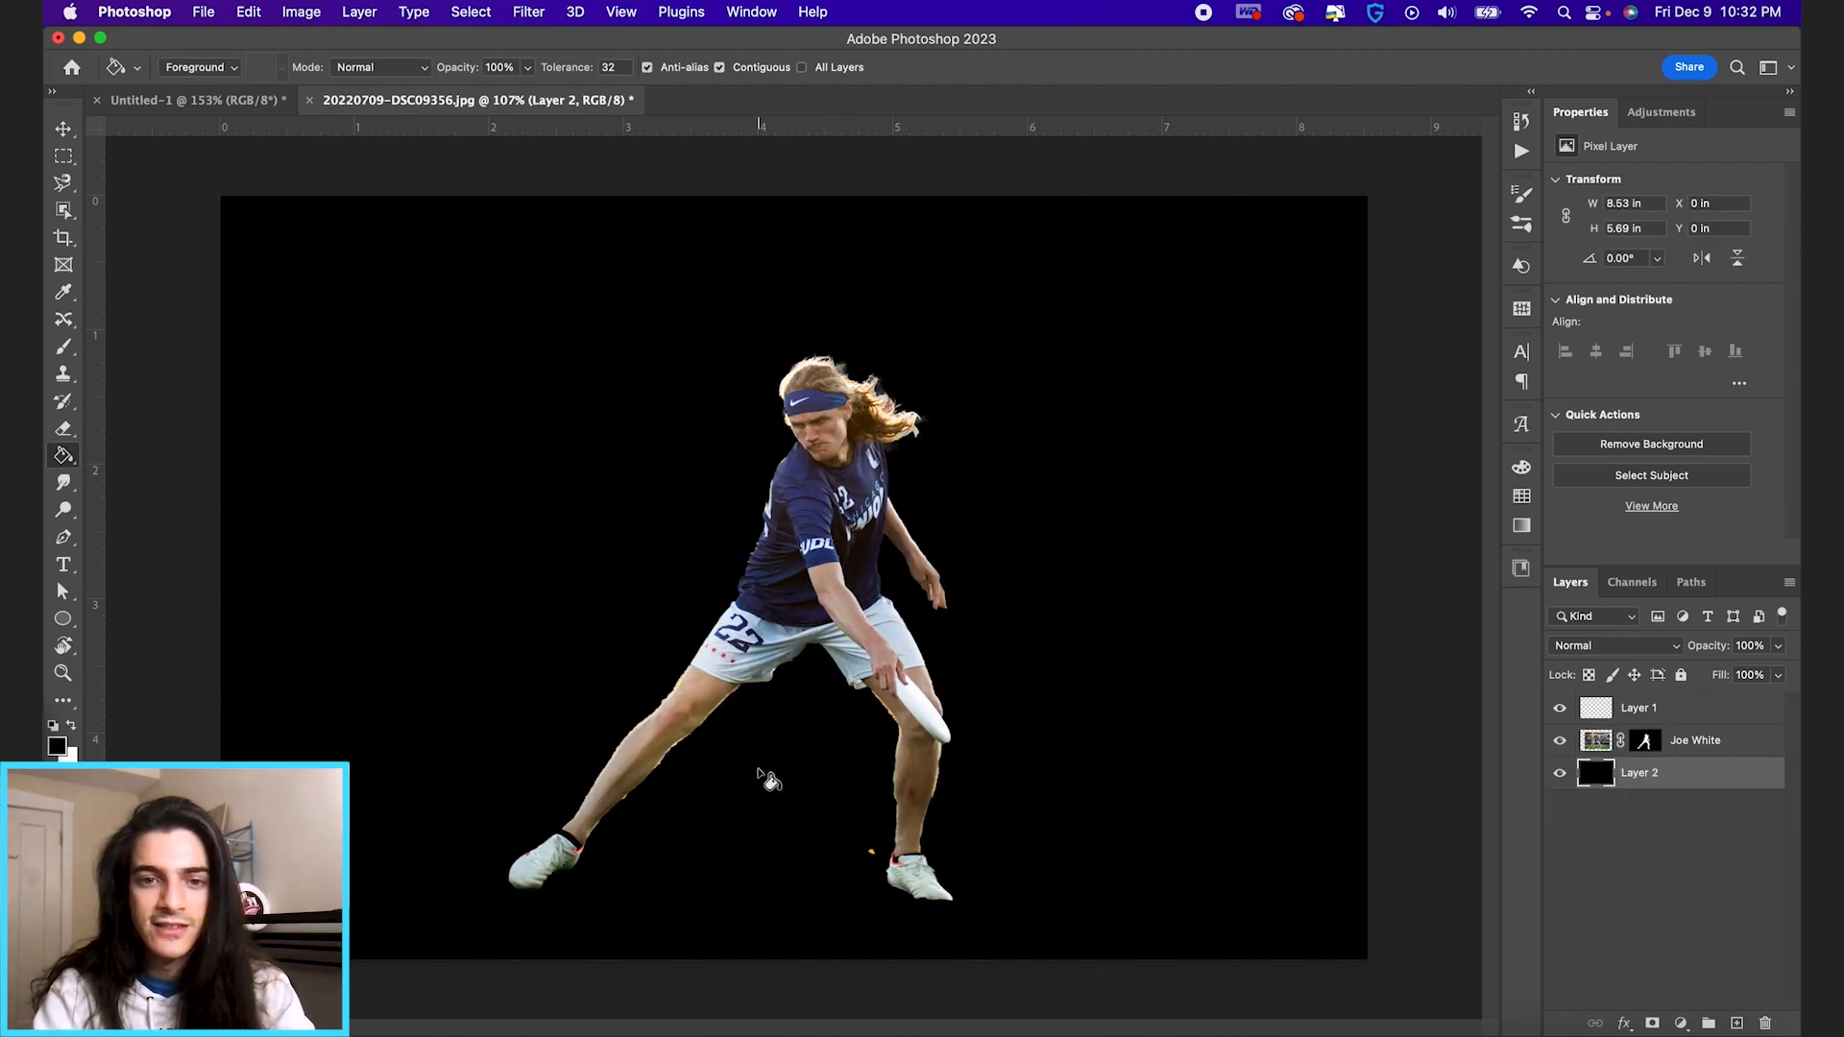
mouse_move(894, 780)
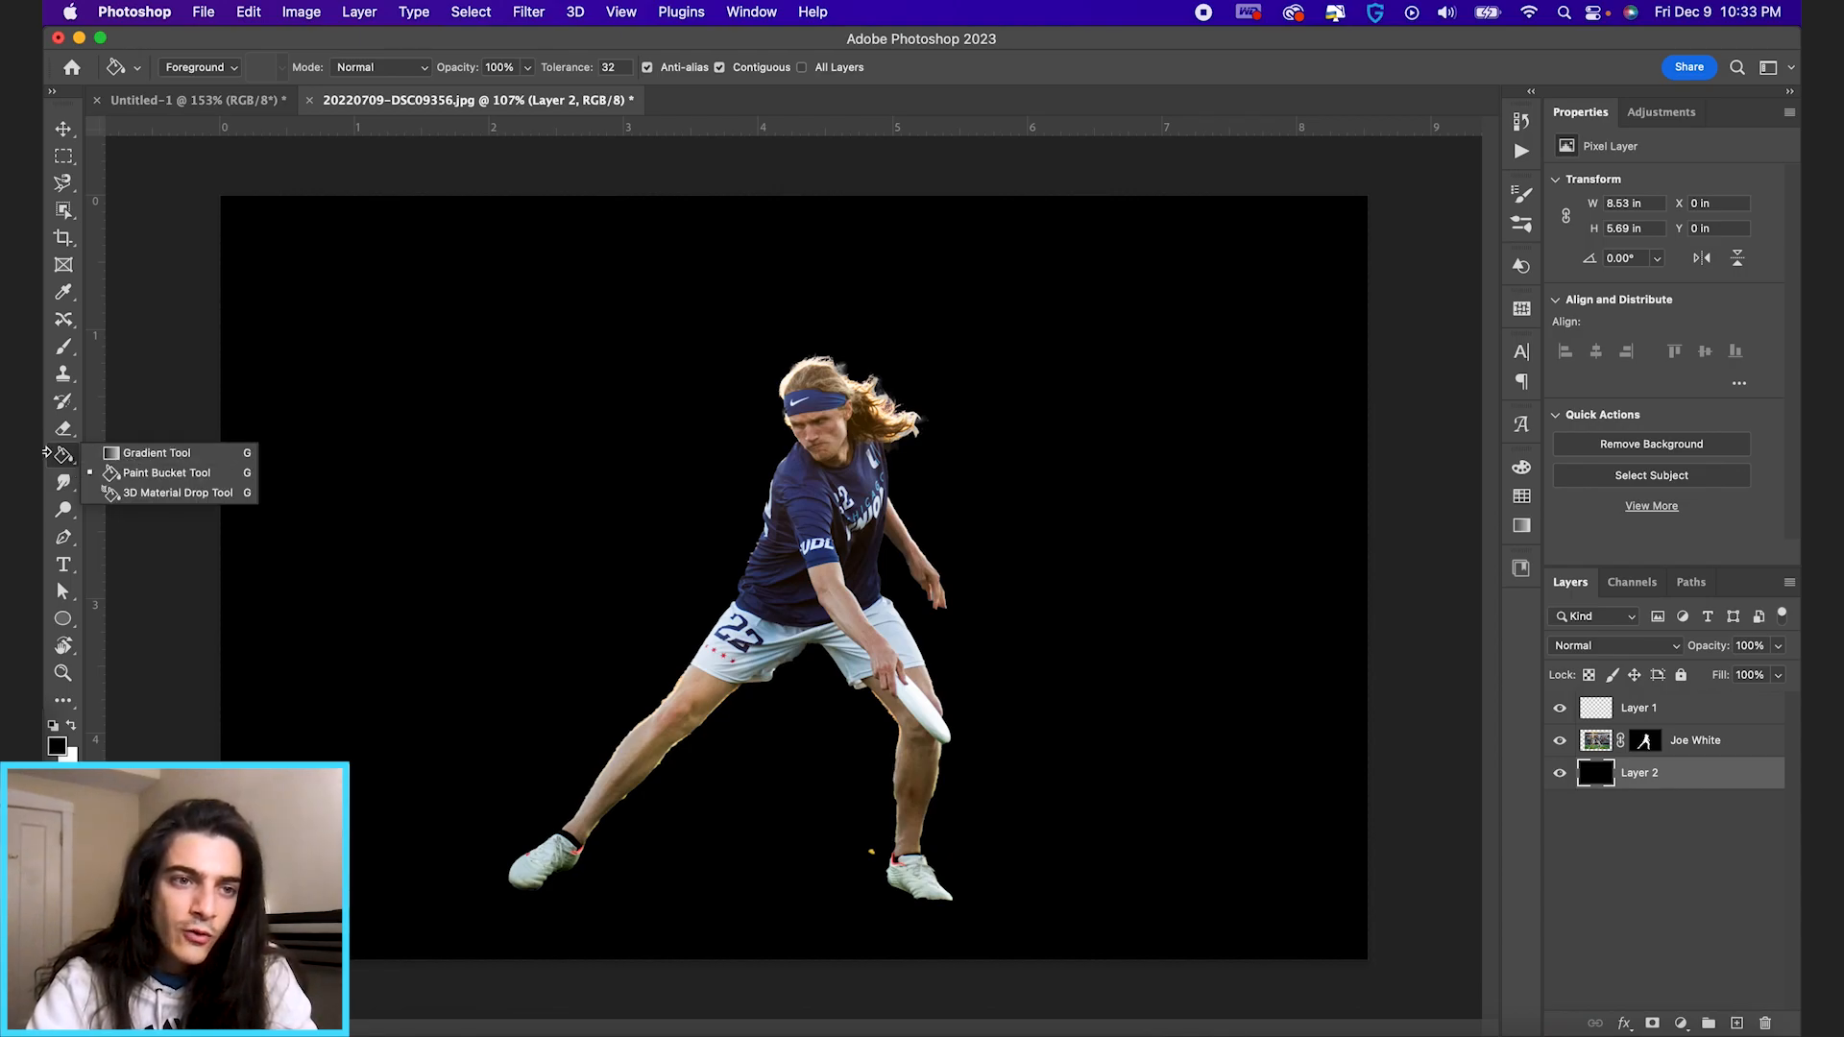
- Set the foreground colour to dark grey #585858 and select the Gradient tool
left_click(54, 744)
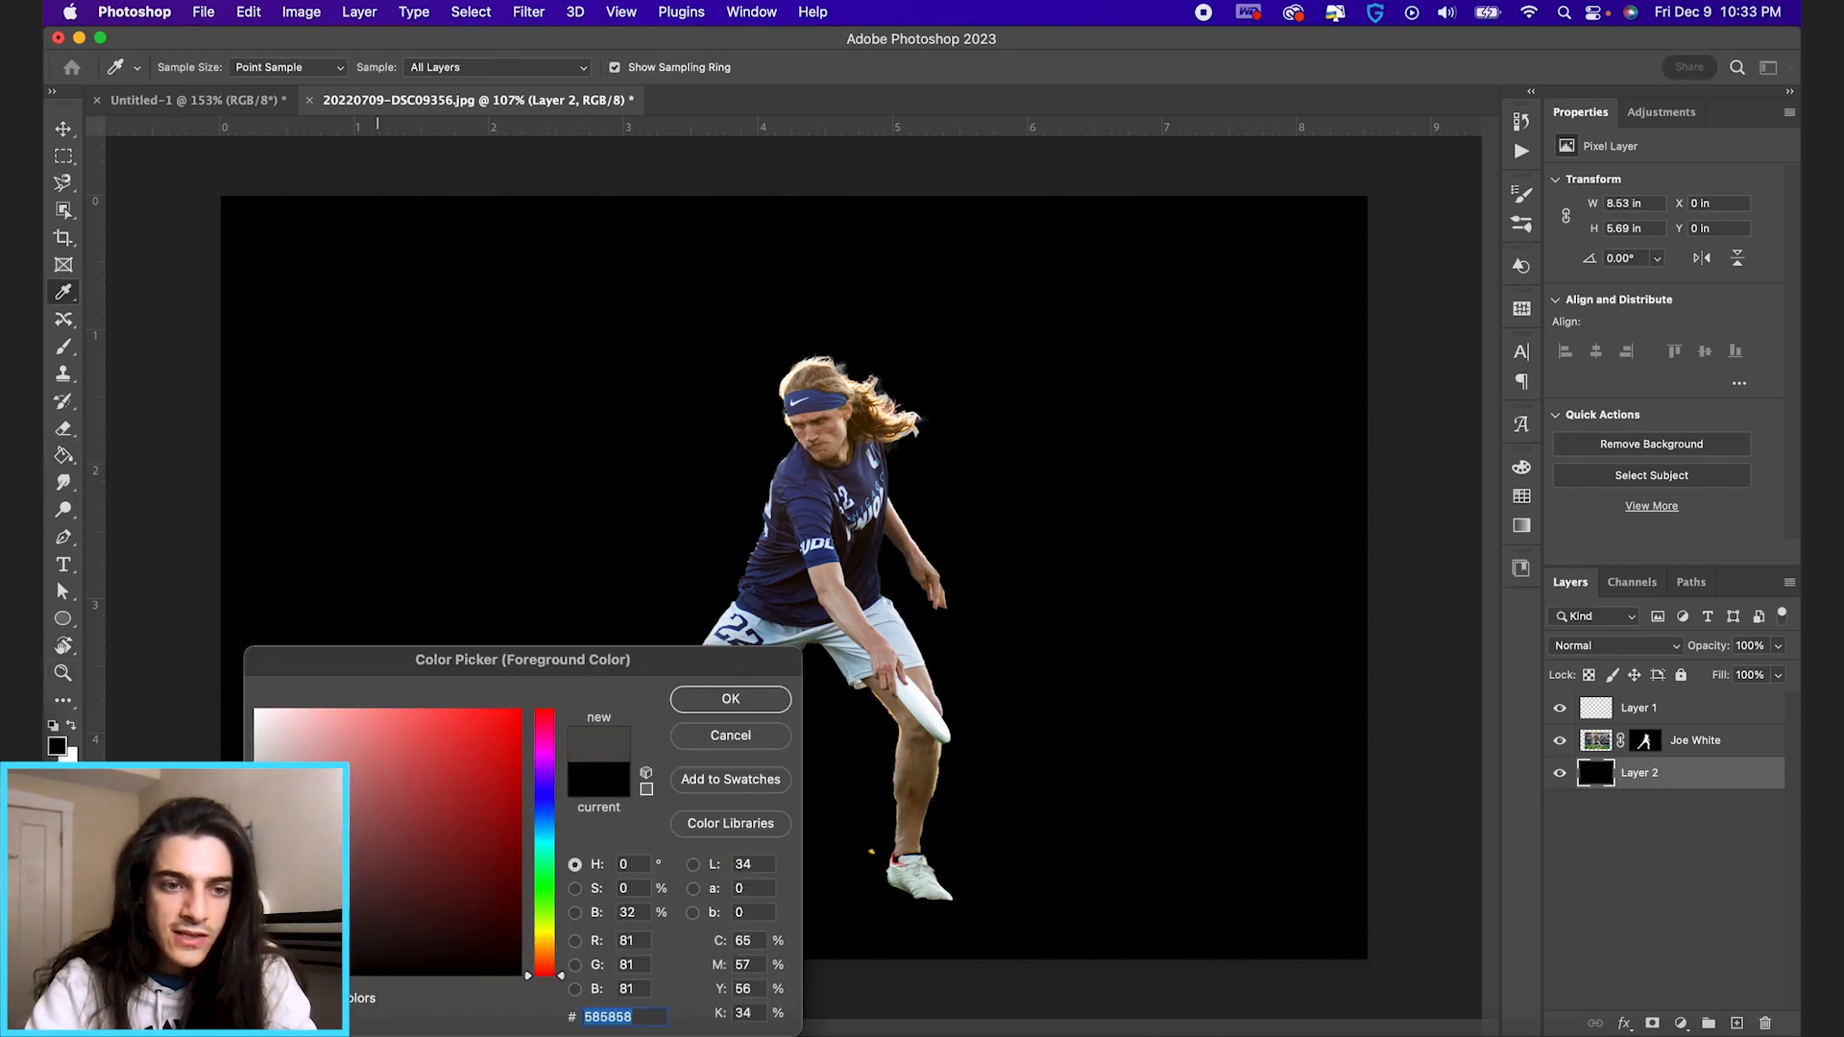
left_click(729, 698)
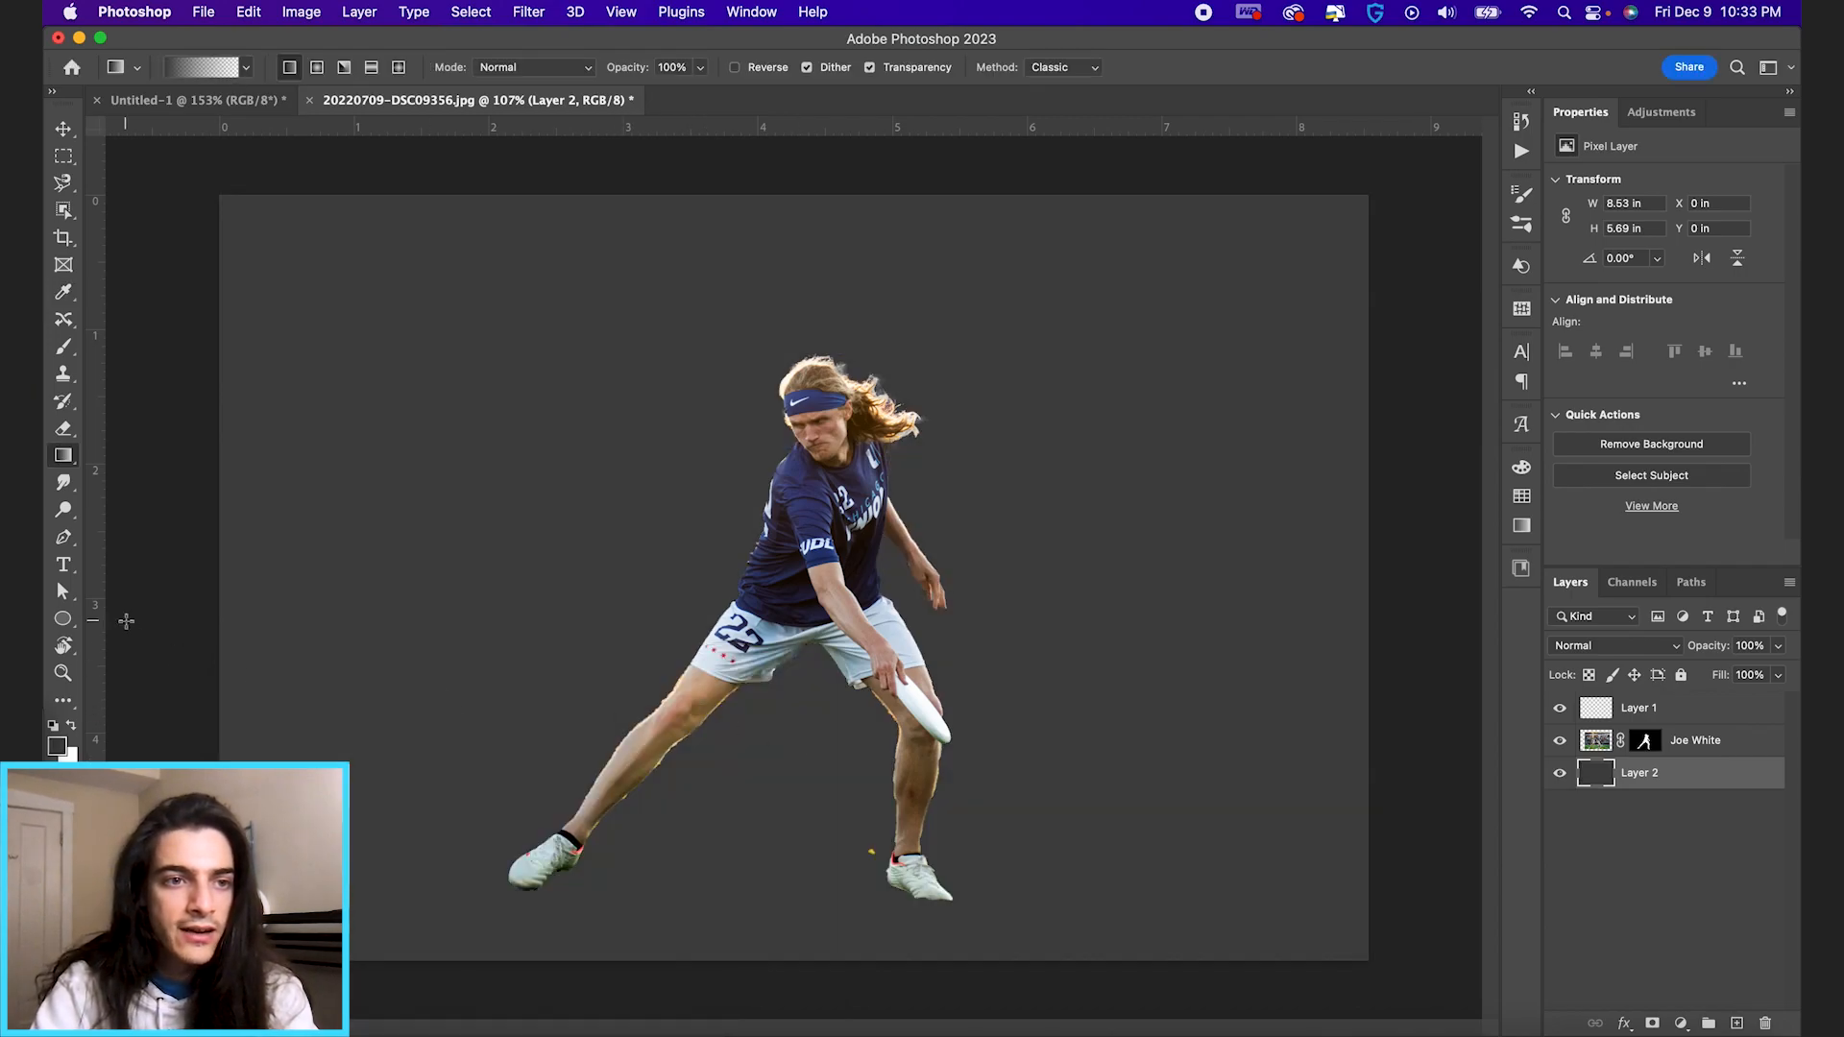
left_click(63, 454)
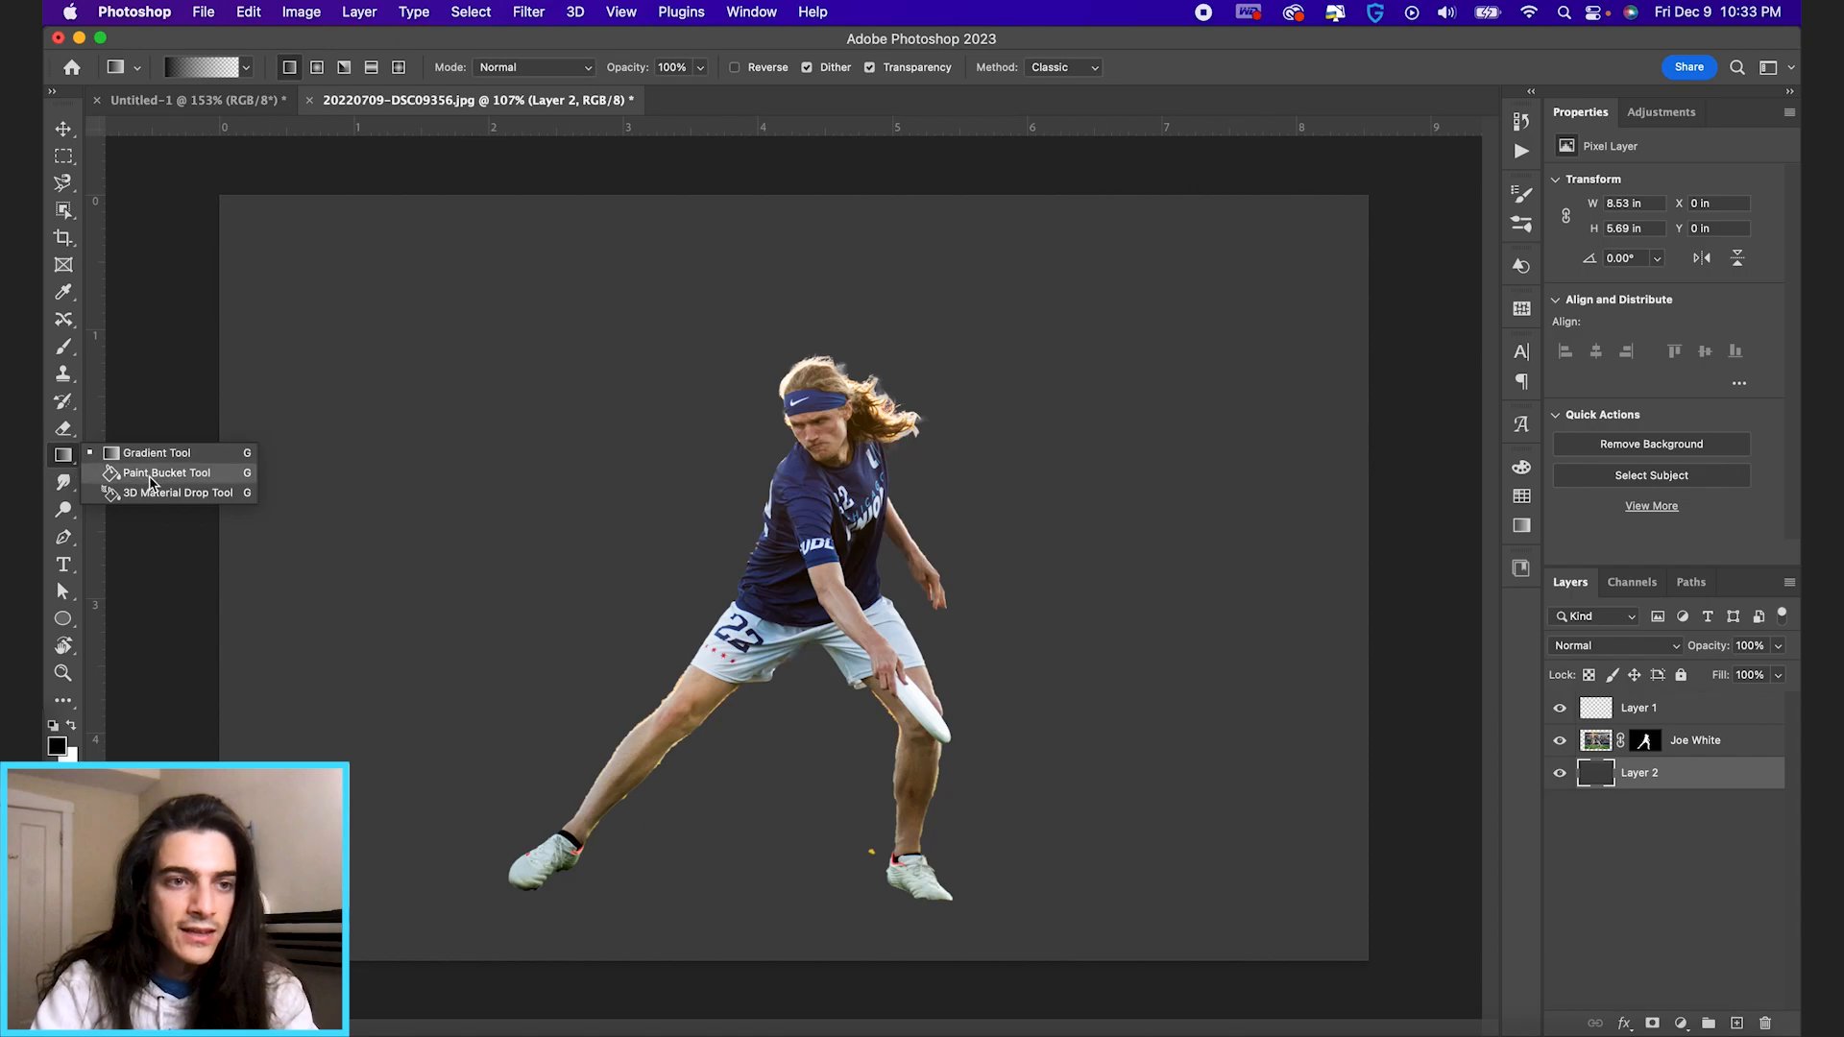
mouse_move(157, 453)
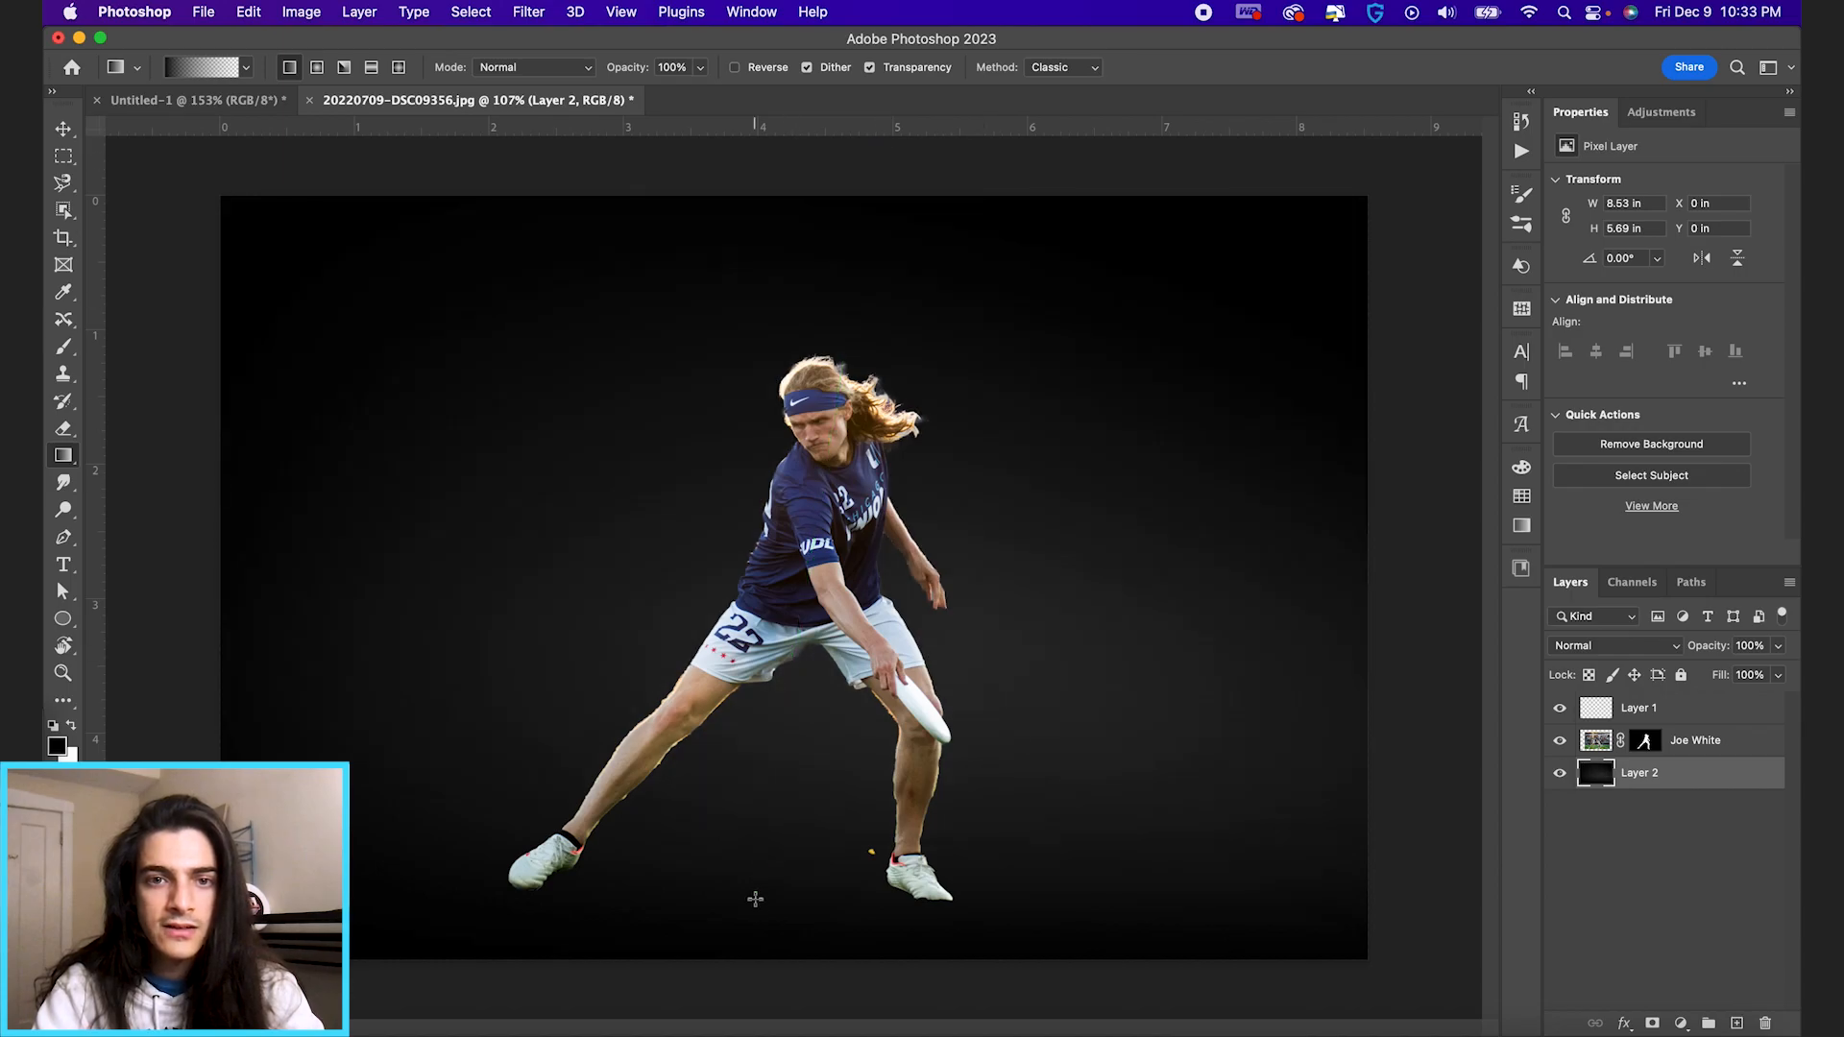
mouse_move(988, 811)
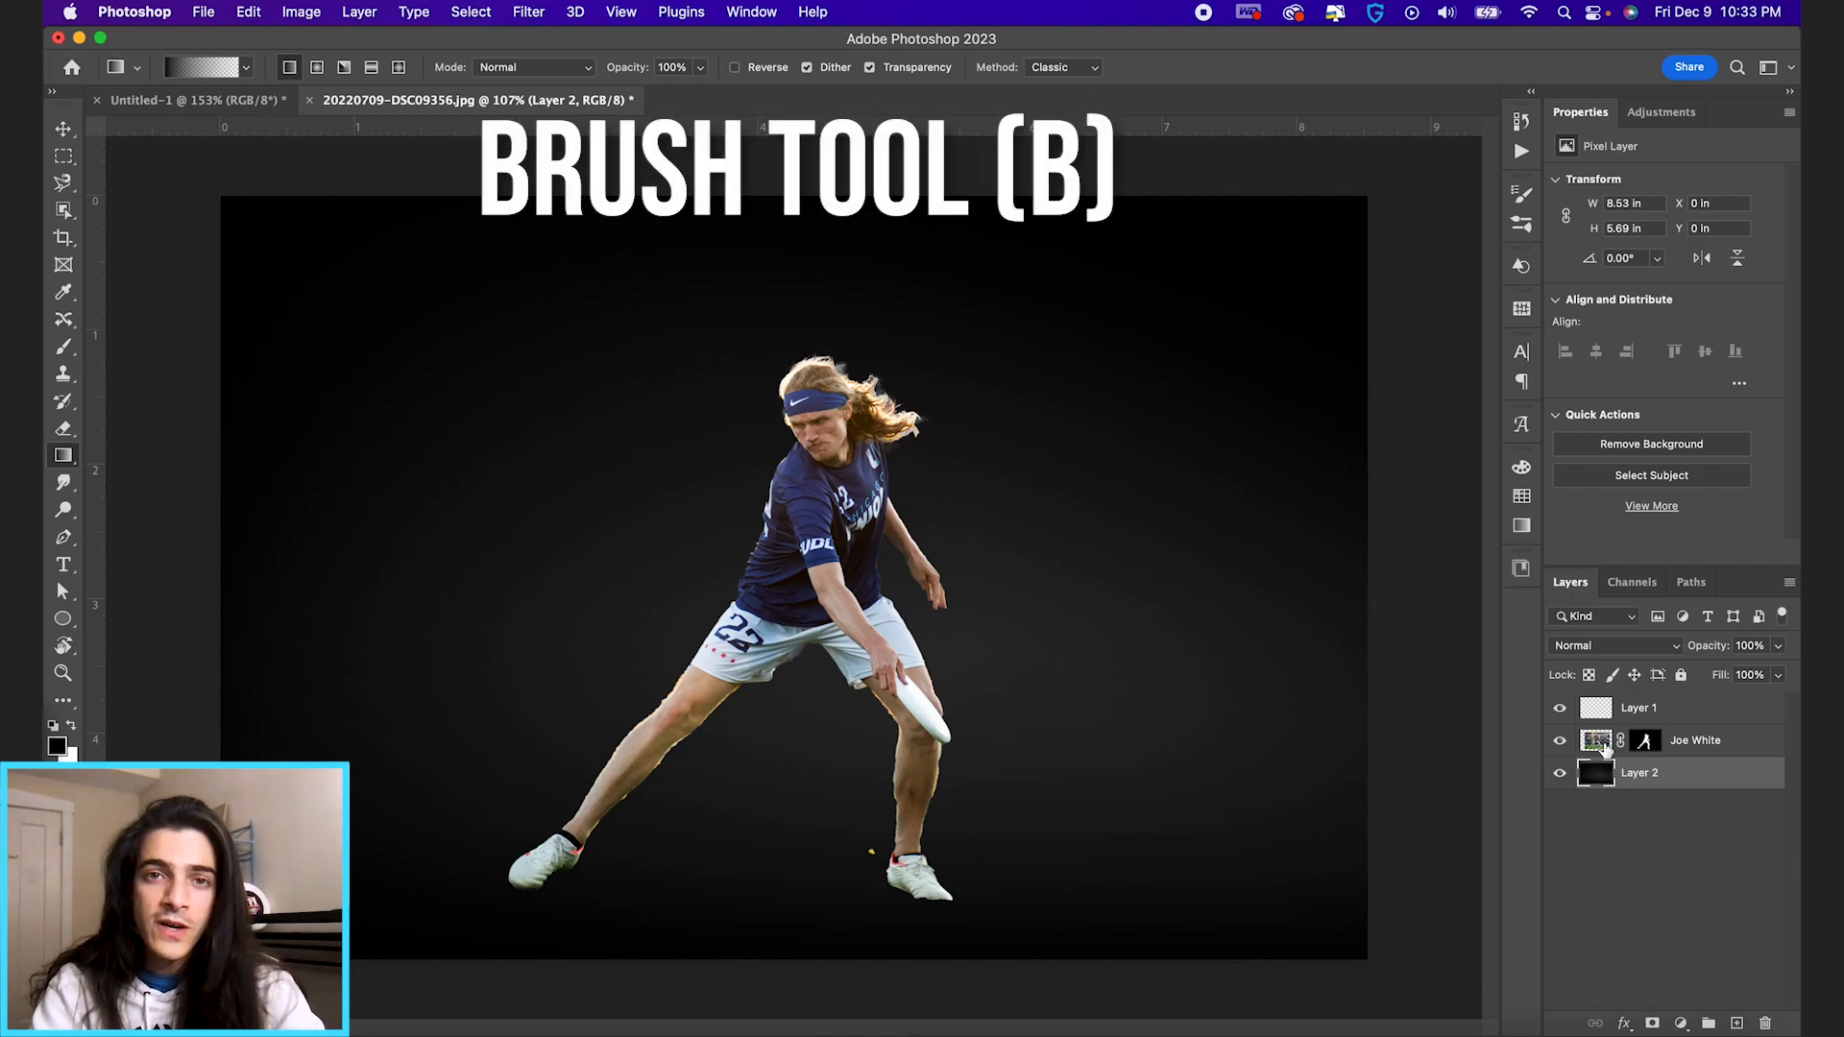
mouse_move(1596, 772)
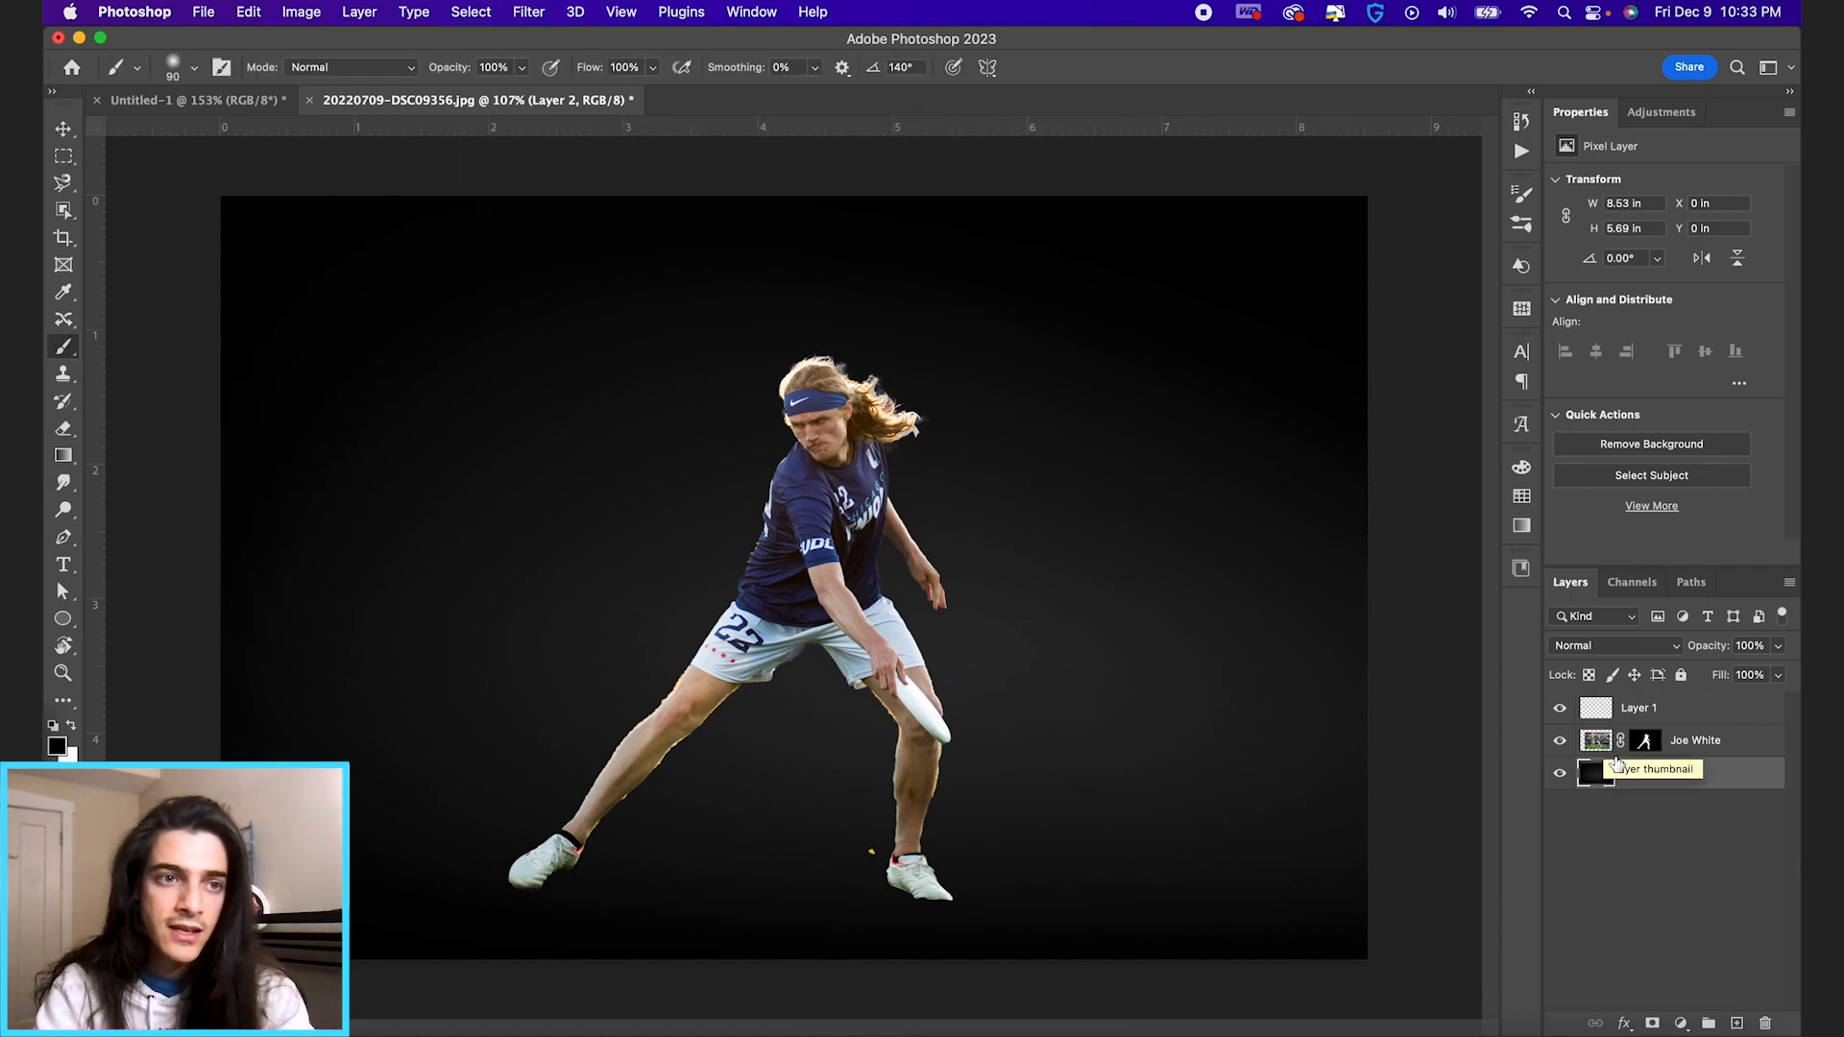
mouse_move(63, 346)
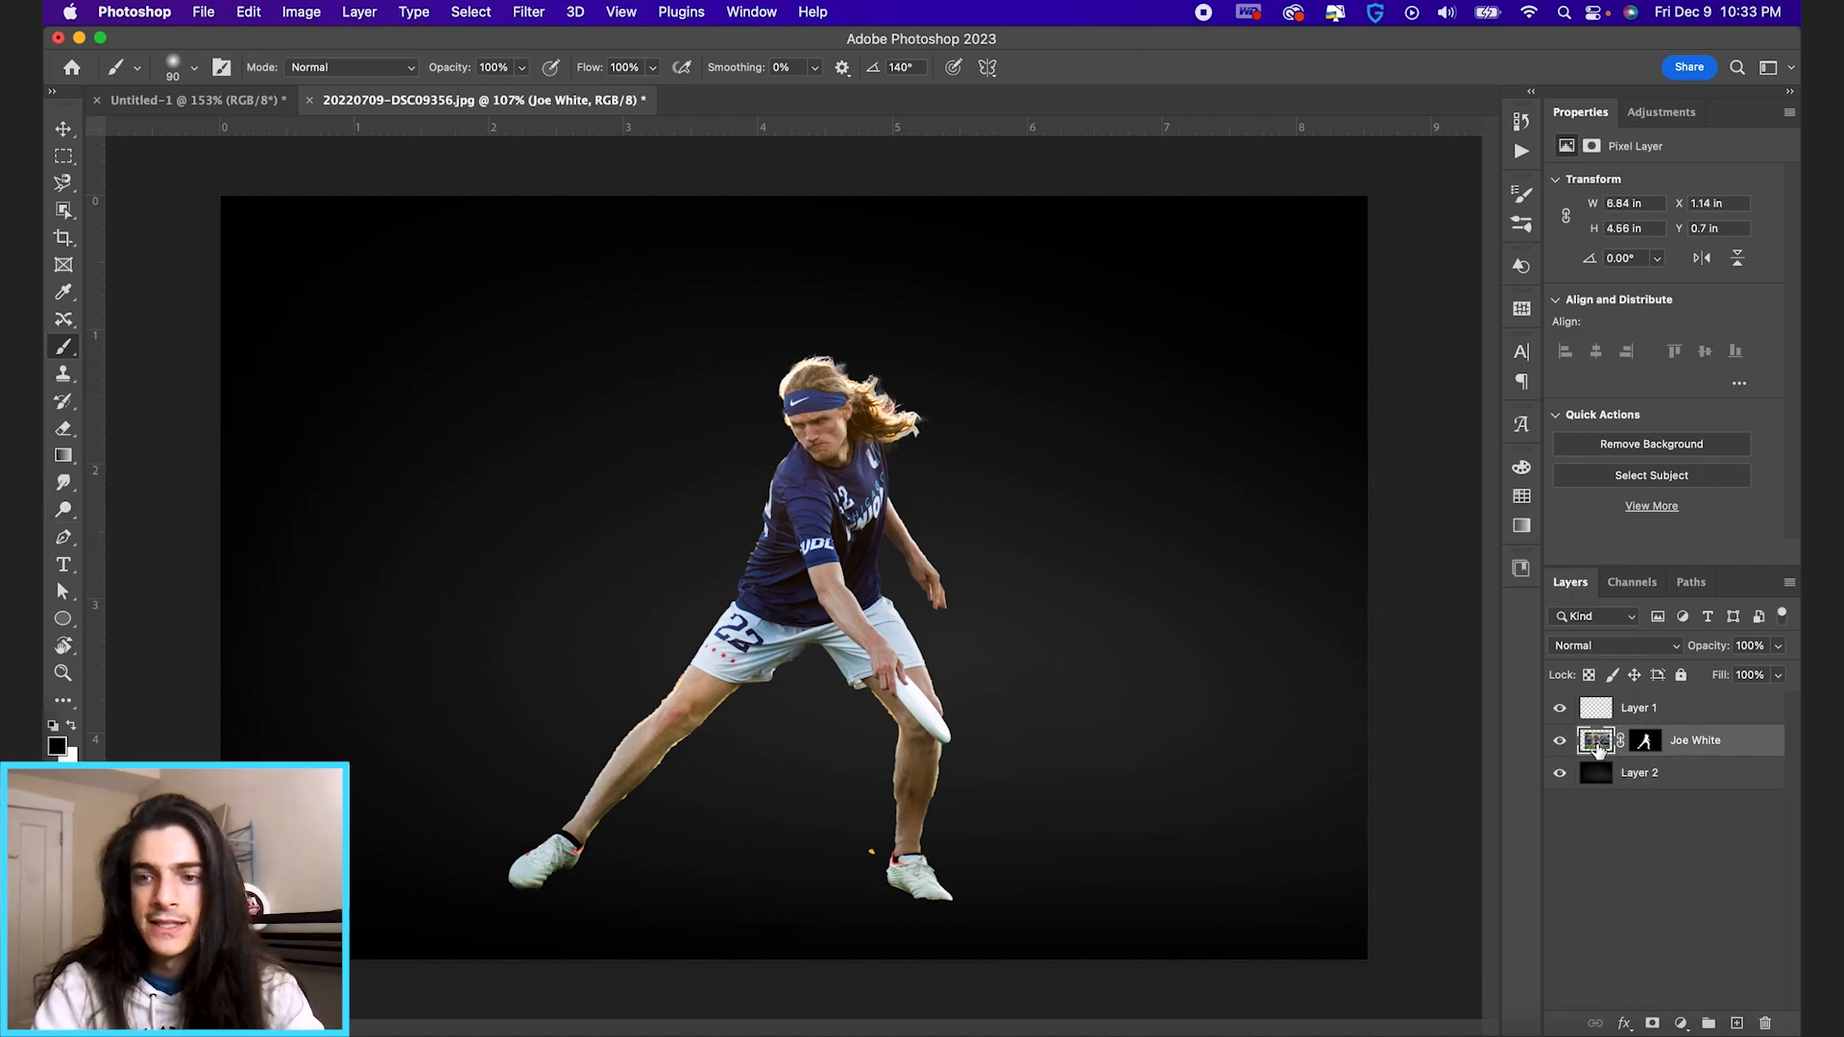
- Add an empty layer above the player and pick a different brush preset
left_click(1735, 1022)
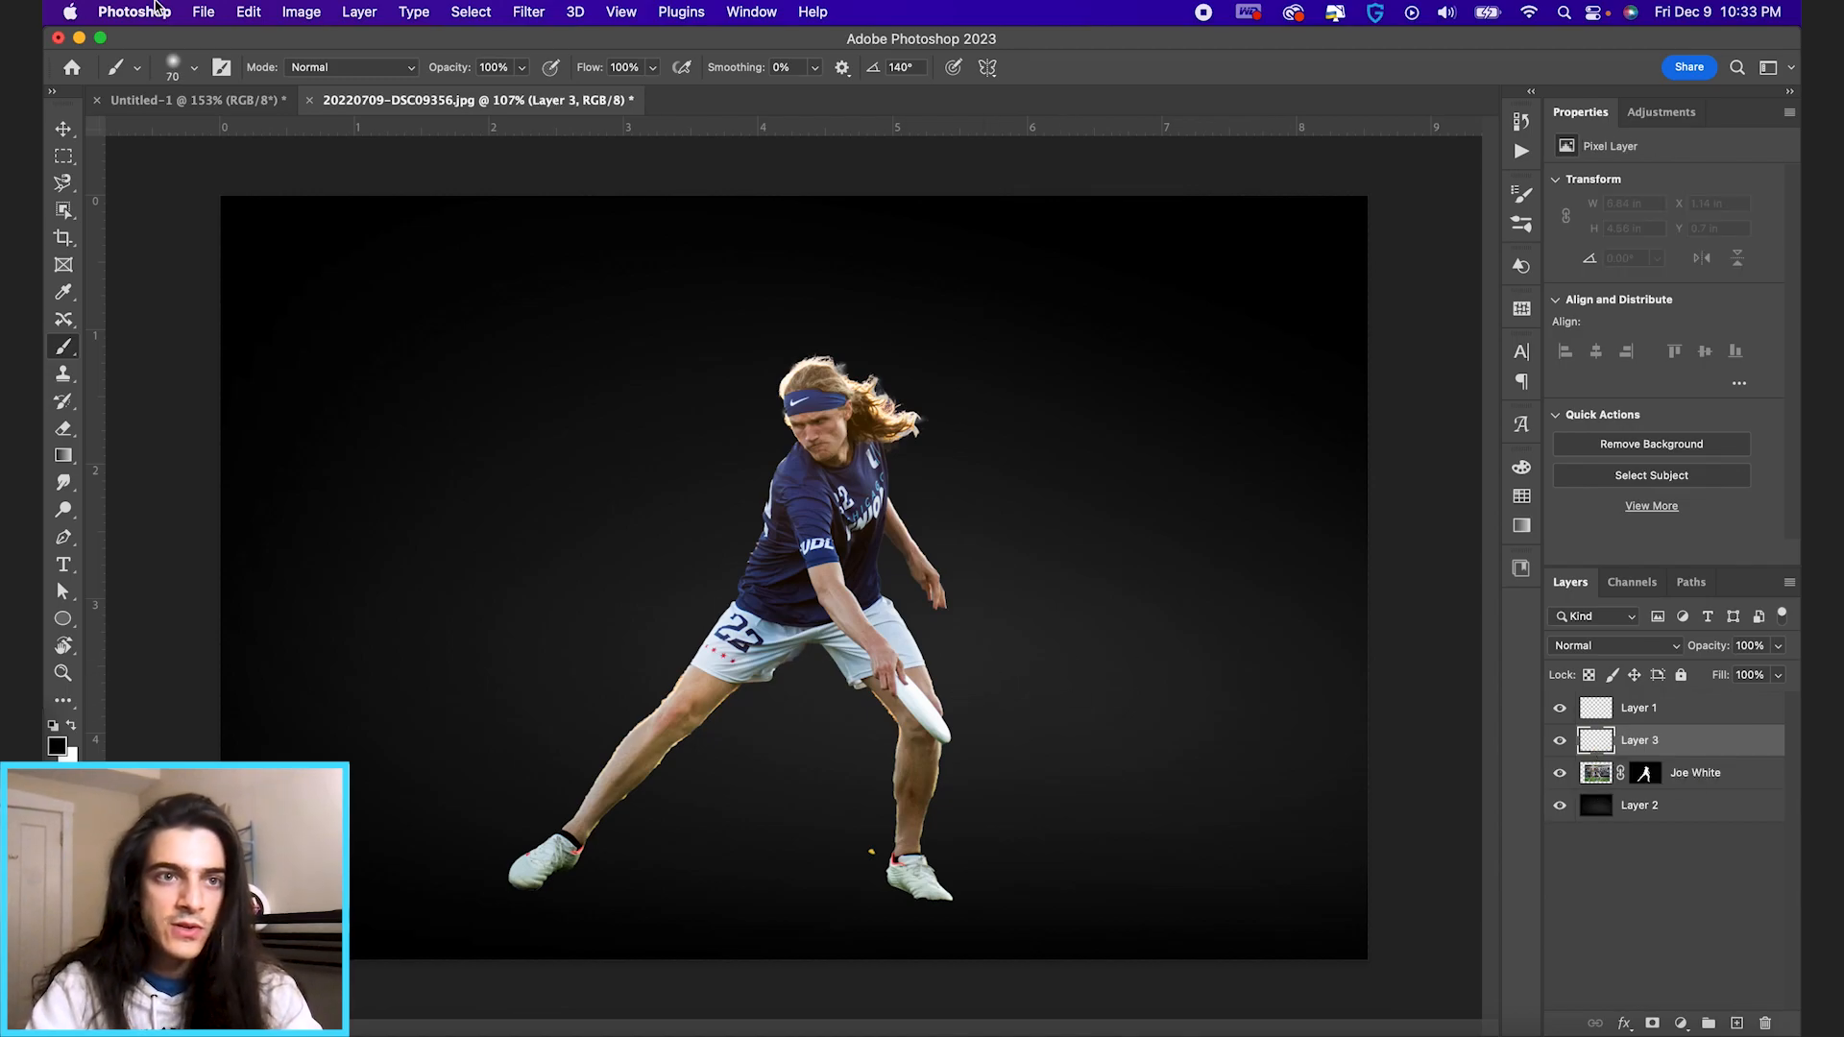
left_click(222, 67)
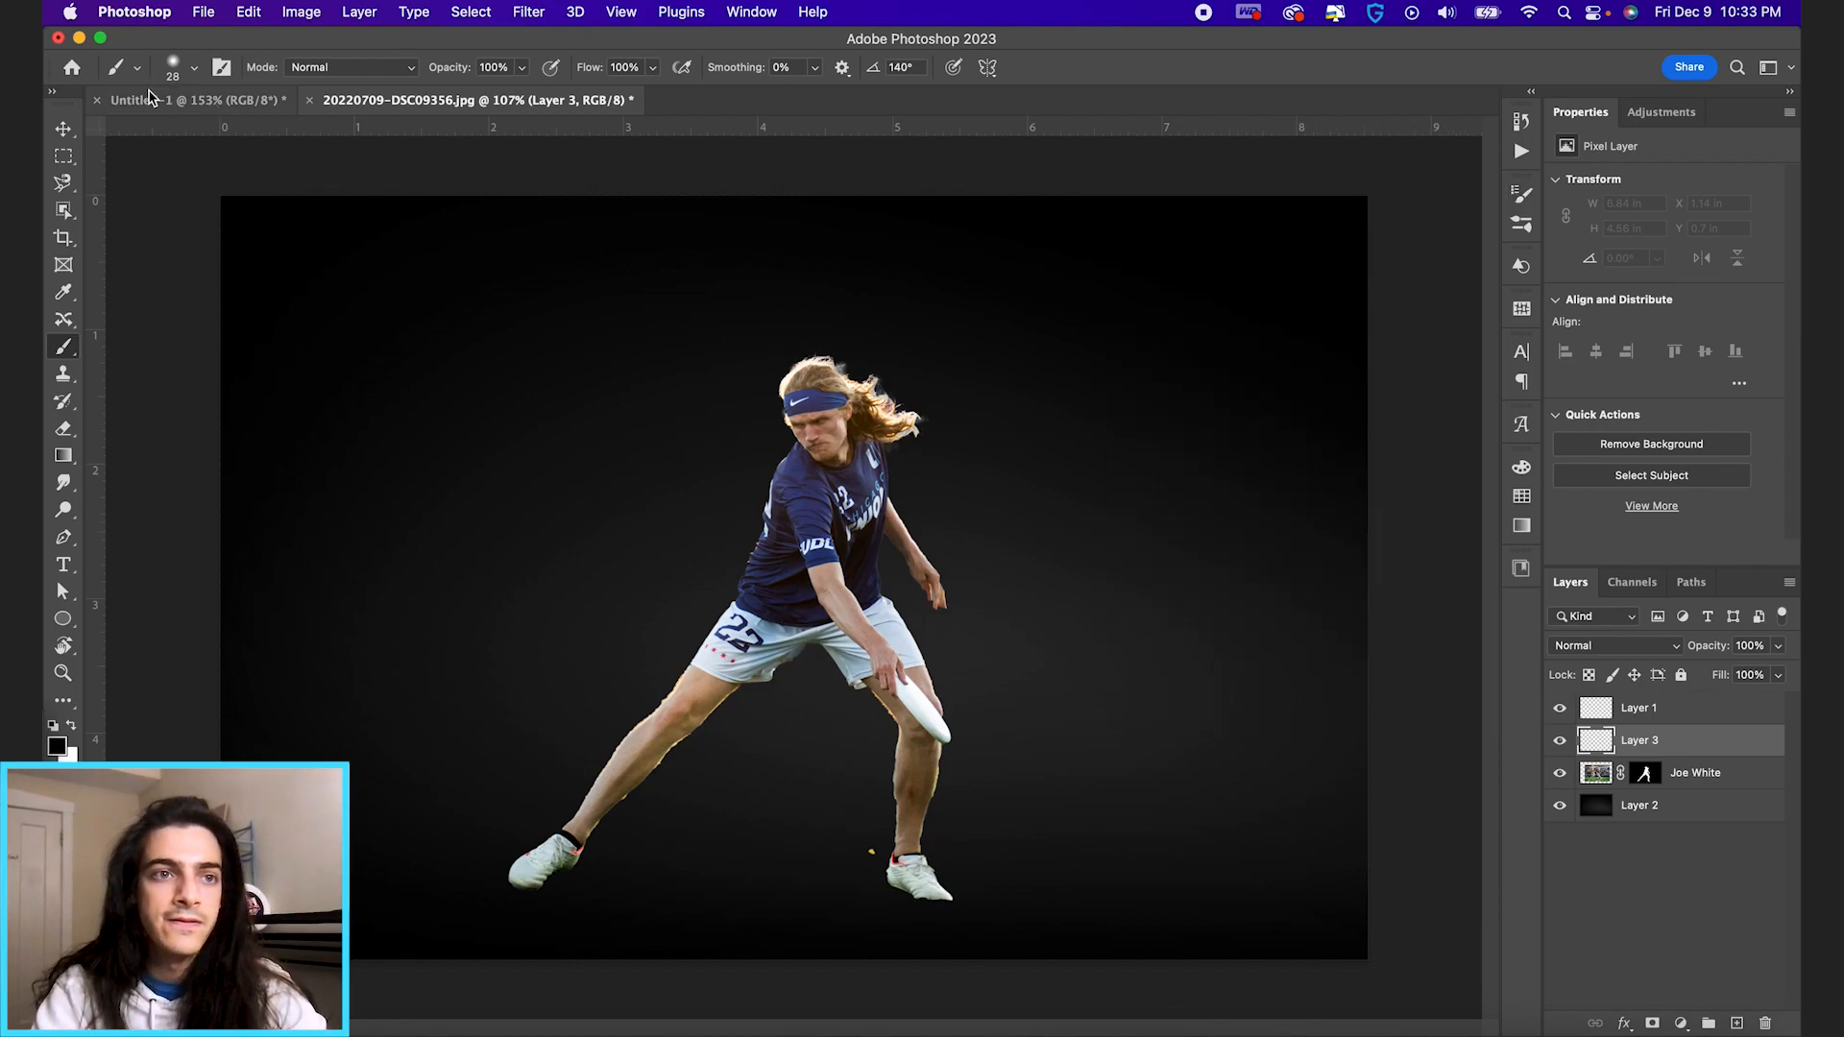
left_click(196, 67)
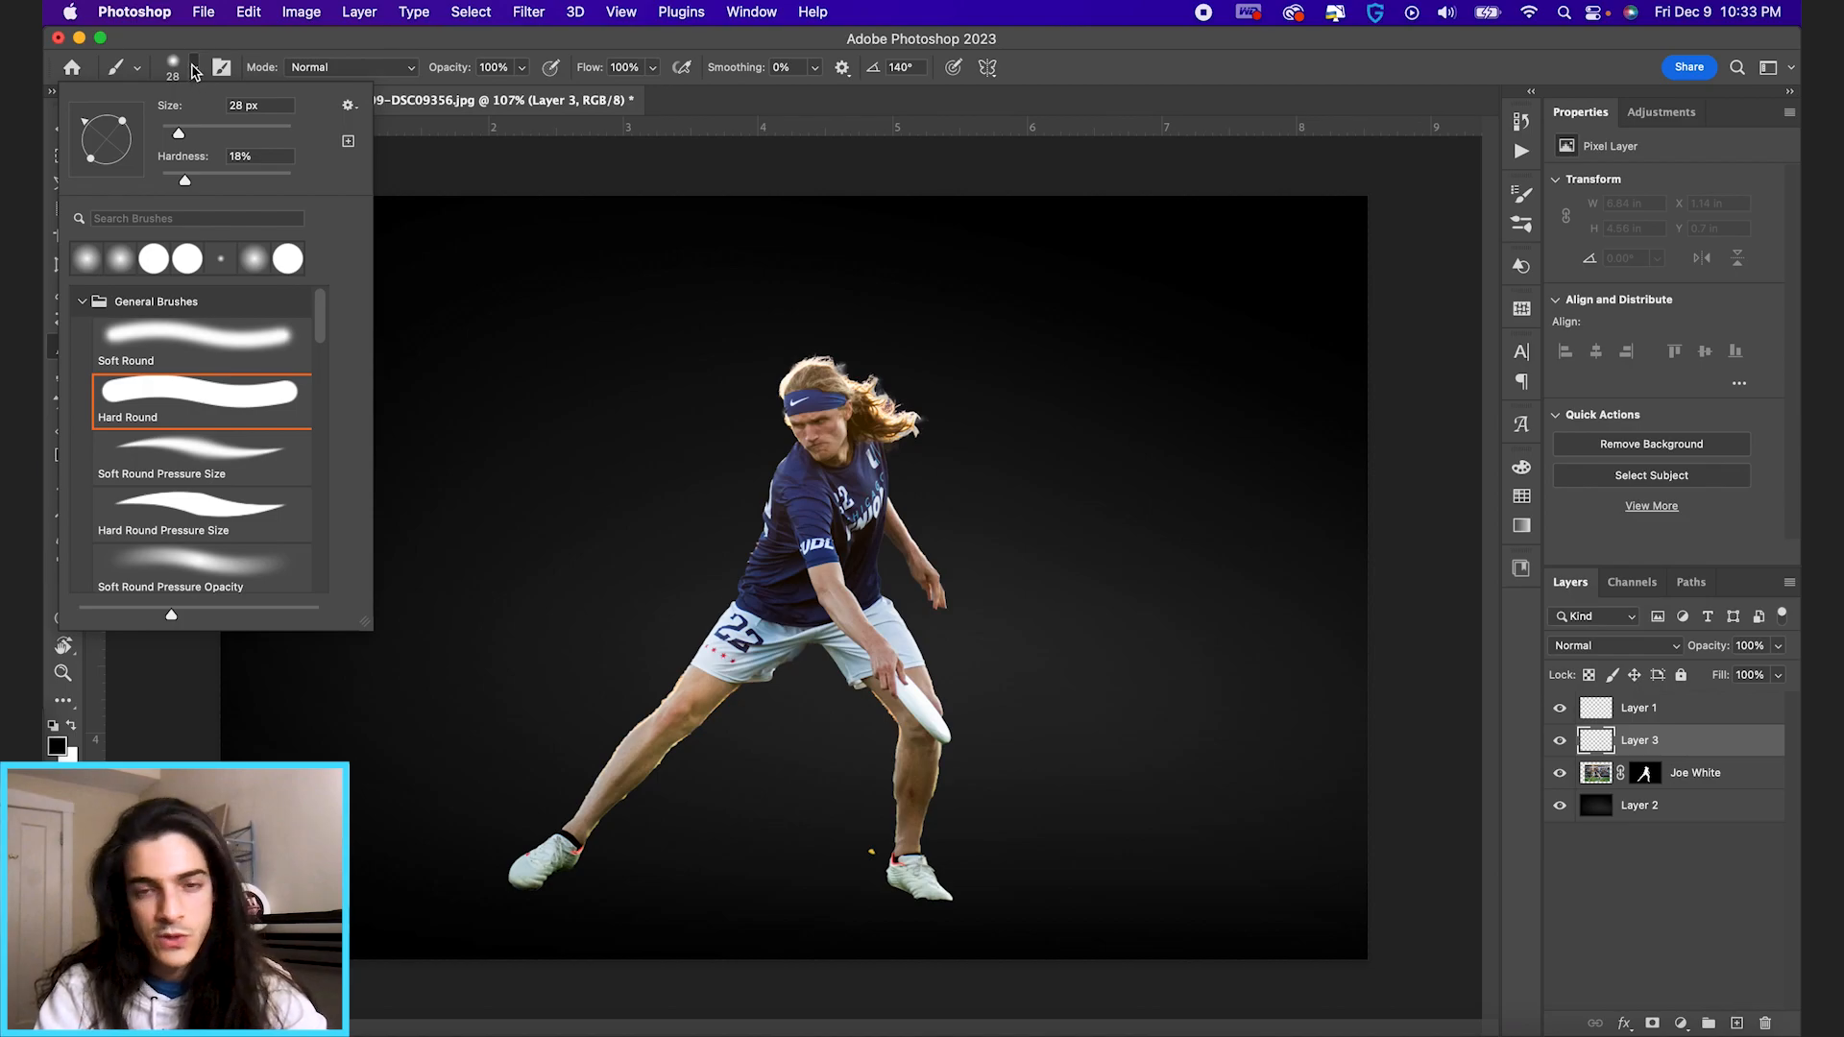
scroll("down", 3)
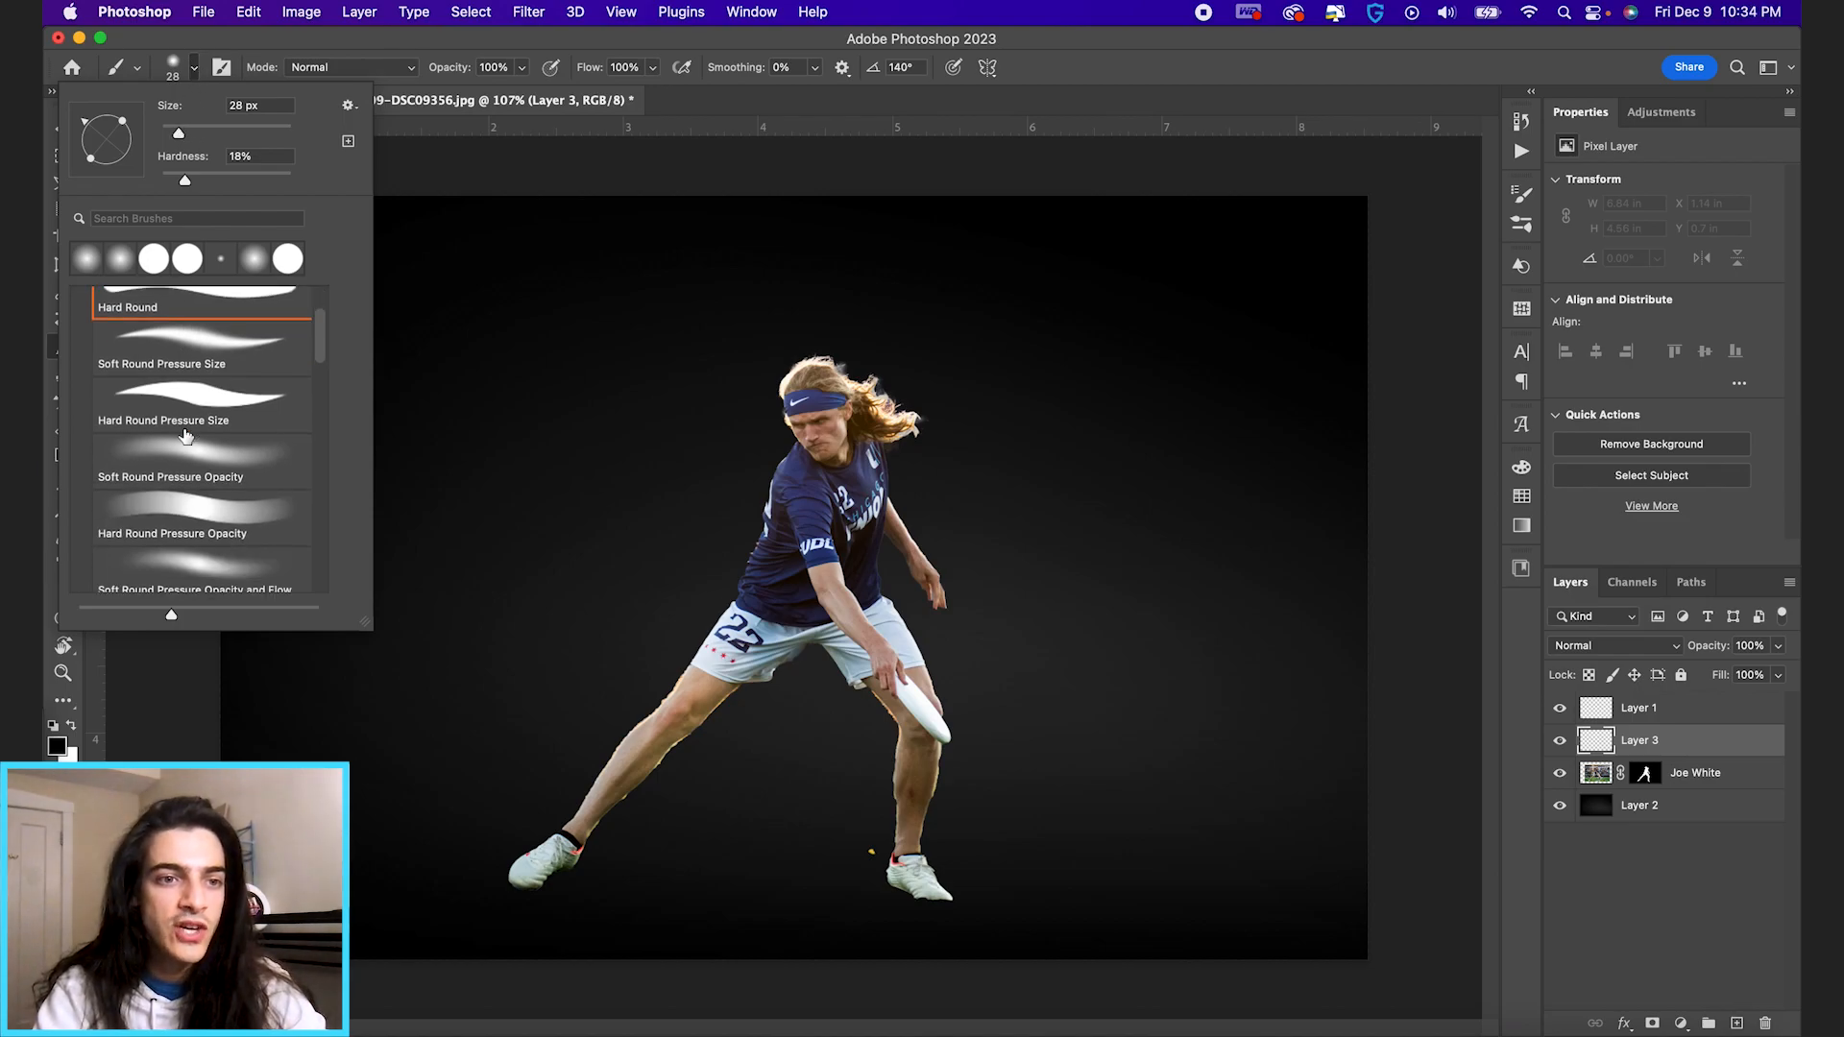
scroll("down", 3)
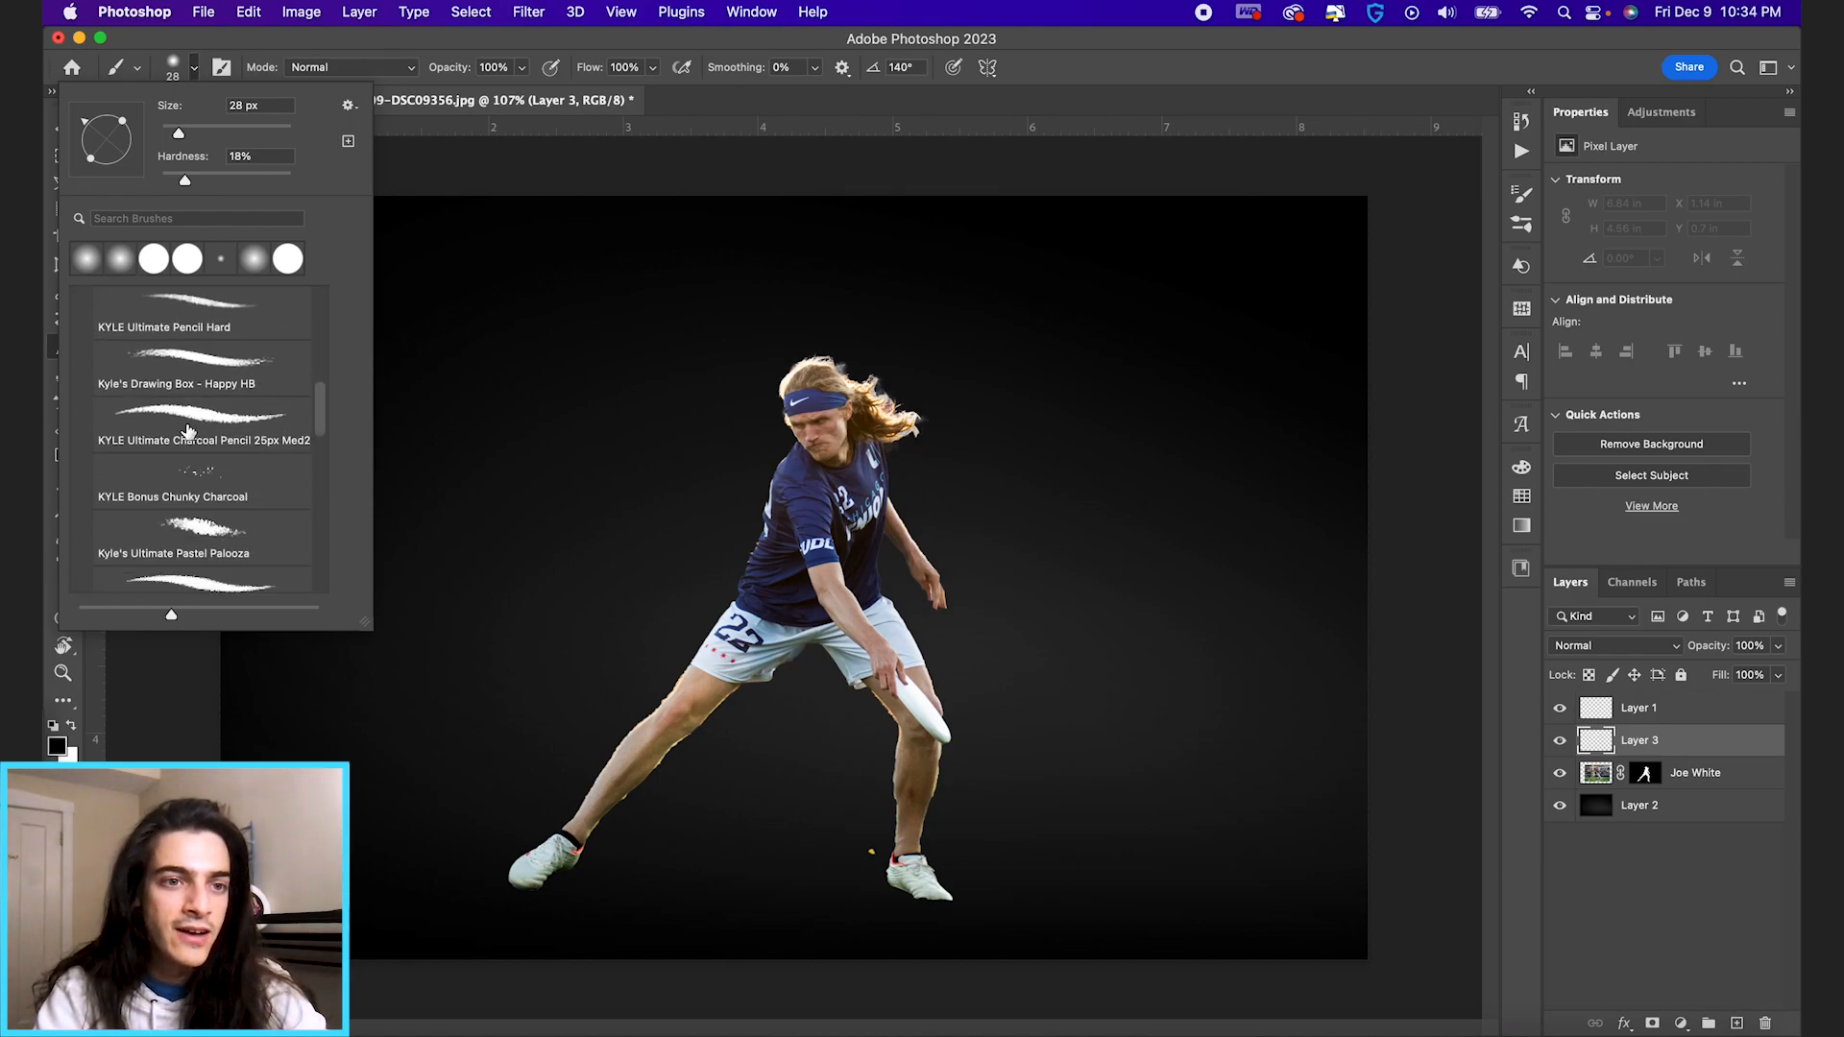
left_click(202, 423)
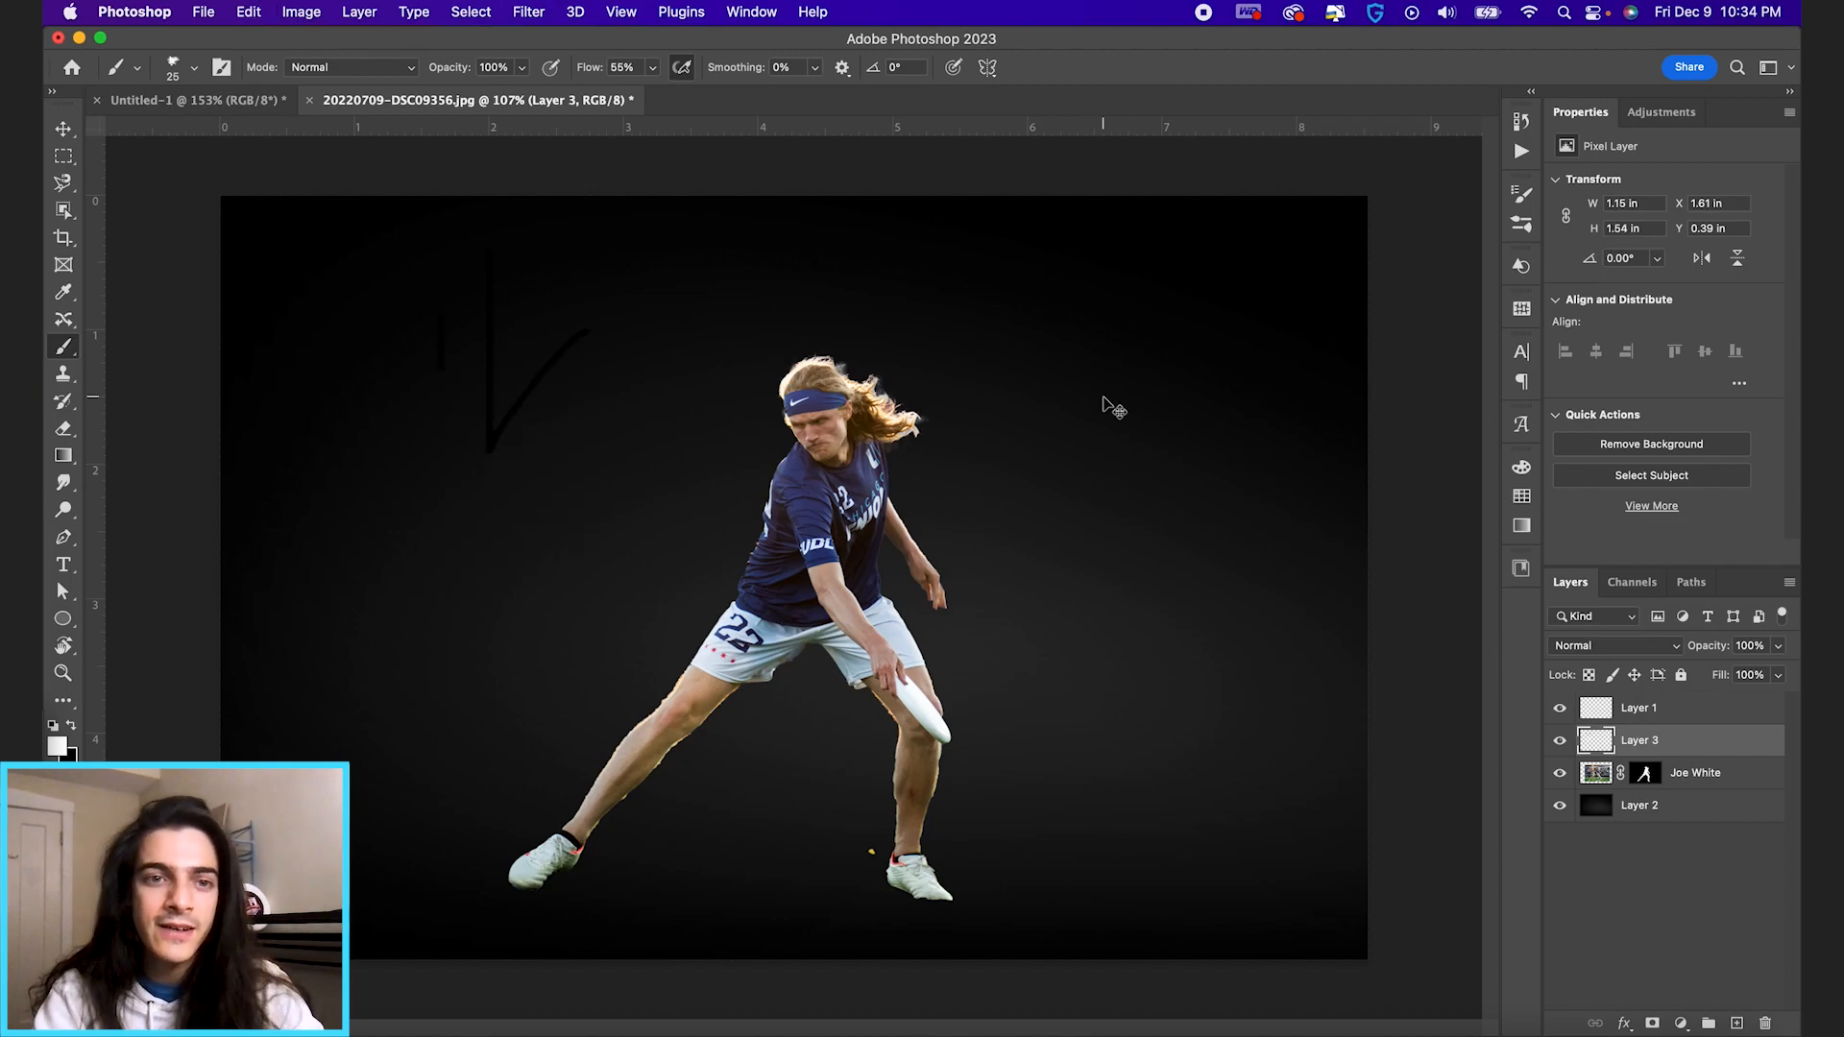
left_click(1644, 772)
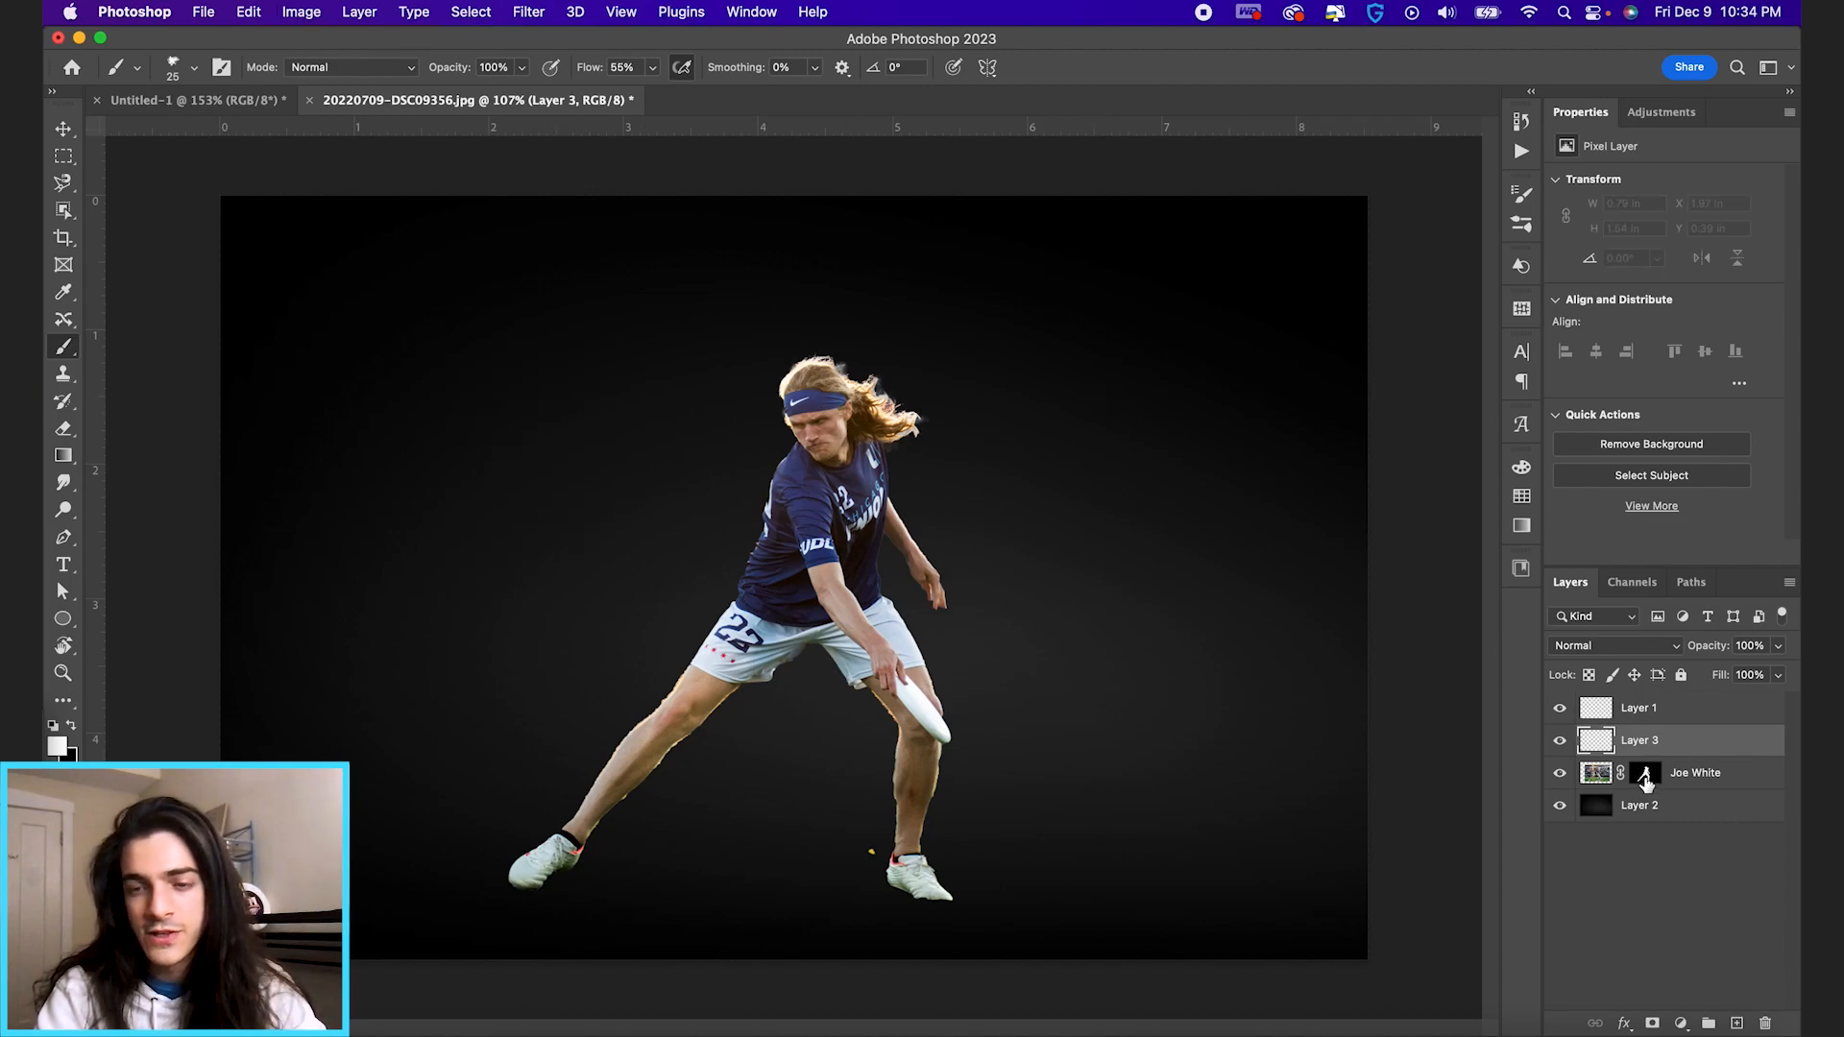
- Target the Joe White layer mask and choose an angled brush for painting it
left_click(1644, 772)
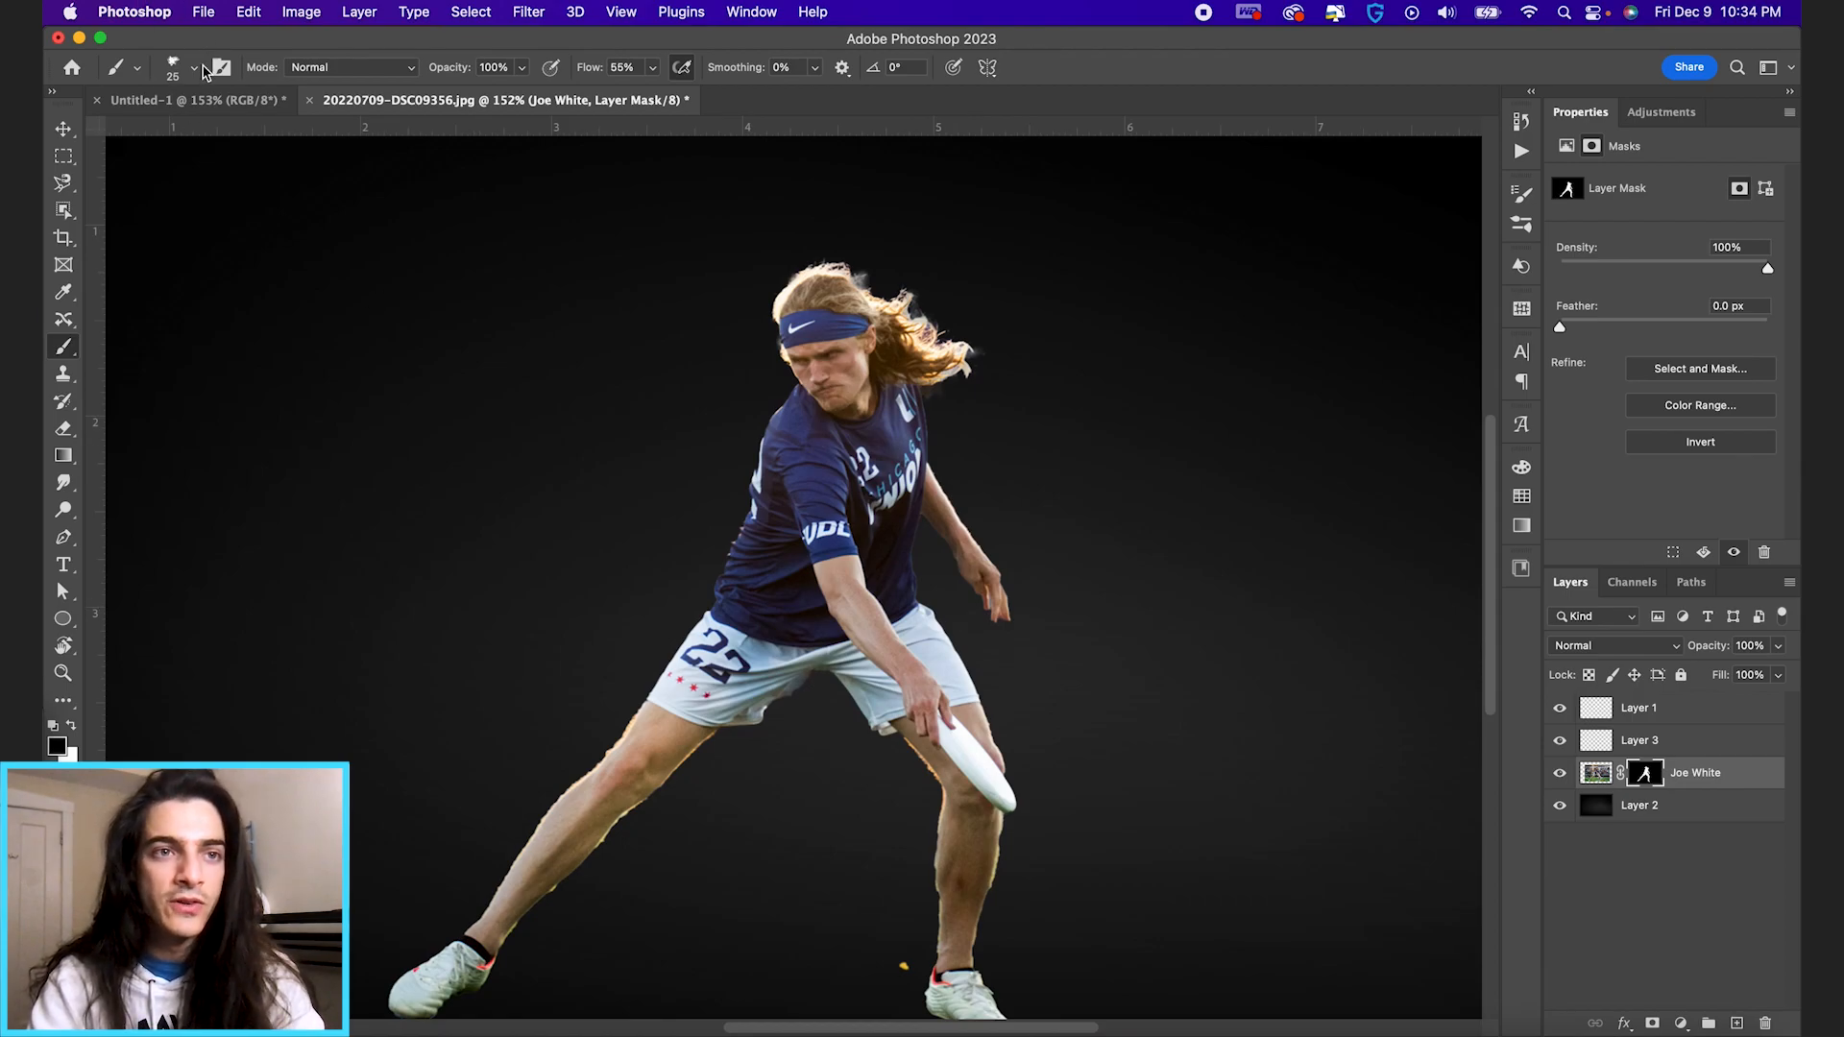
left_click(194, 68)
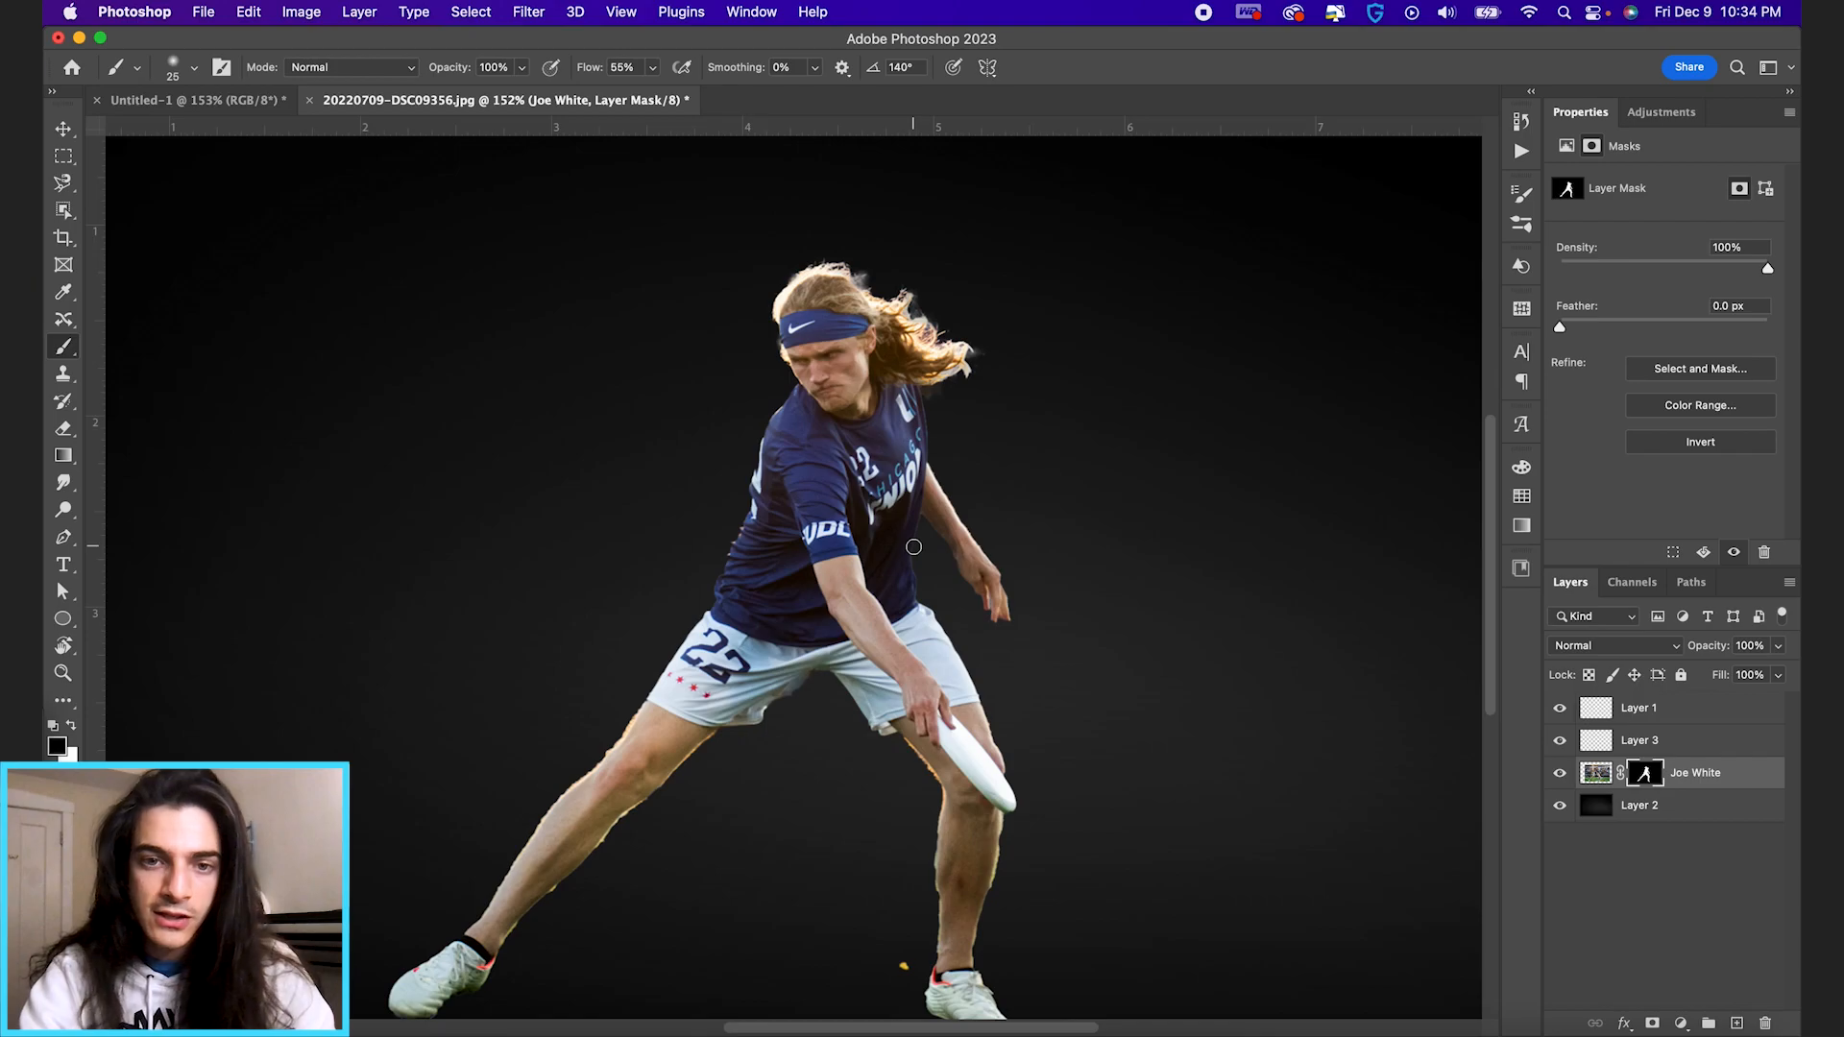
left_click(1644, 772)
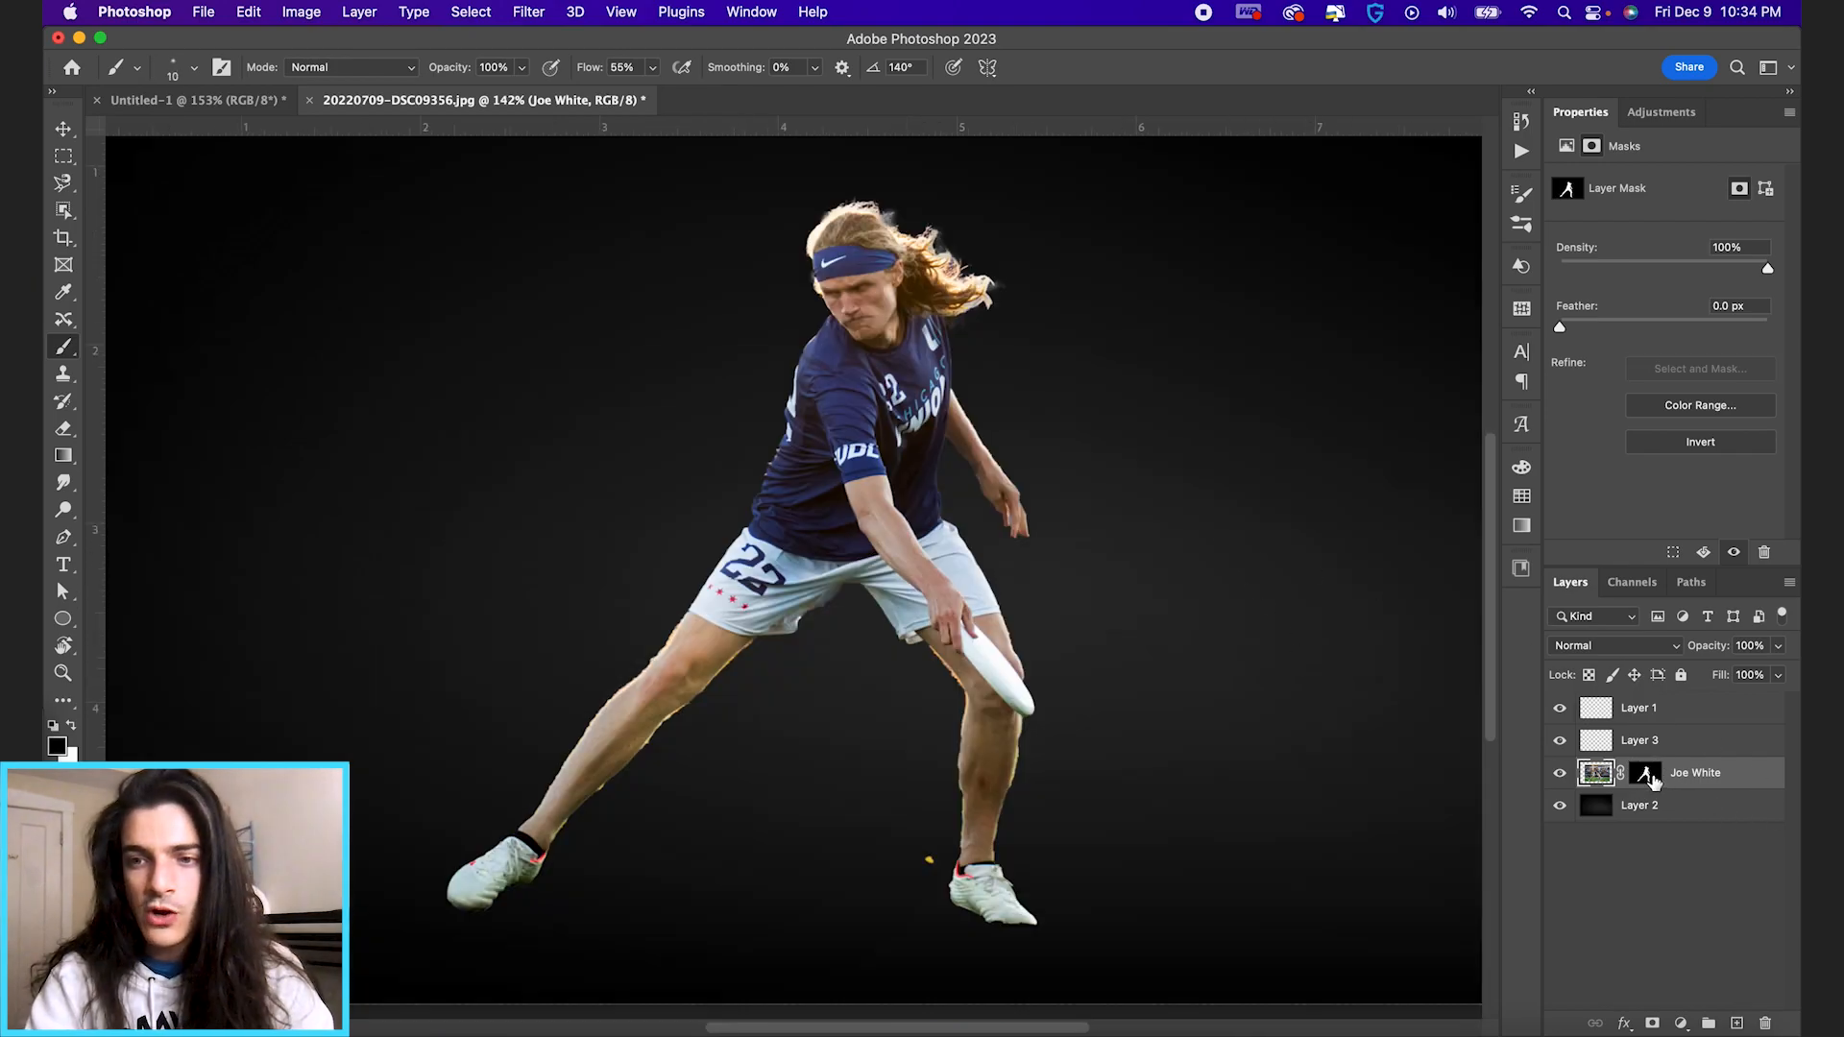
left_click(1644, 772)
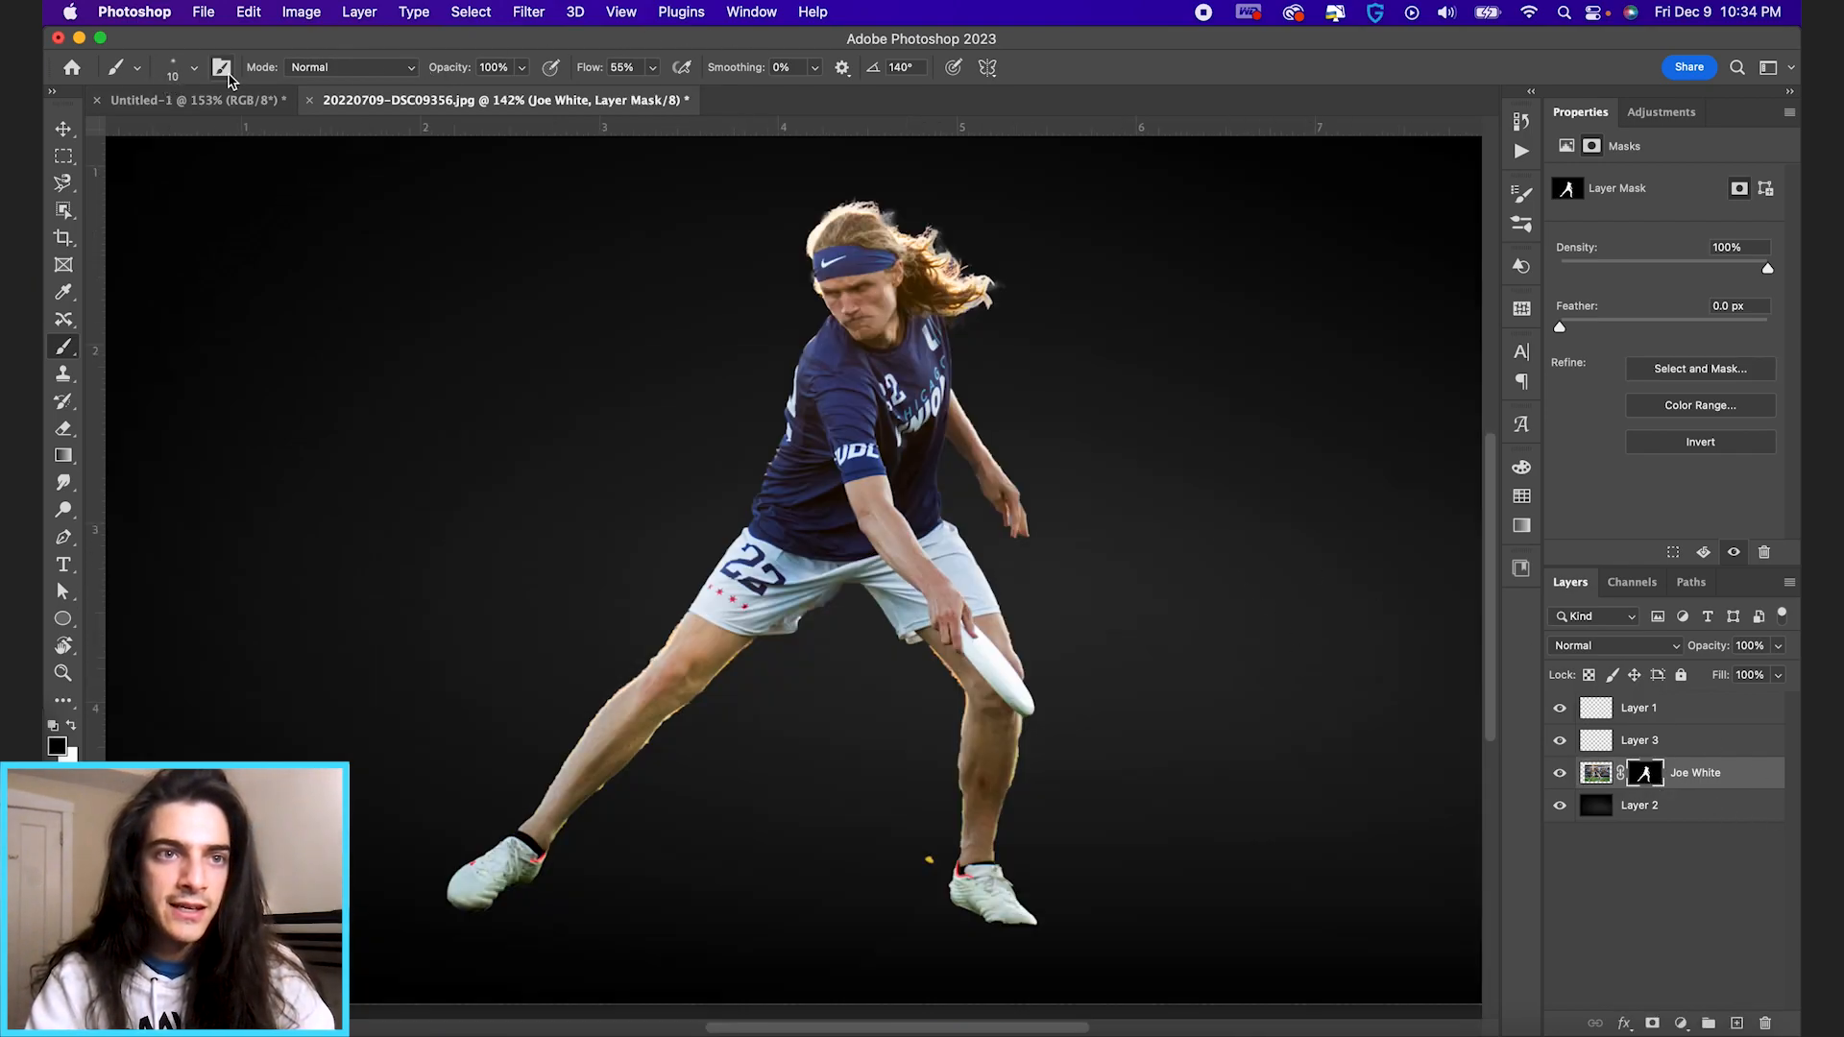
left_click(221, 67)
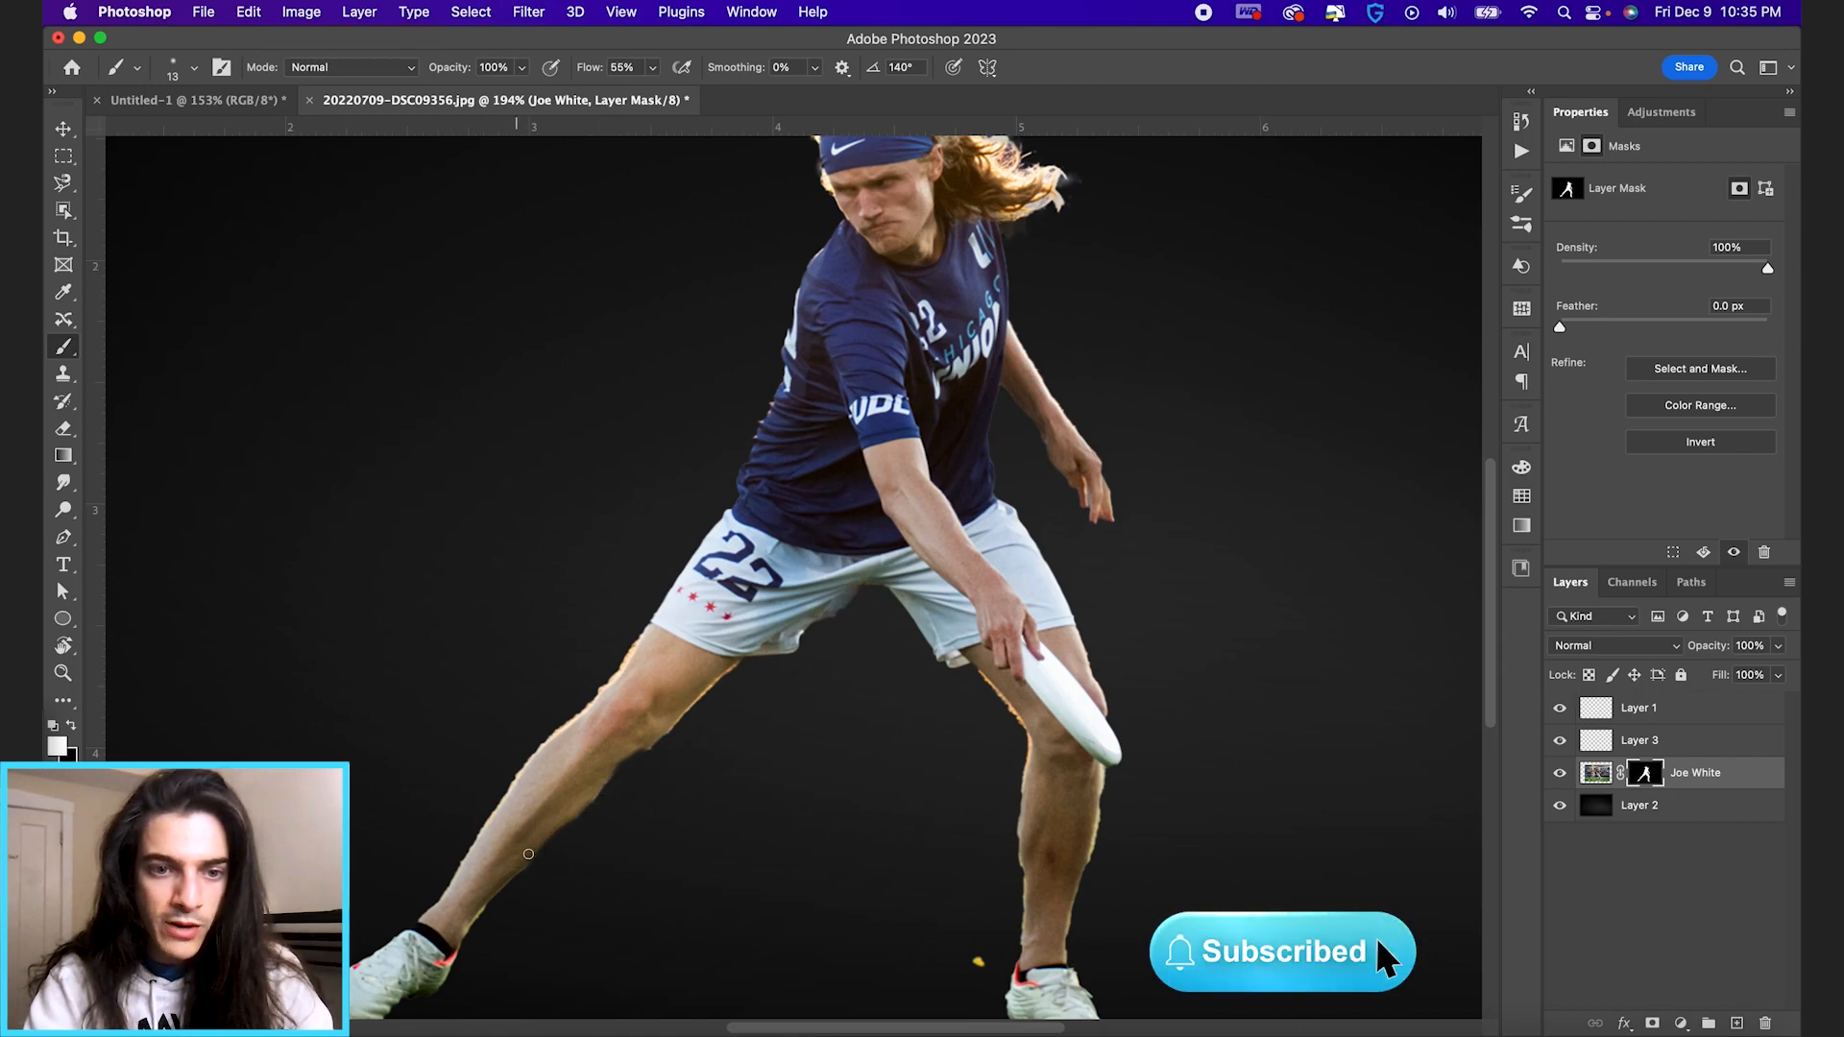
mouse_move(594, 781)
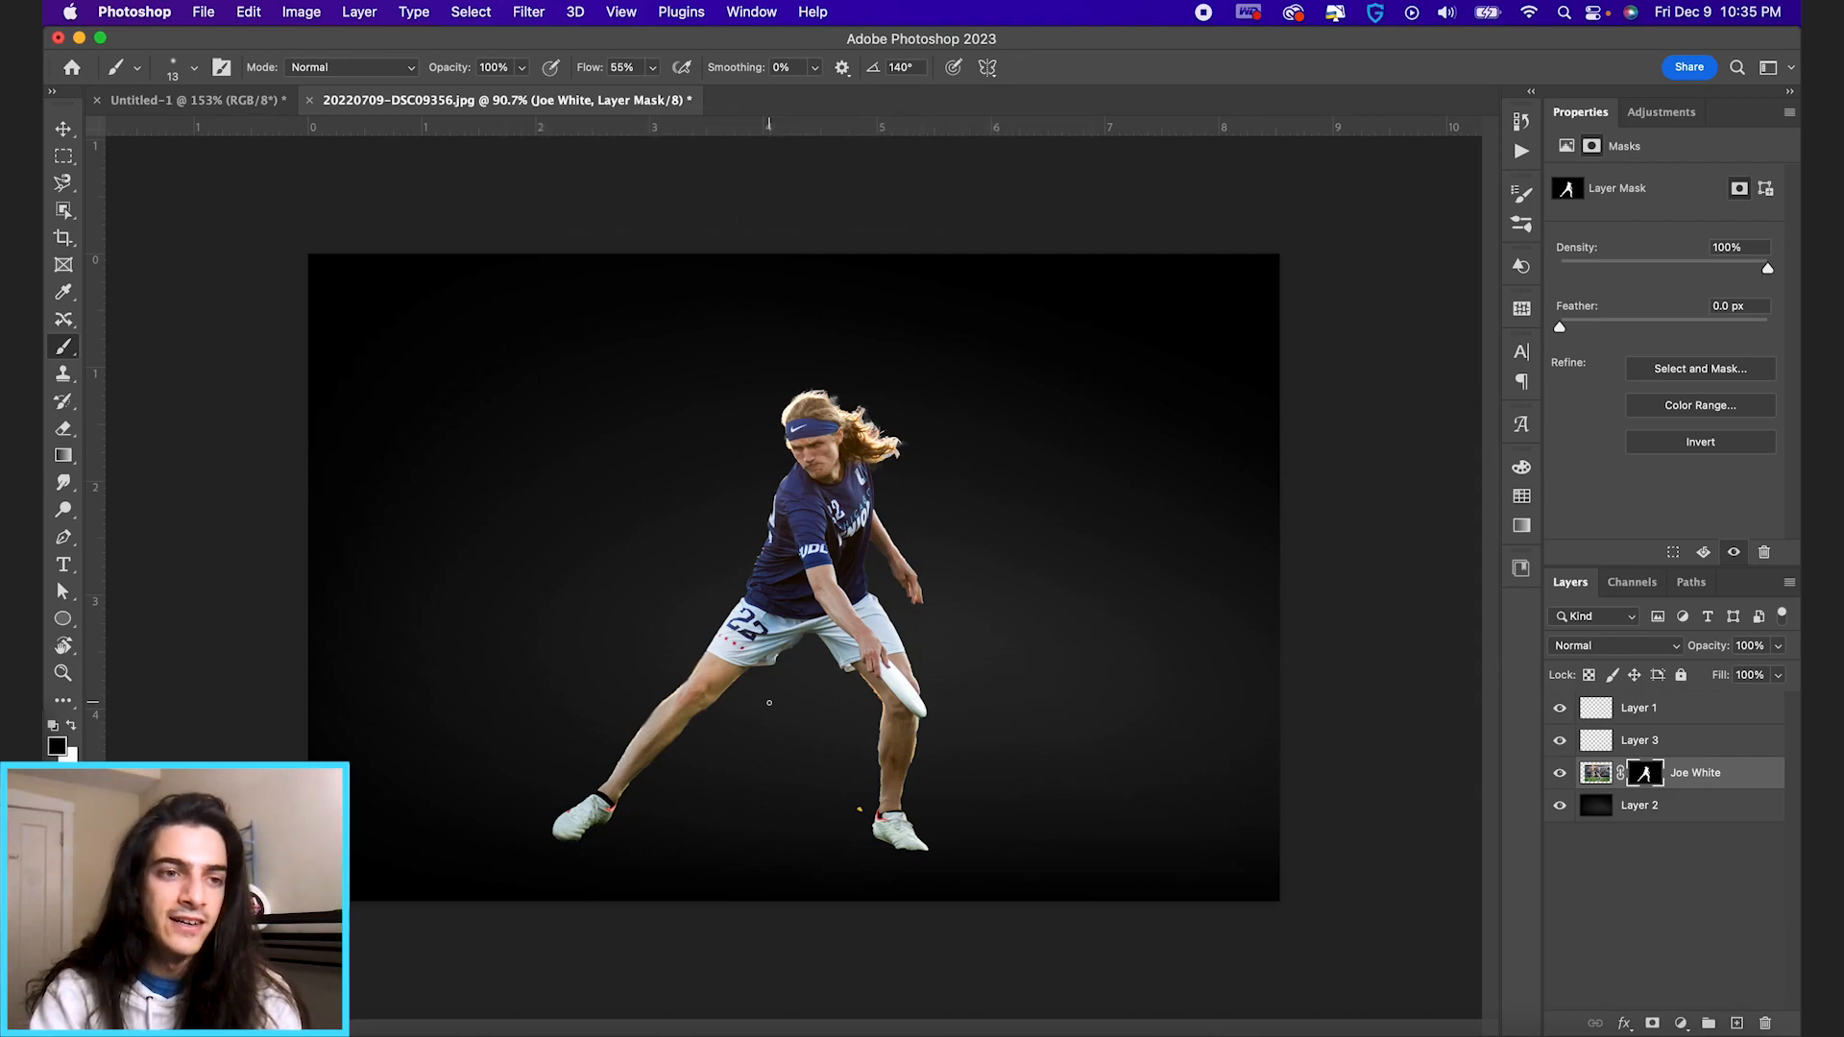
- On a new layer, type white 'A PARAGRAPH OF TEXT' in a top-left paragraph box
left_click(63, 565)
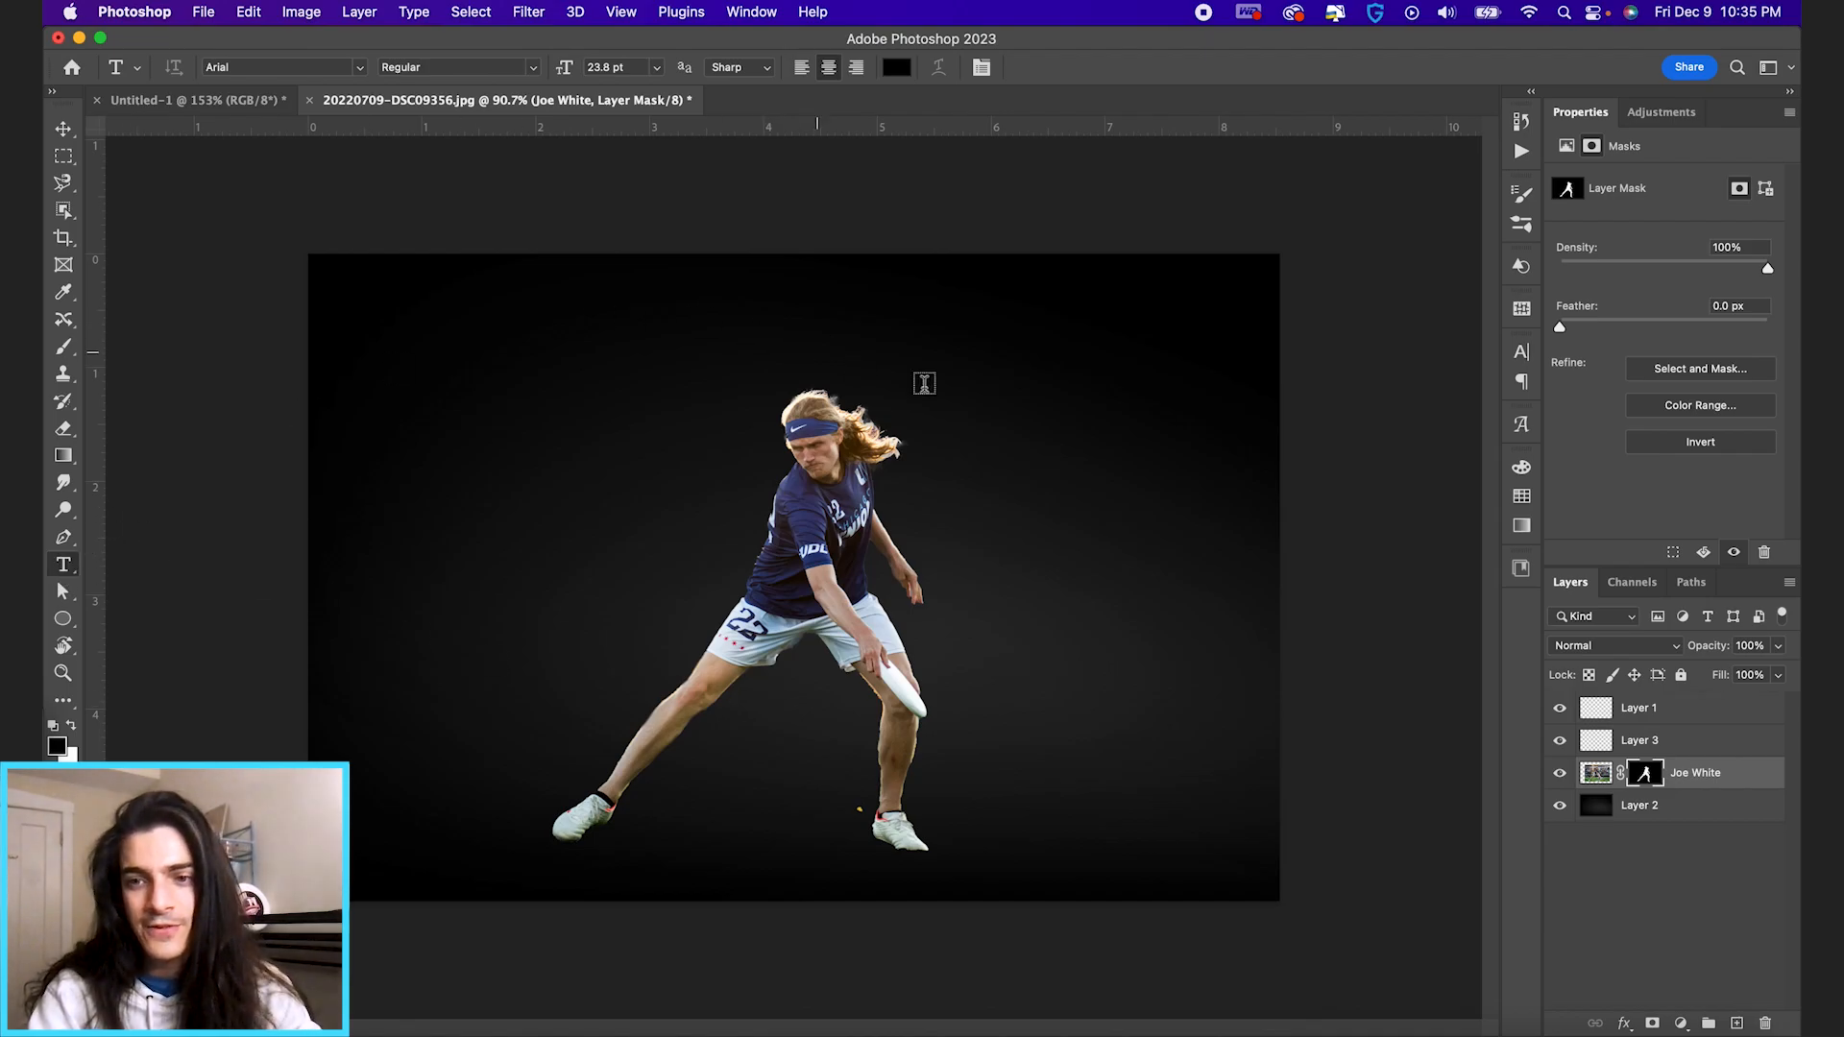
left_click(1736, 1022)
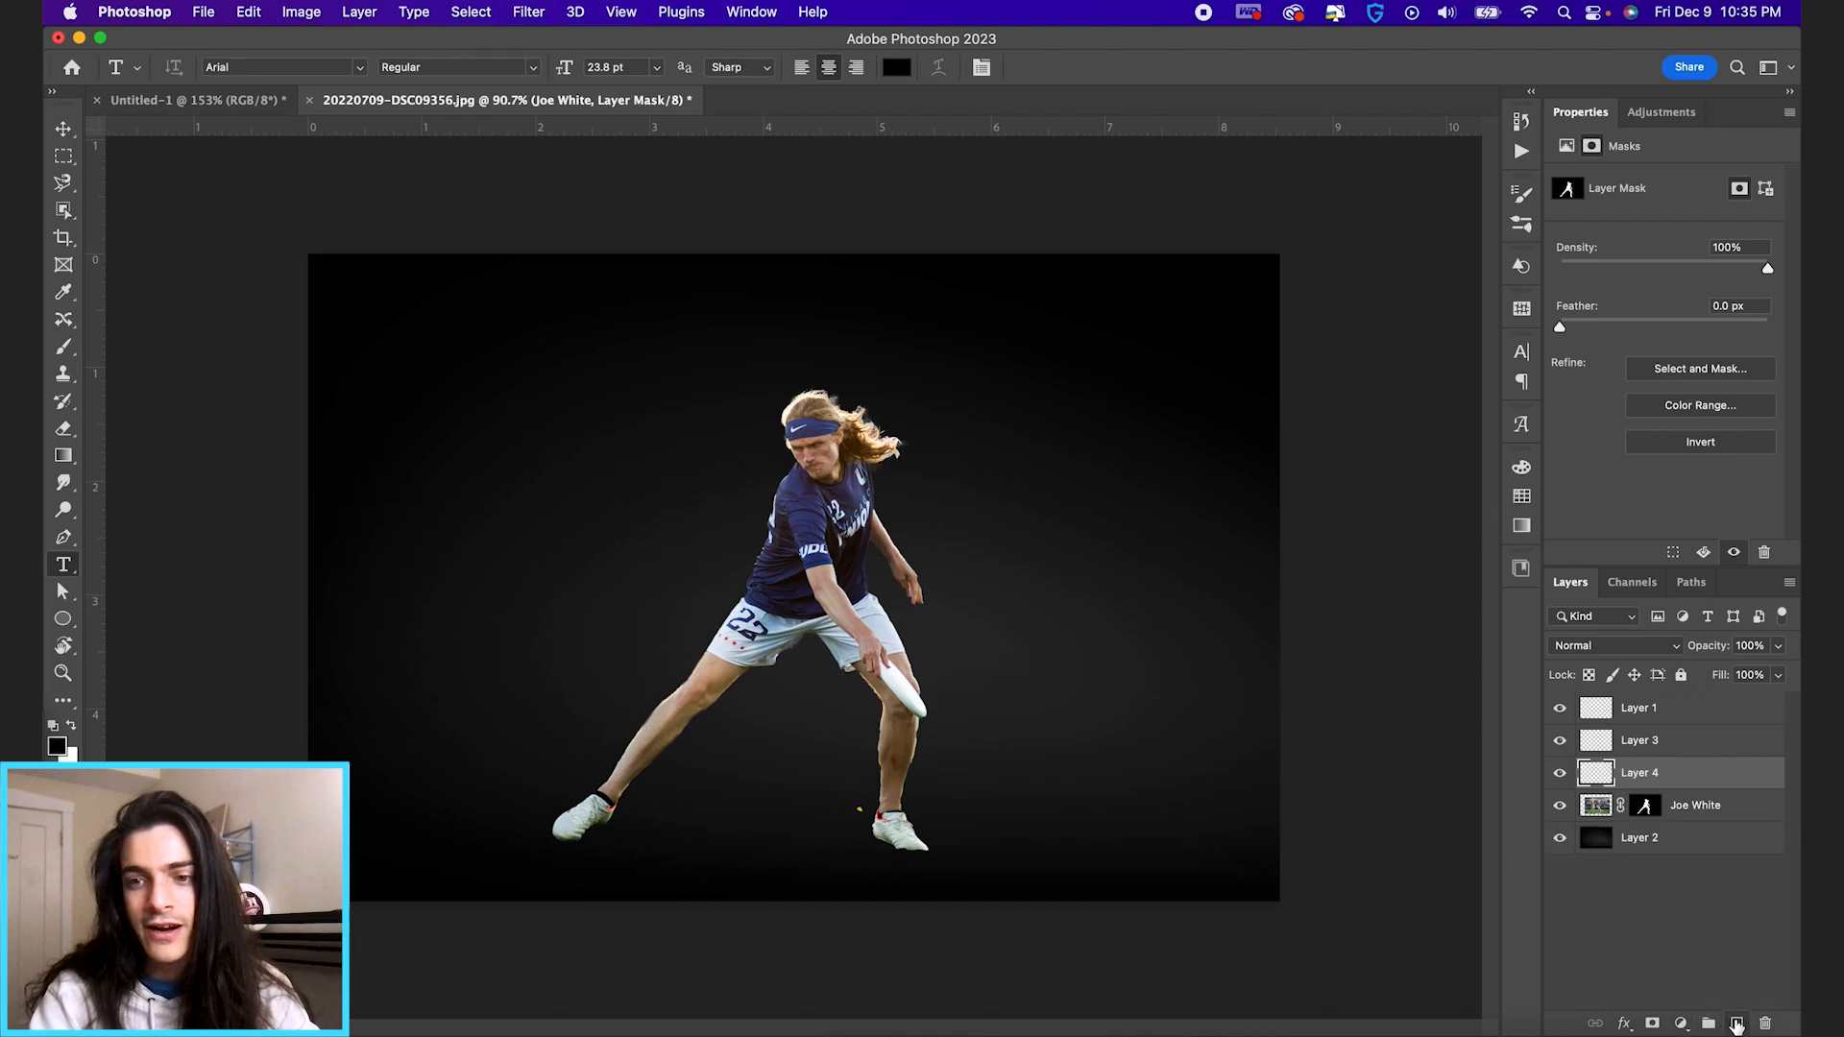
left_click(1638, 772)
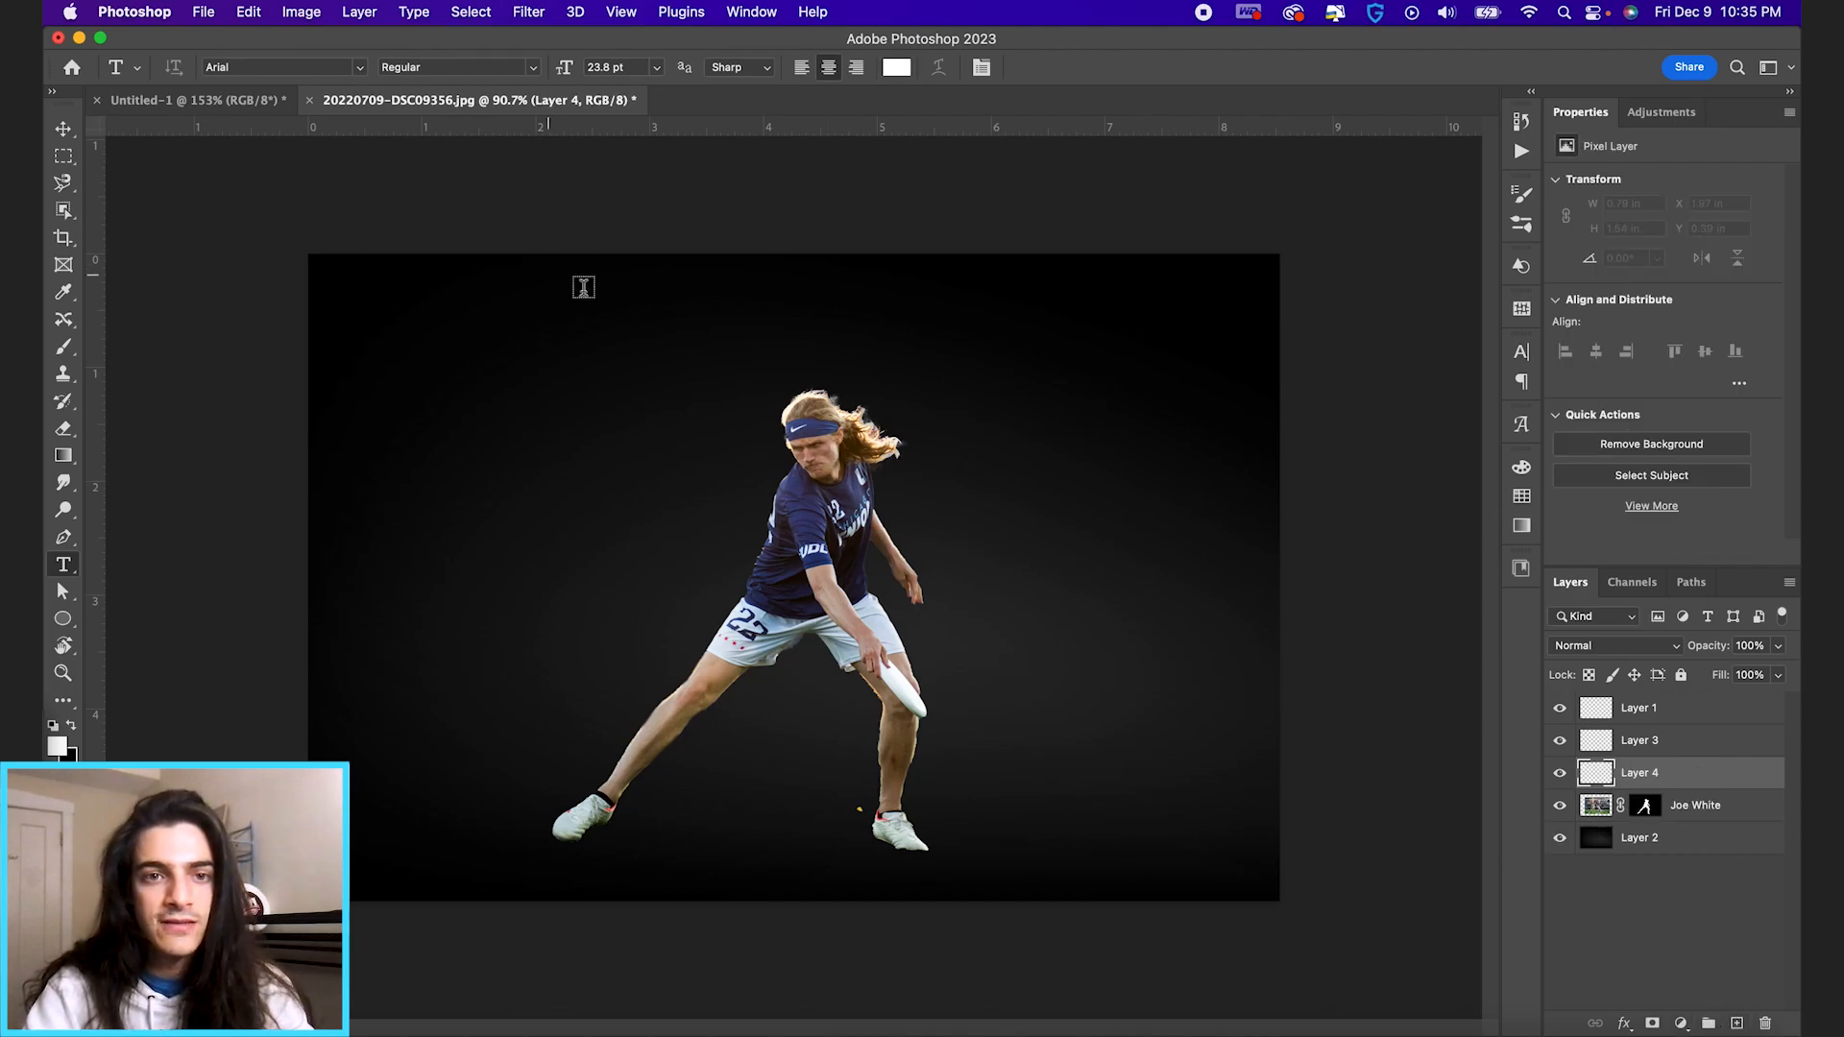
left_click_drag(361, 294, 538, 397)
type("A PARAGRAPH")
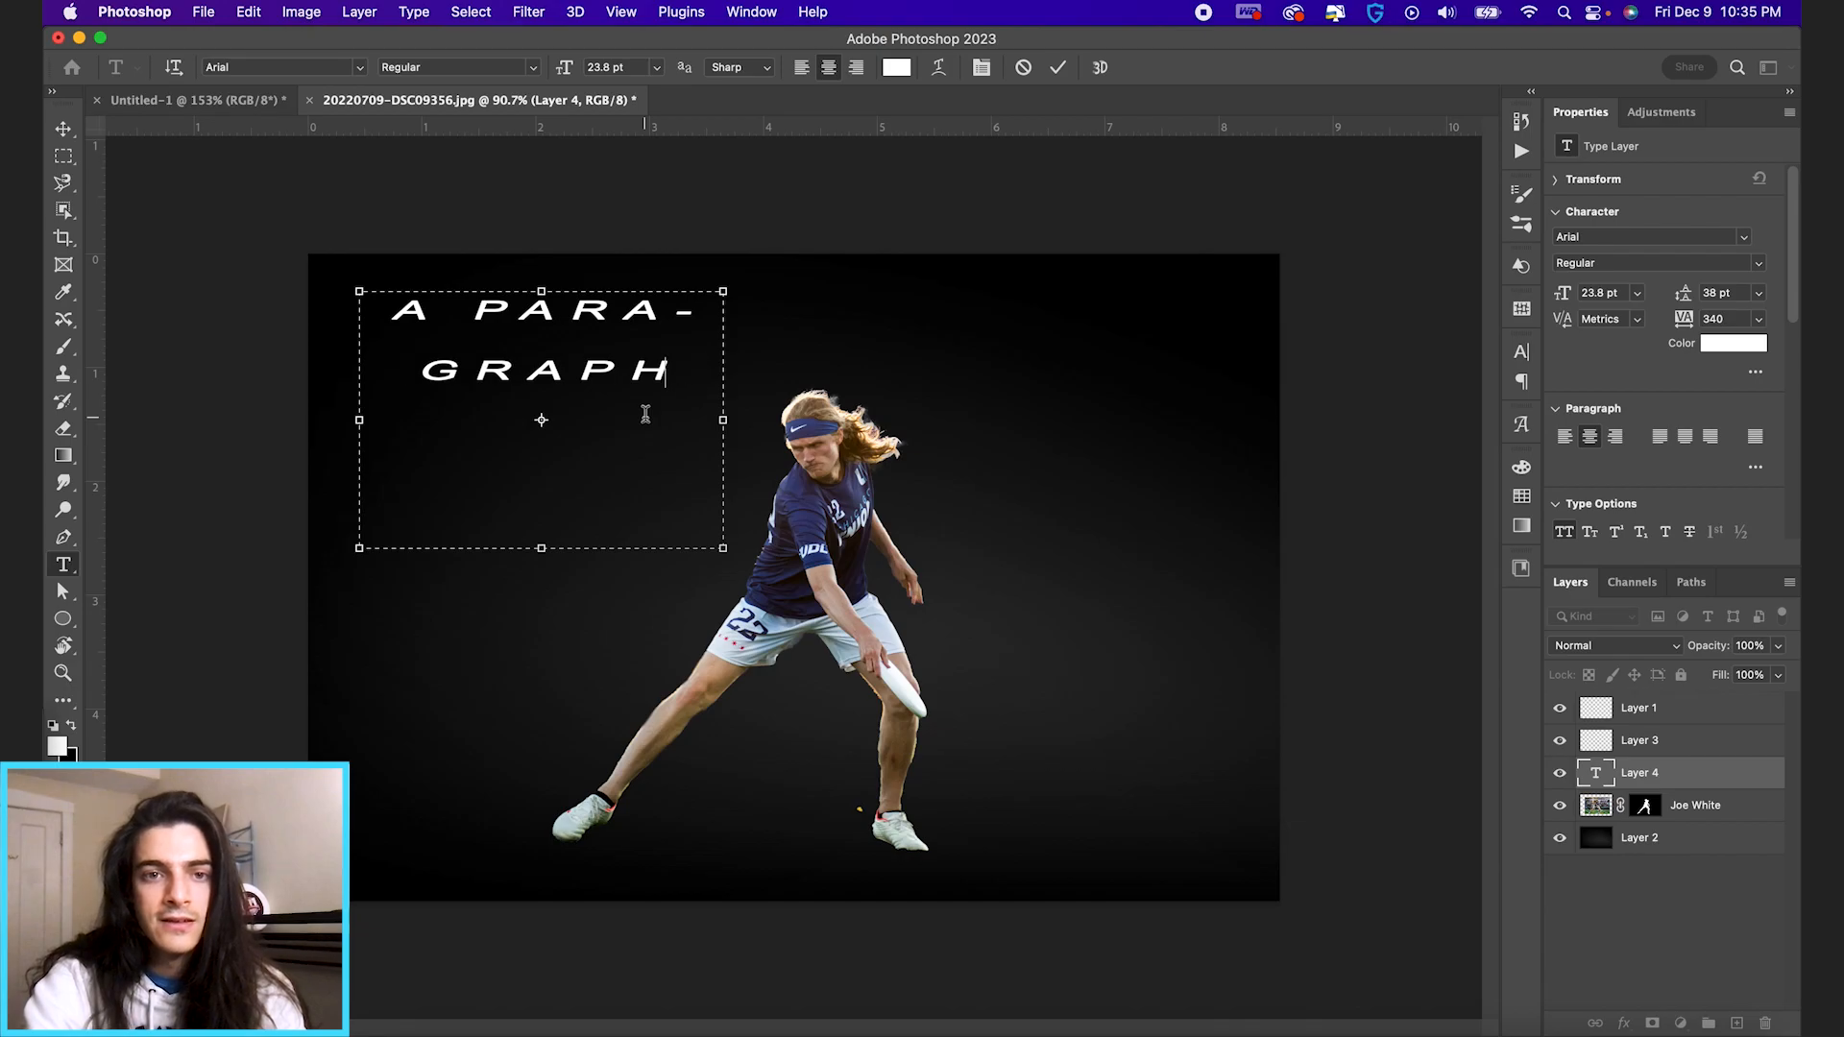
type("OF TEXT")
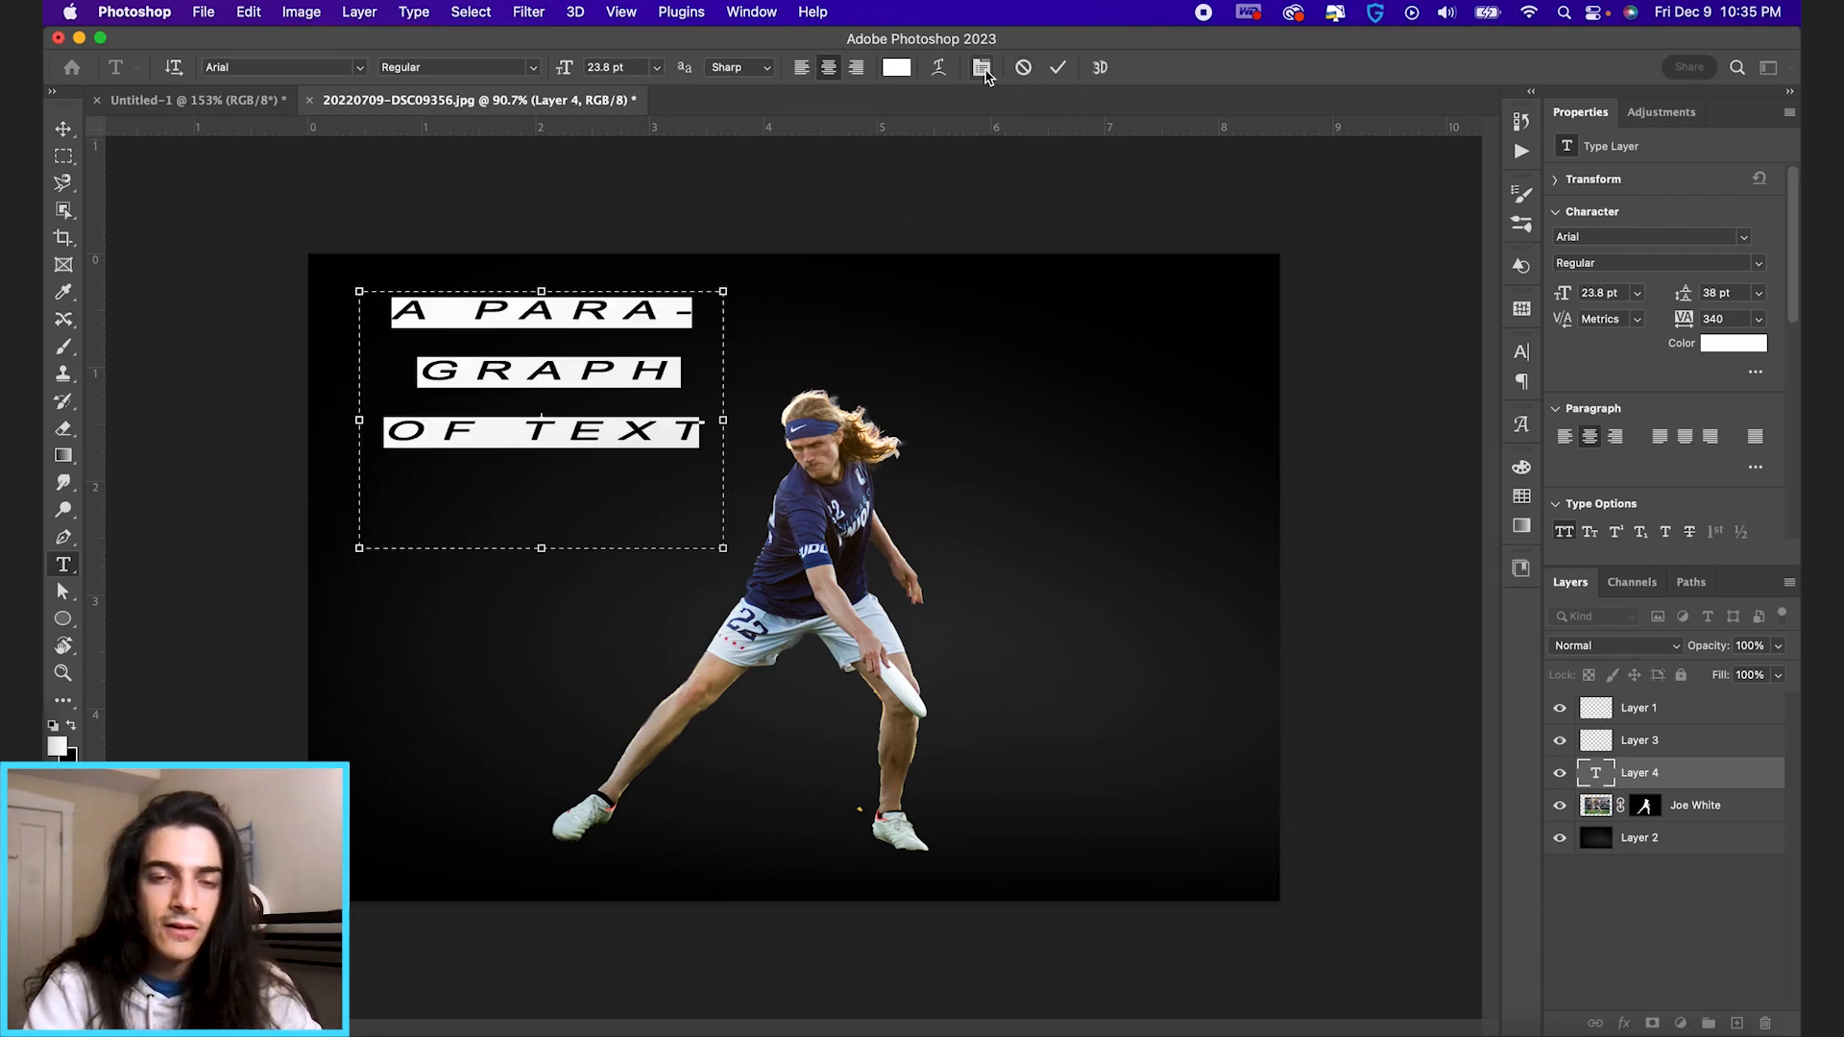
left_click(981, 67)
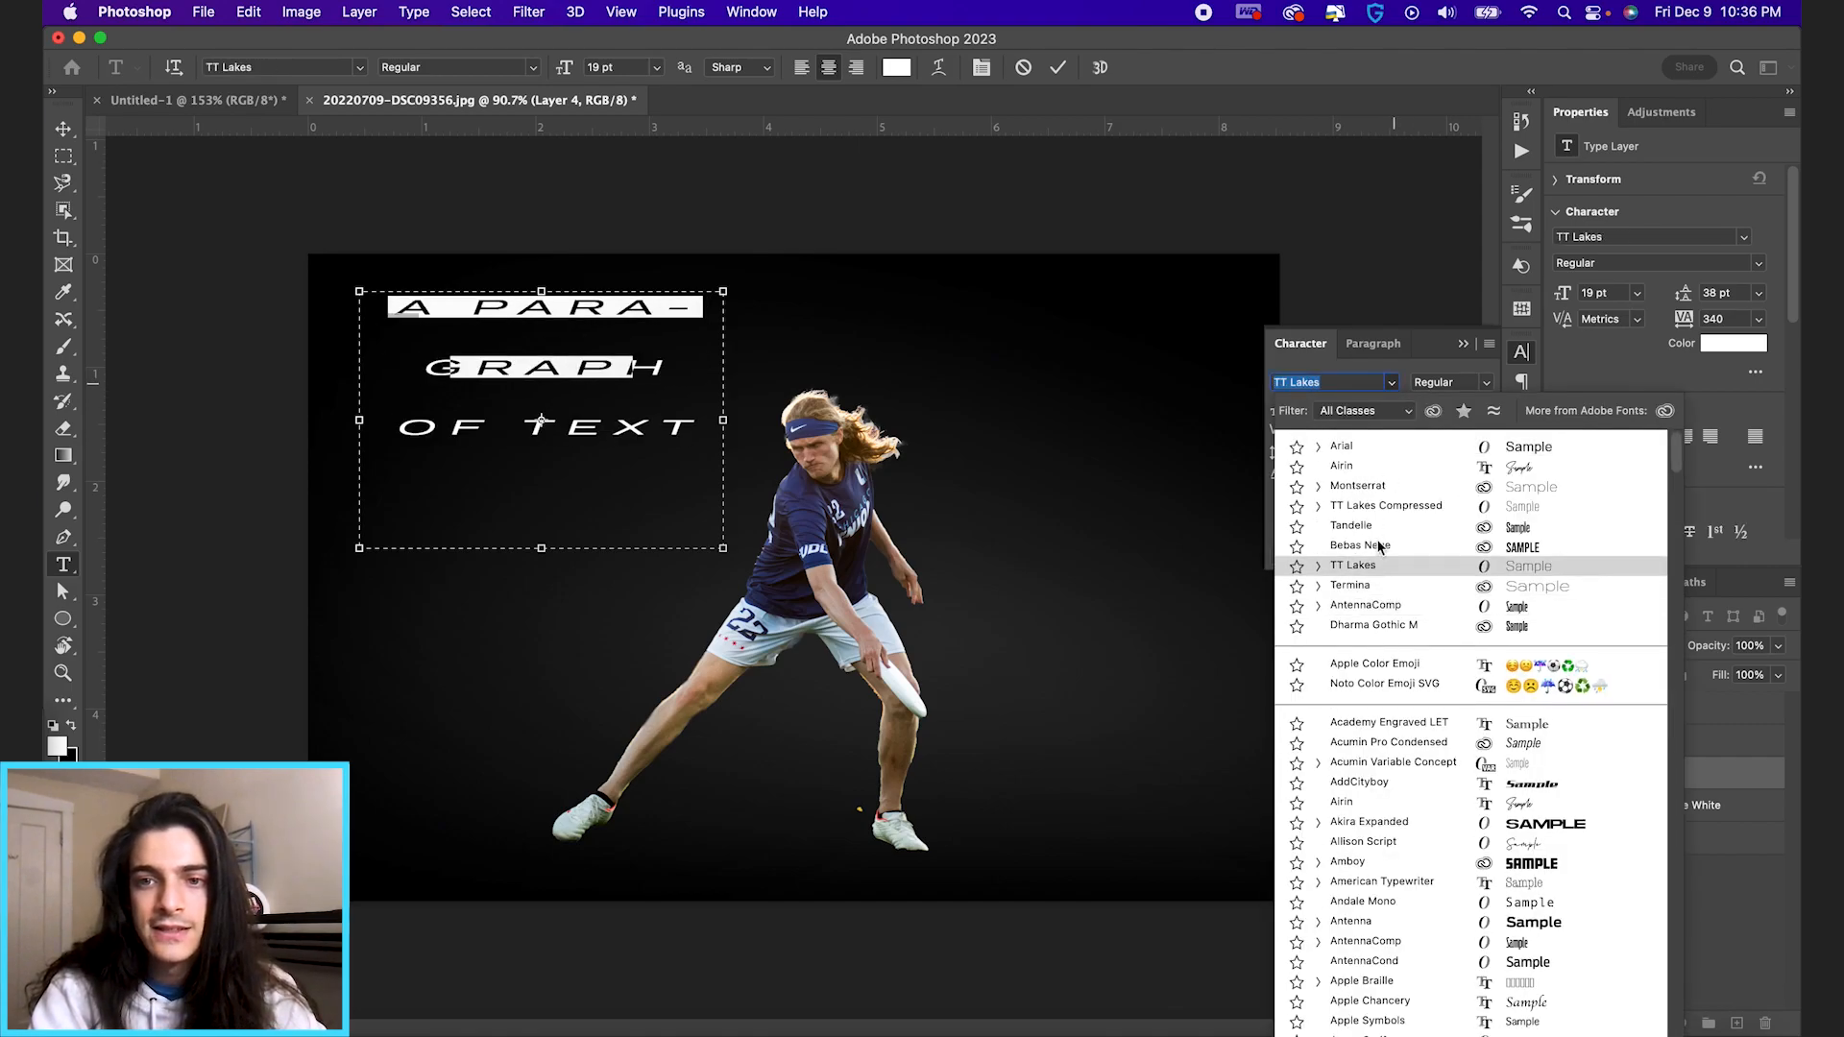
- Try AntennaComp and Termina fonts with lowercase test words, then cancel the paragraph
left_click(1357, 546)
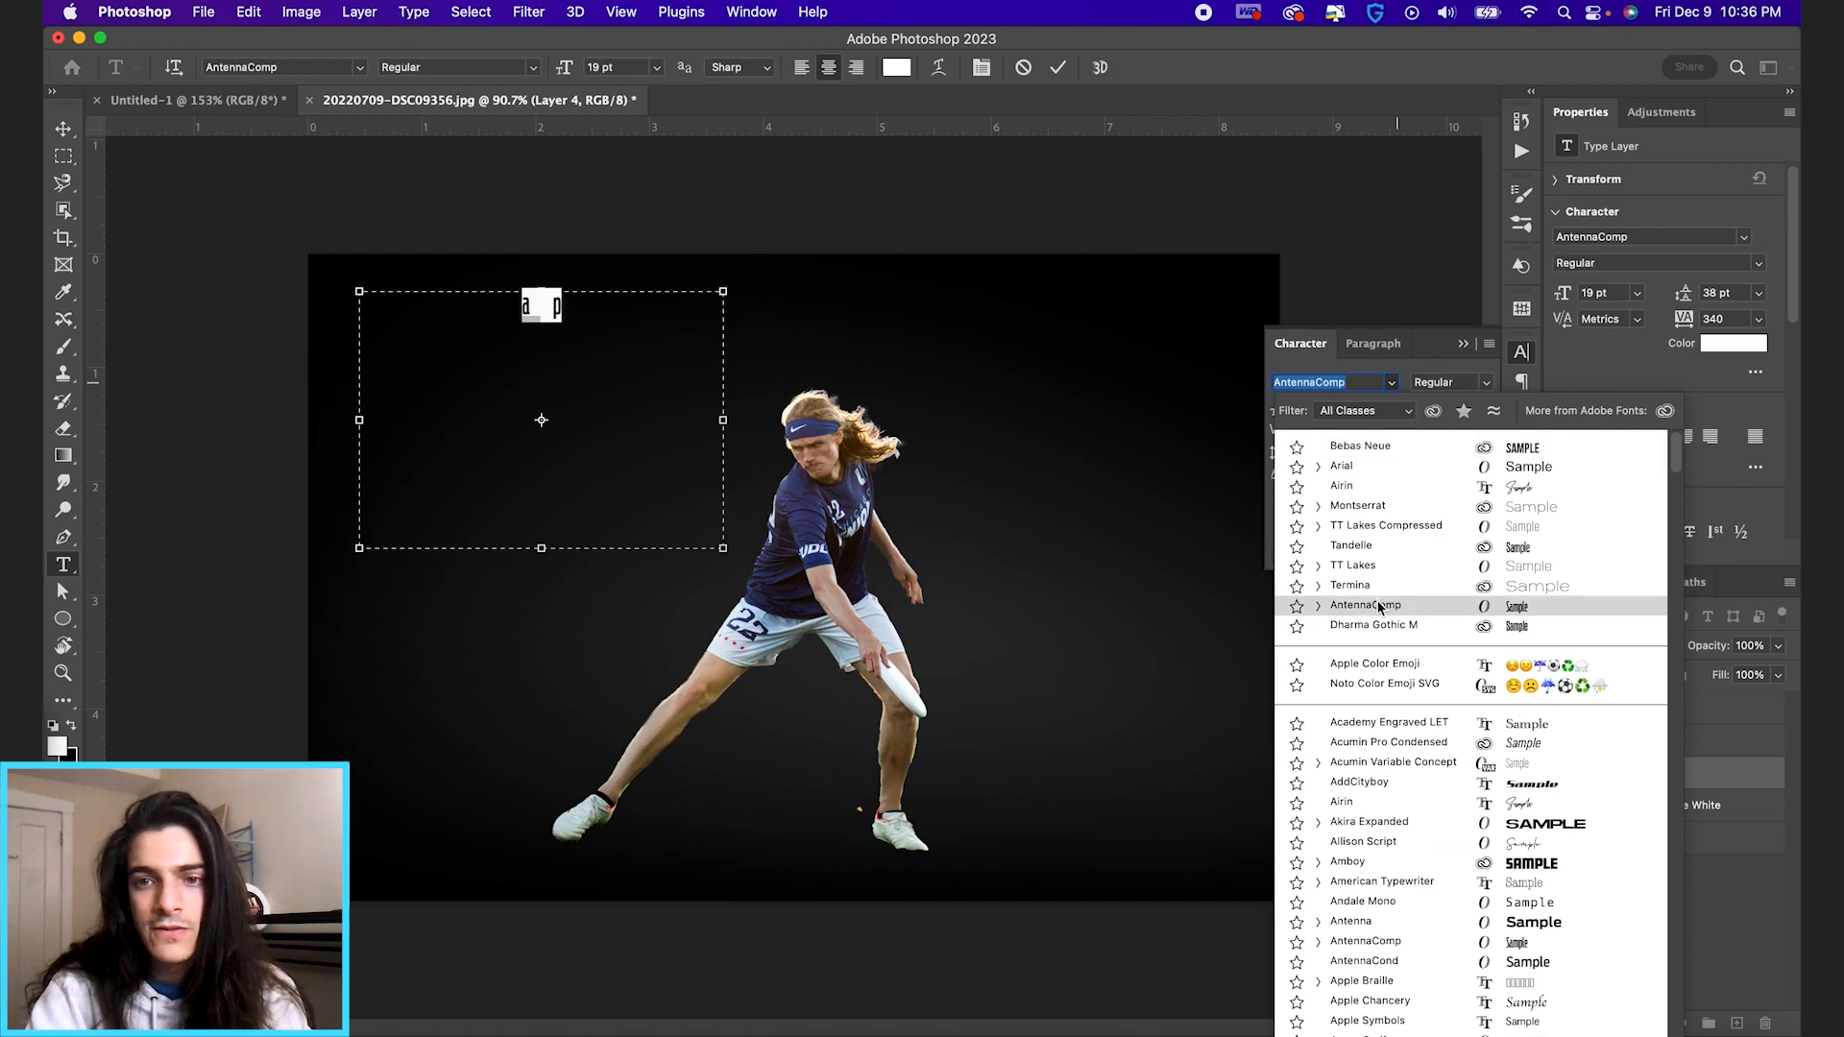
left_click(1350, 585)
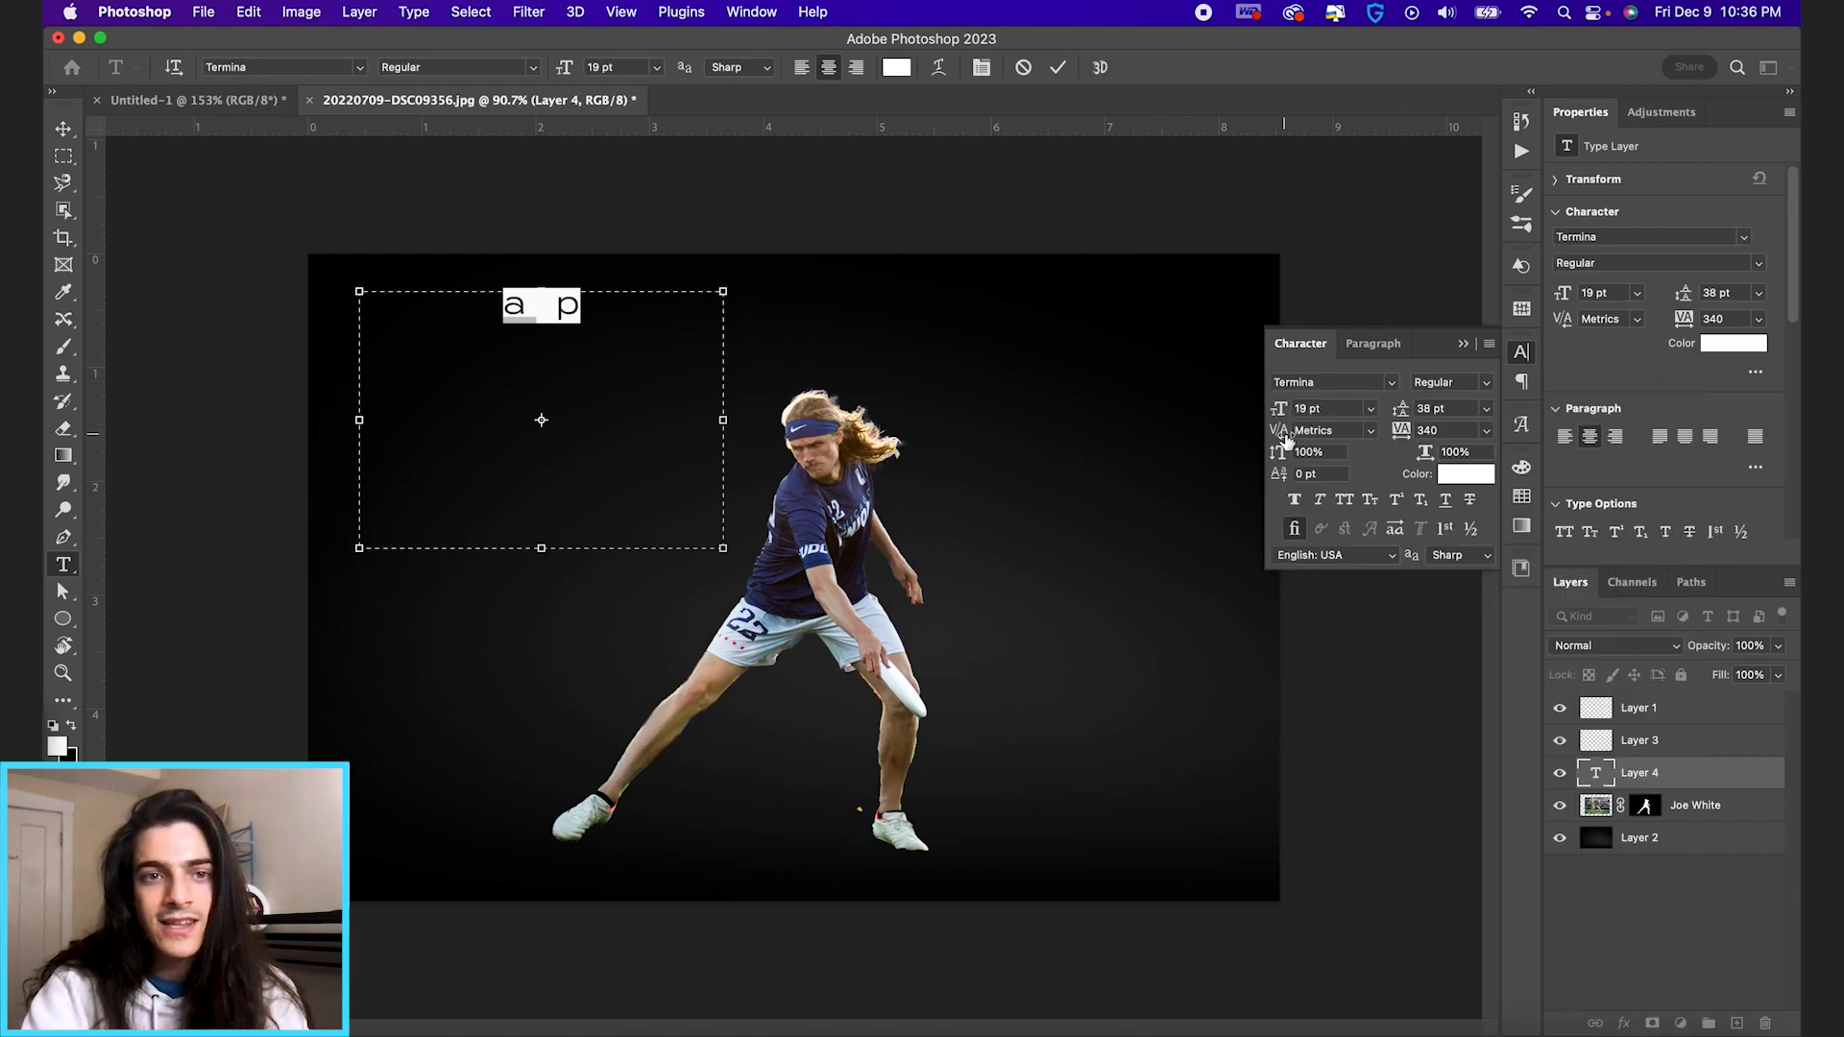
type("lower")
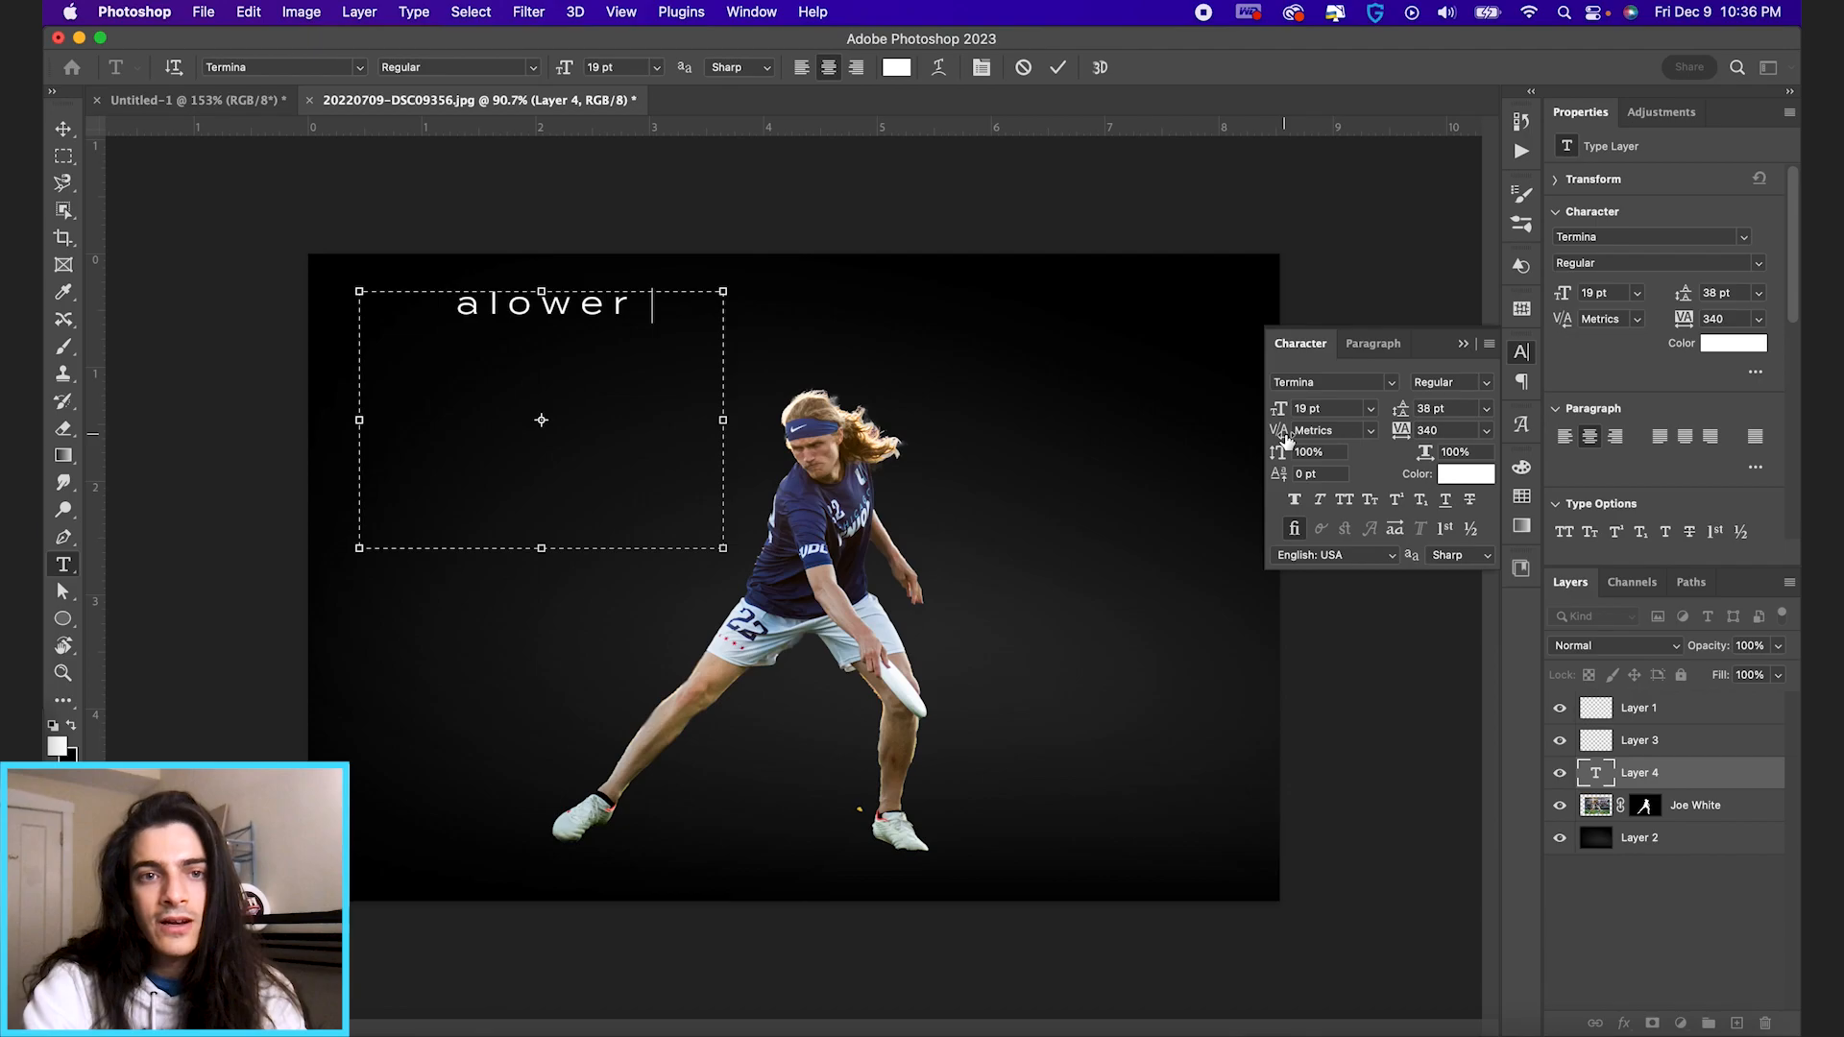
type("ccase lette")
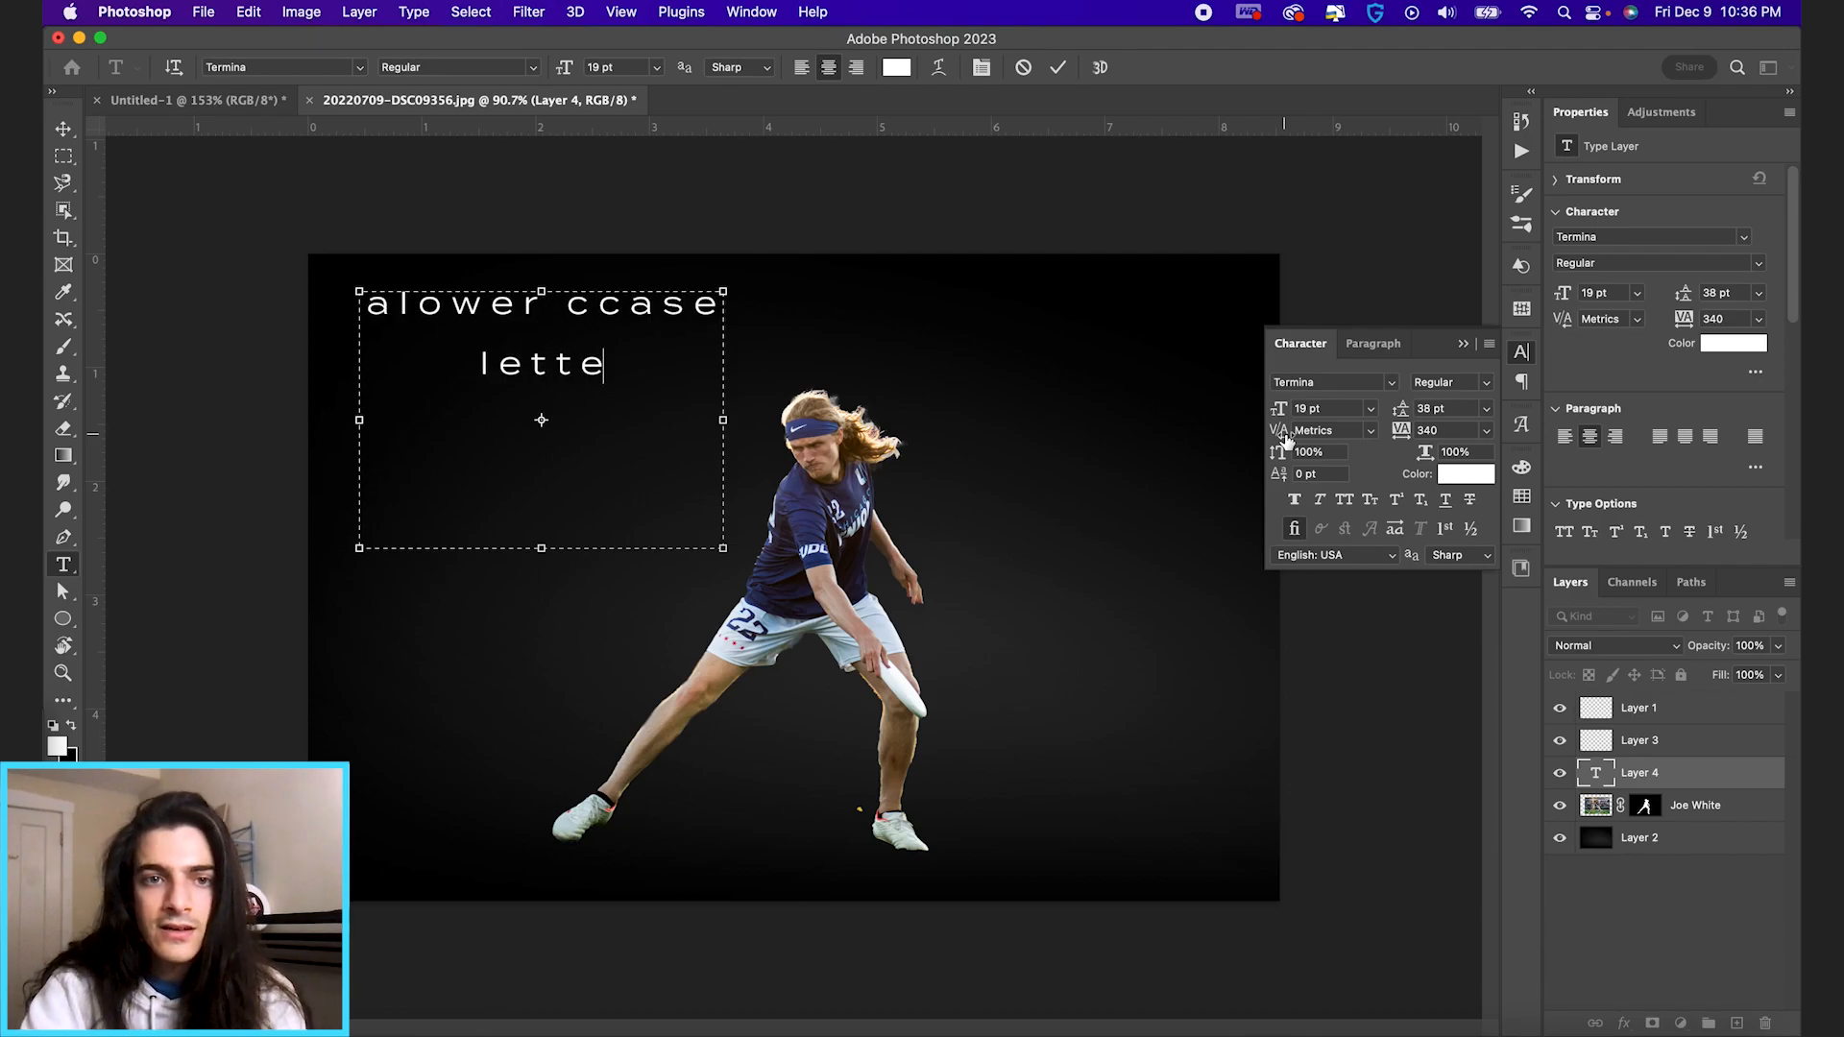
left_click(1342, 499)
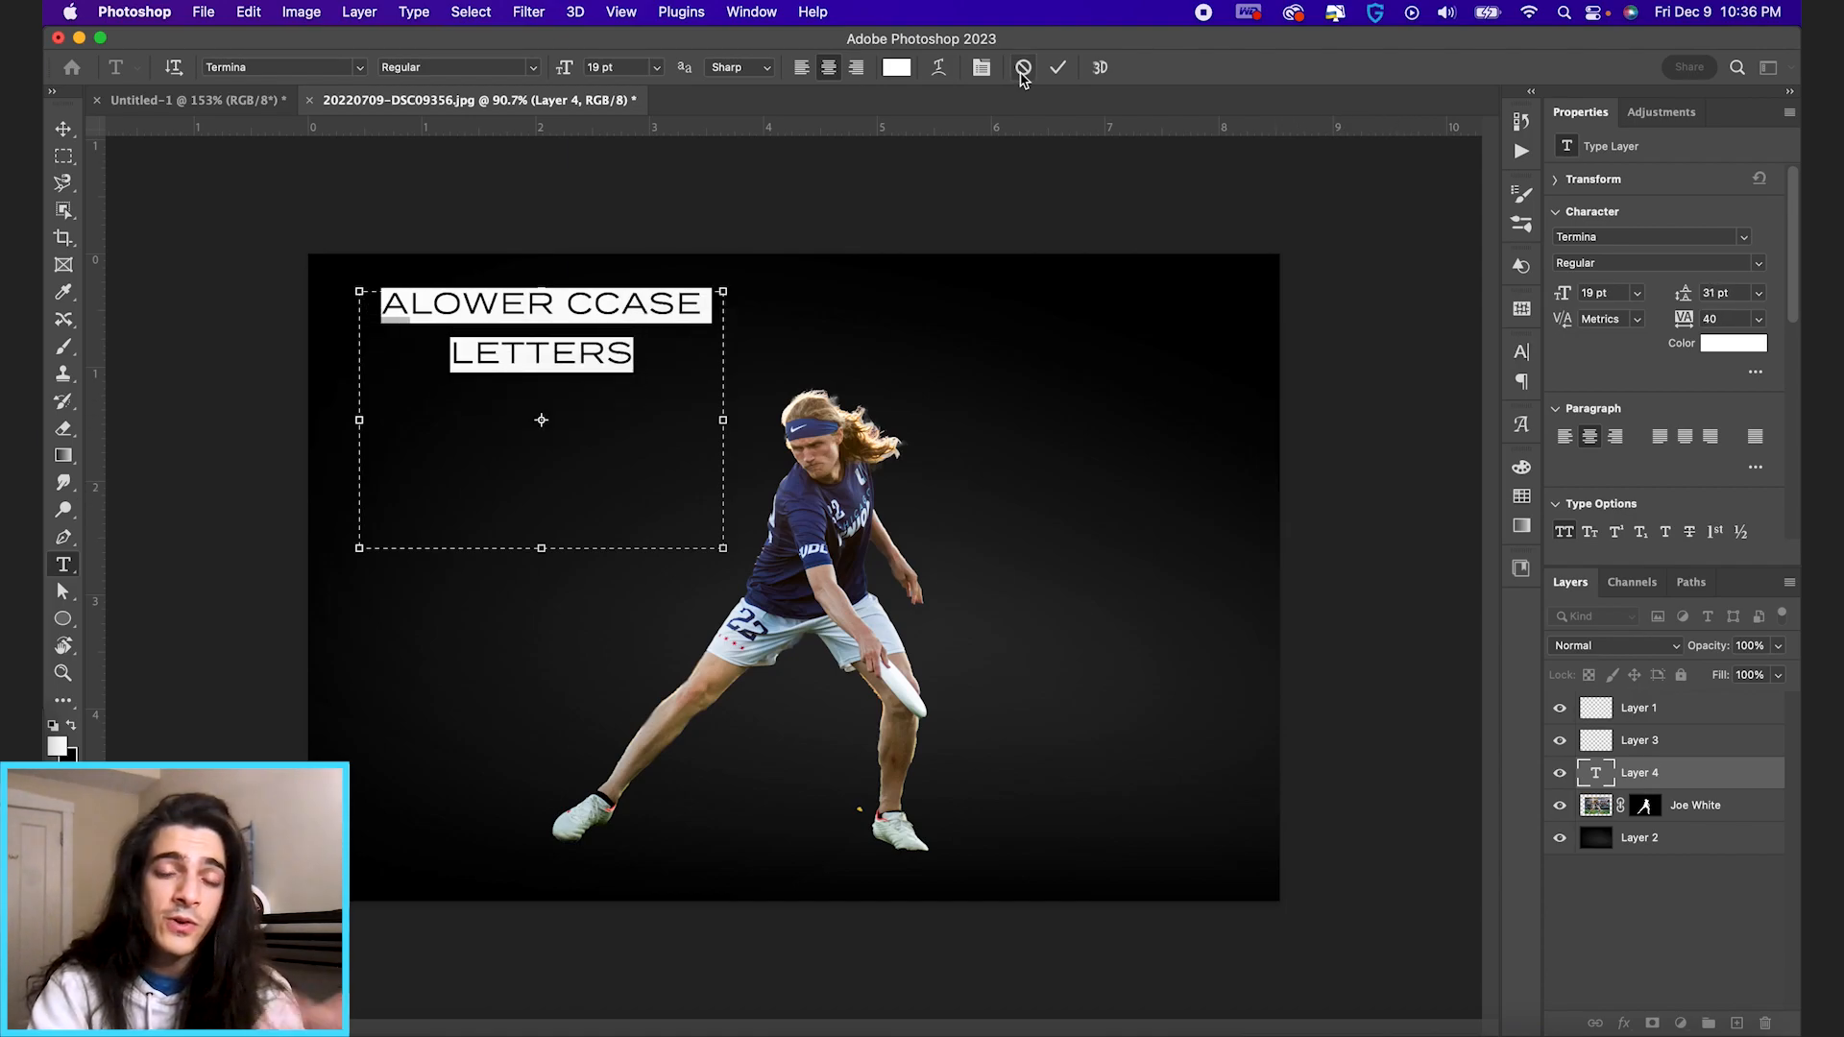
left_click(1022, 67)
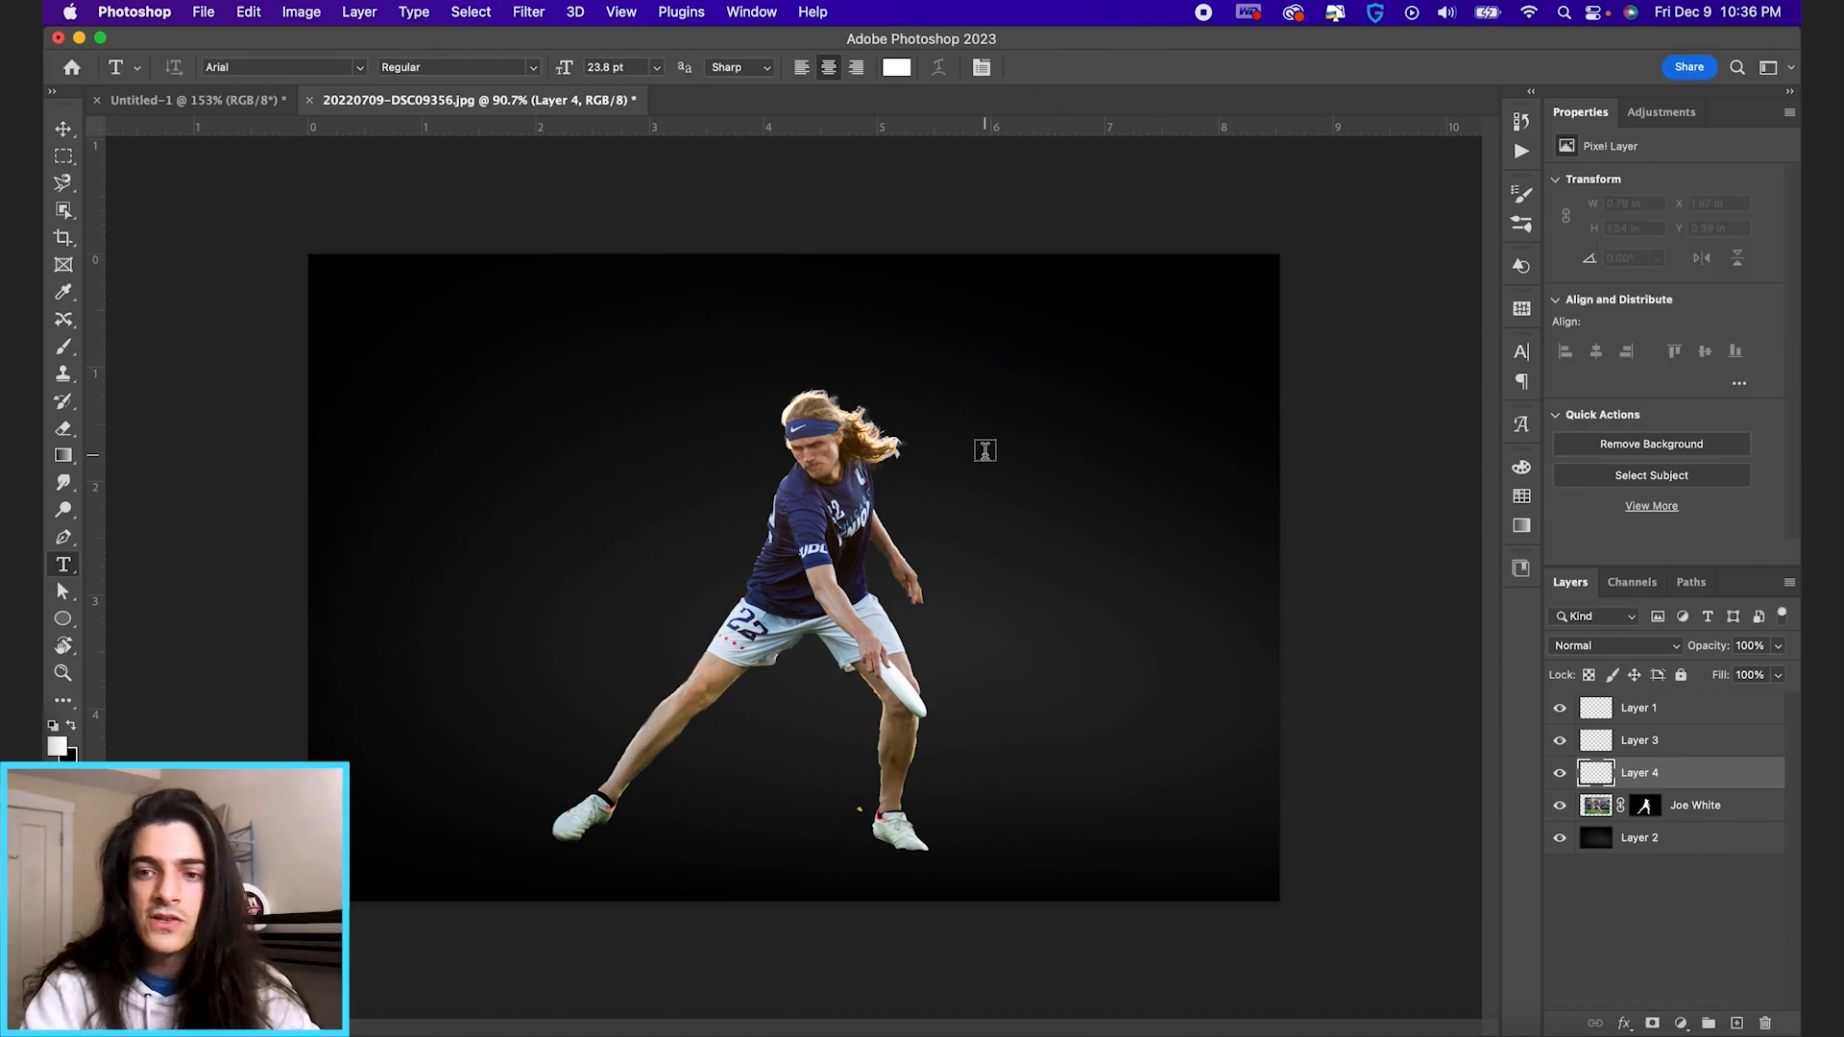
mouse_move(669, 318)
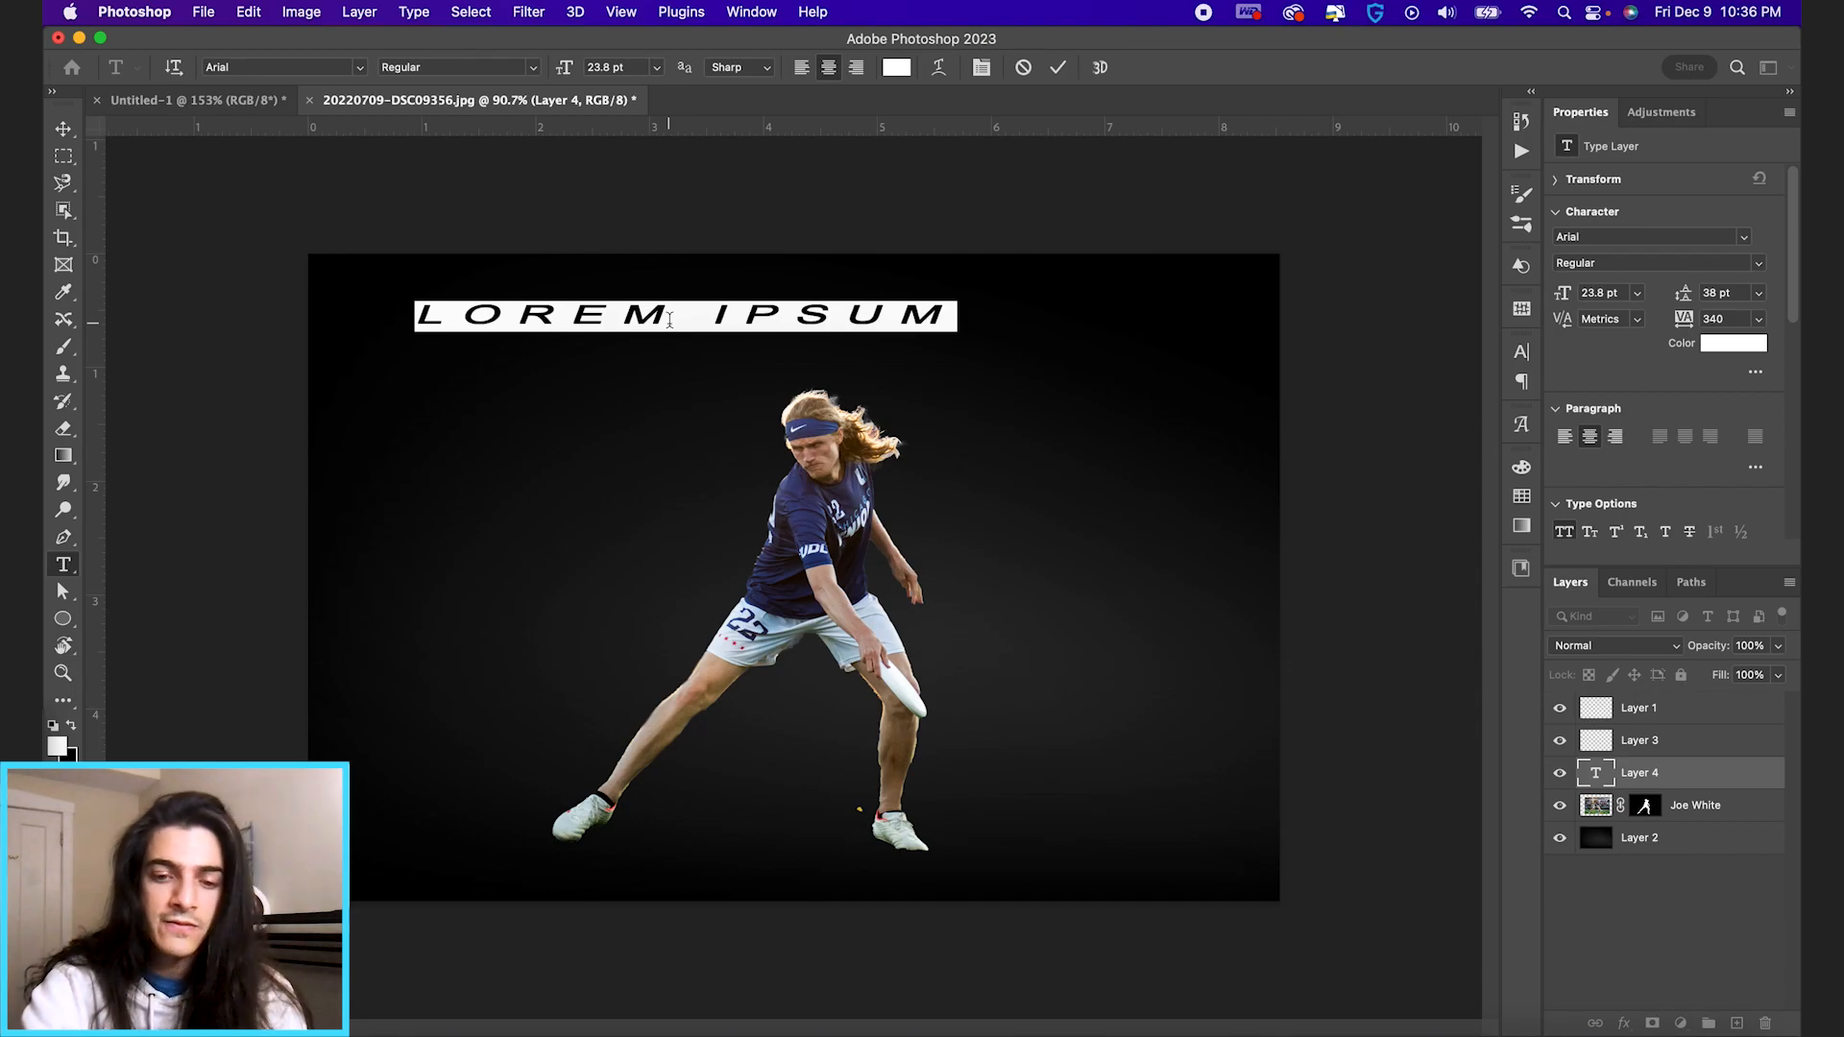
- Type 'JOE WHITE', then retype the duplicated title line as 'CHICAGO UNION'
type("JOE WHITE")
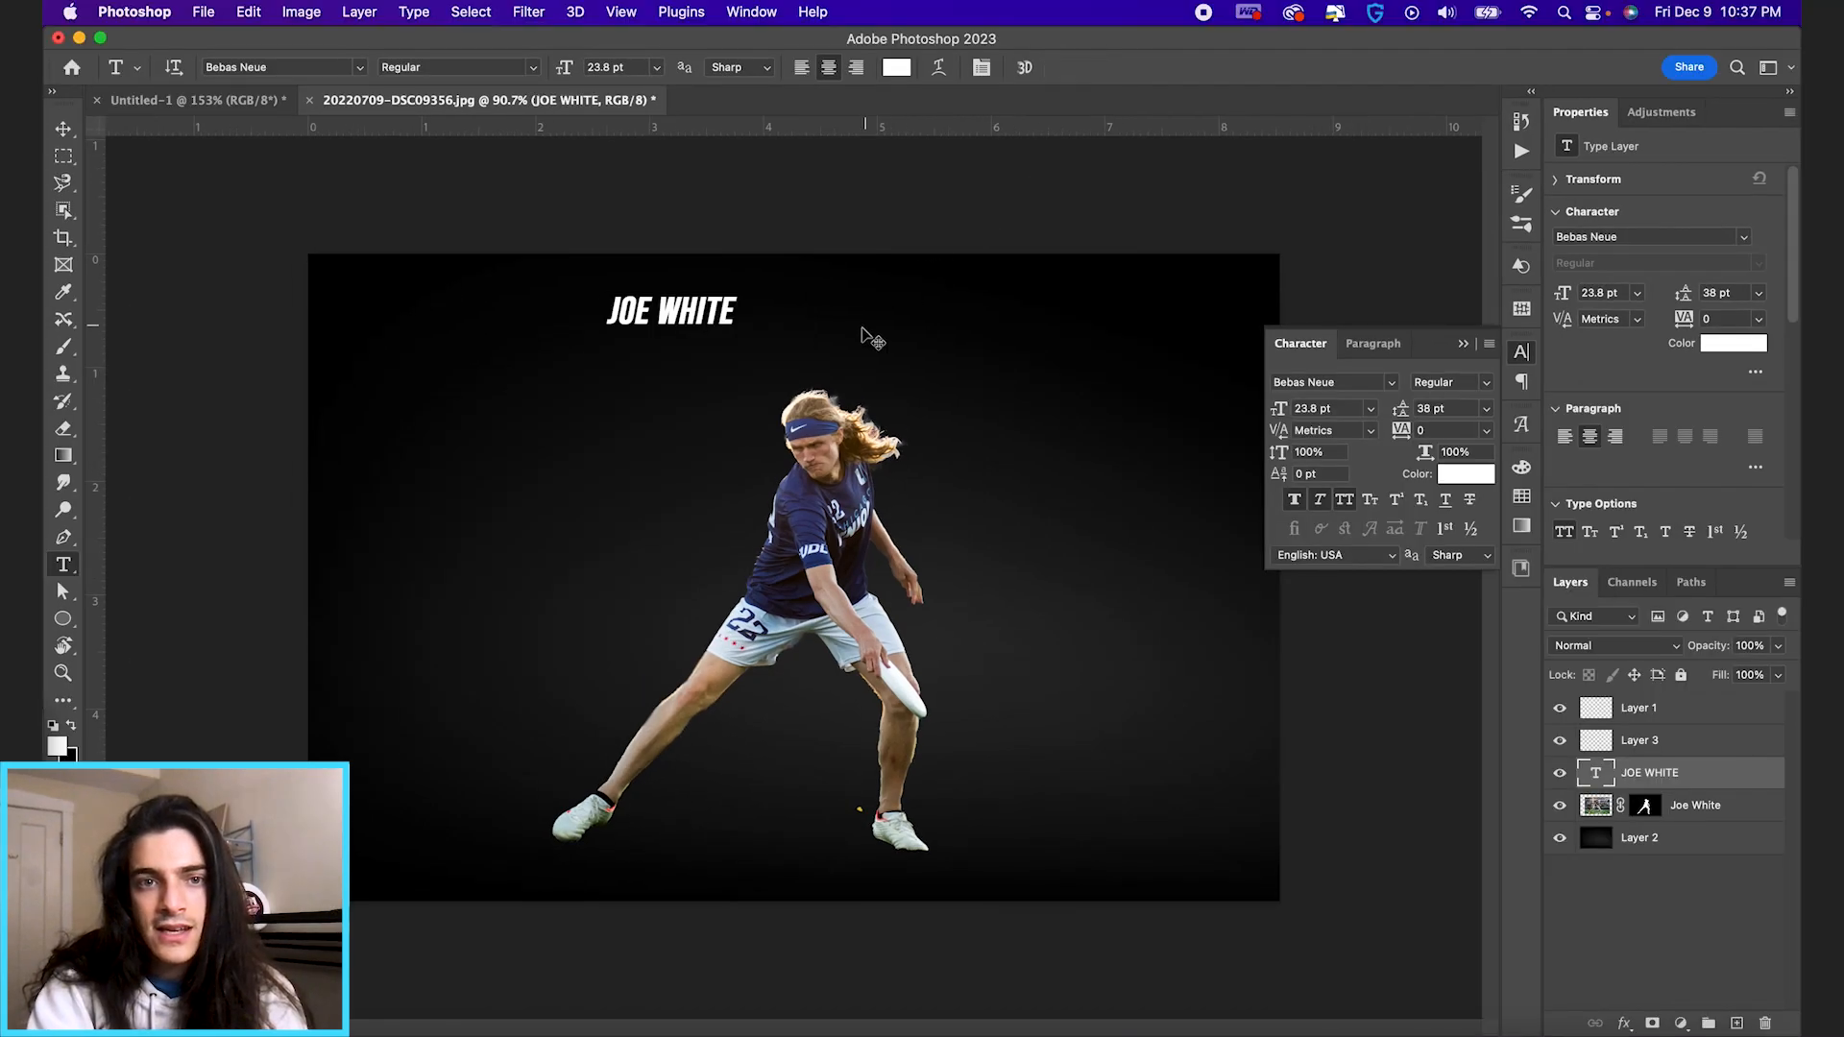
left_click(63, 127)
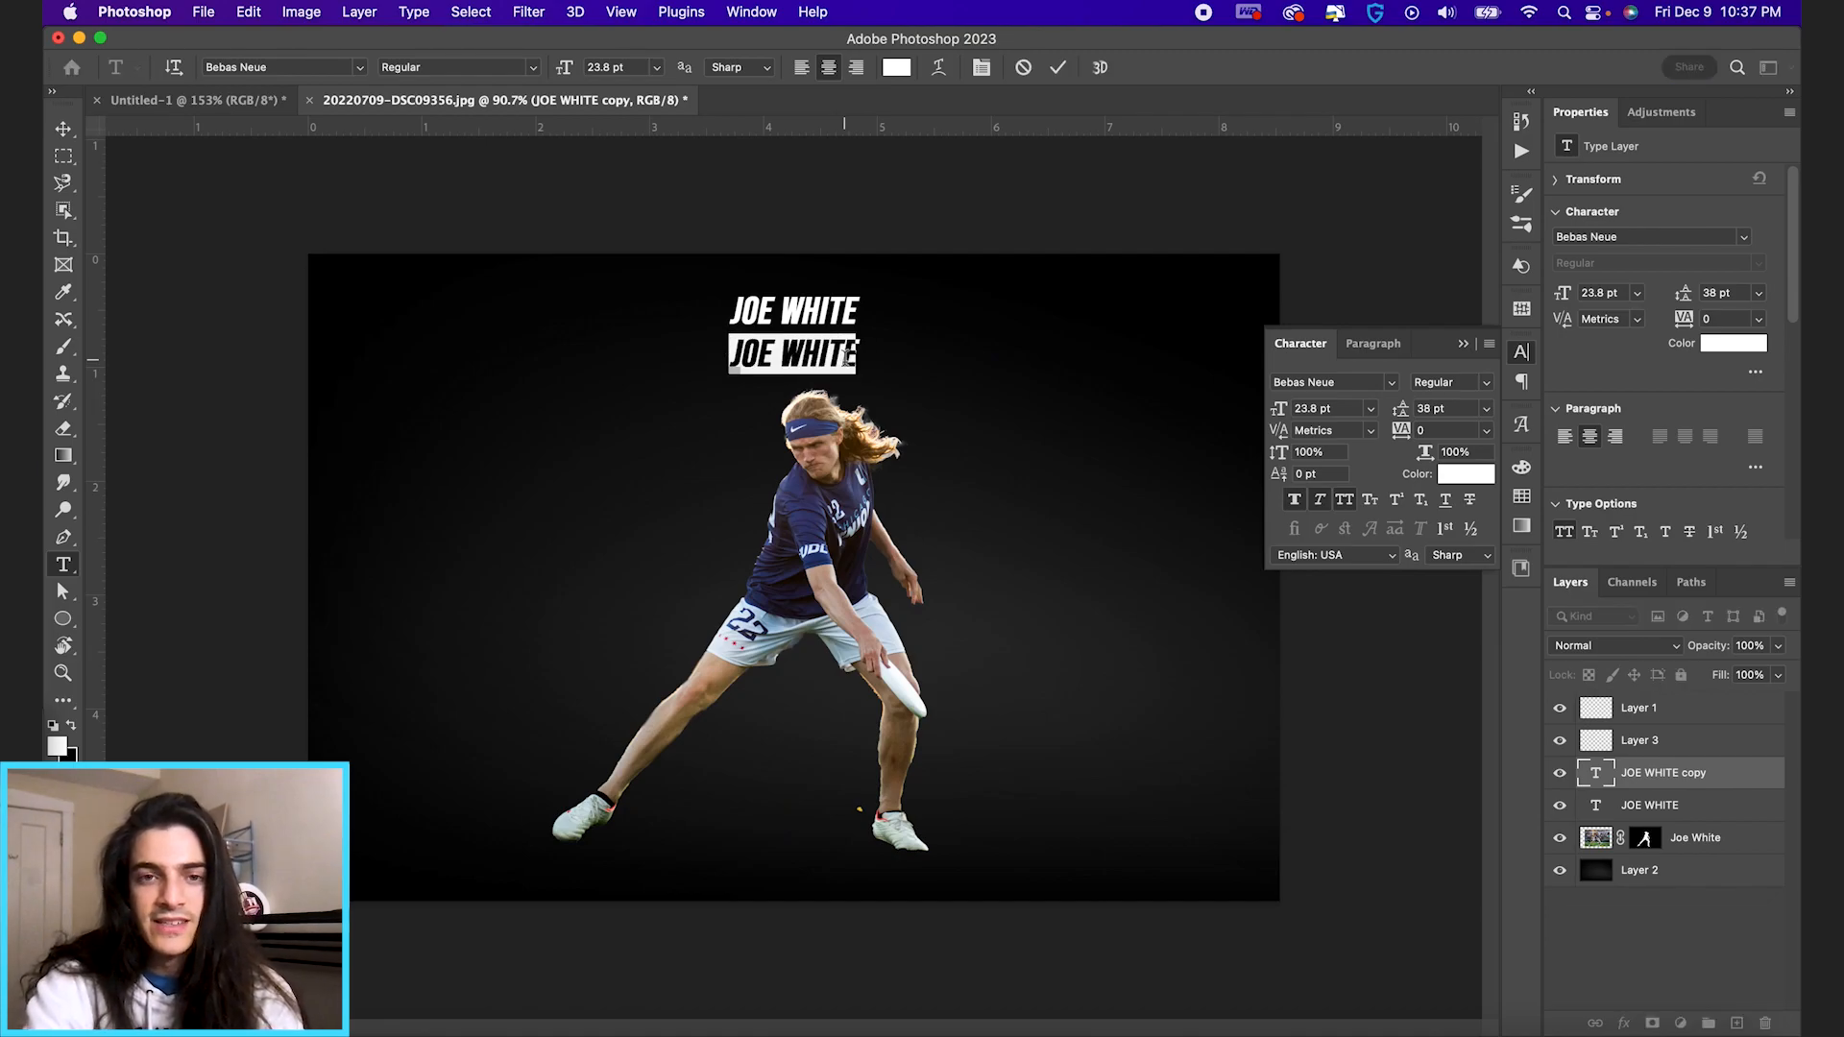
type("CHICAGO UNION")
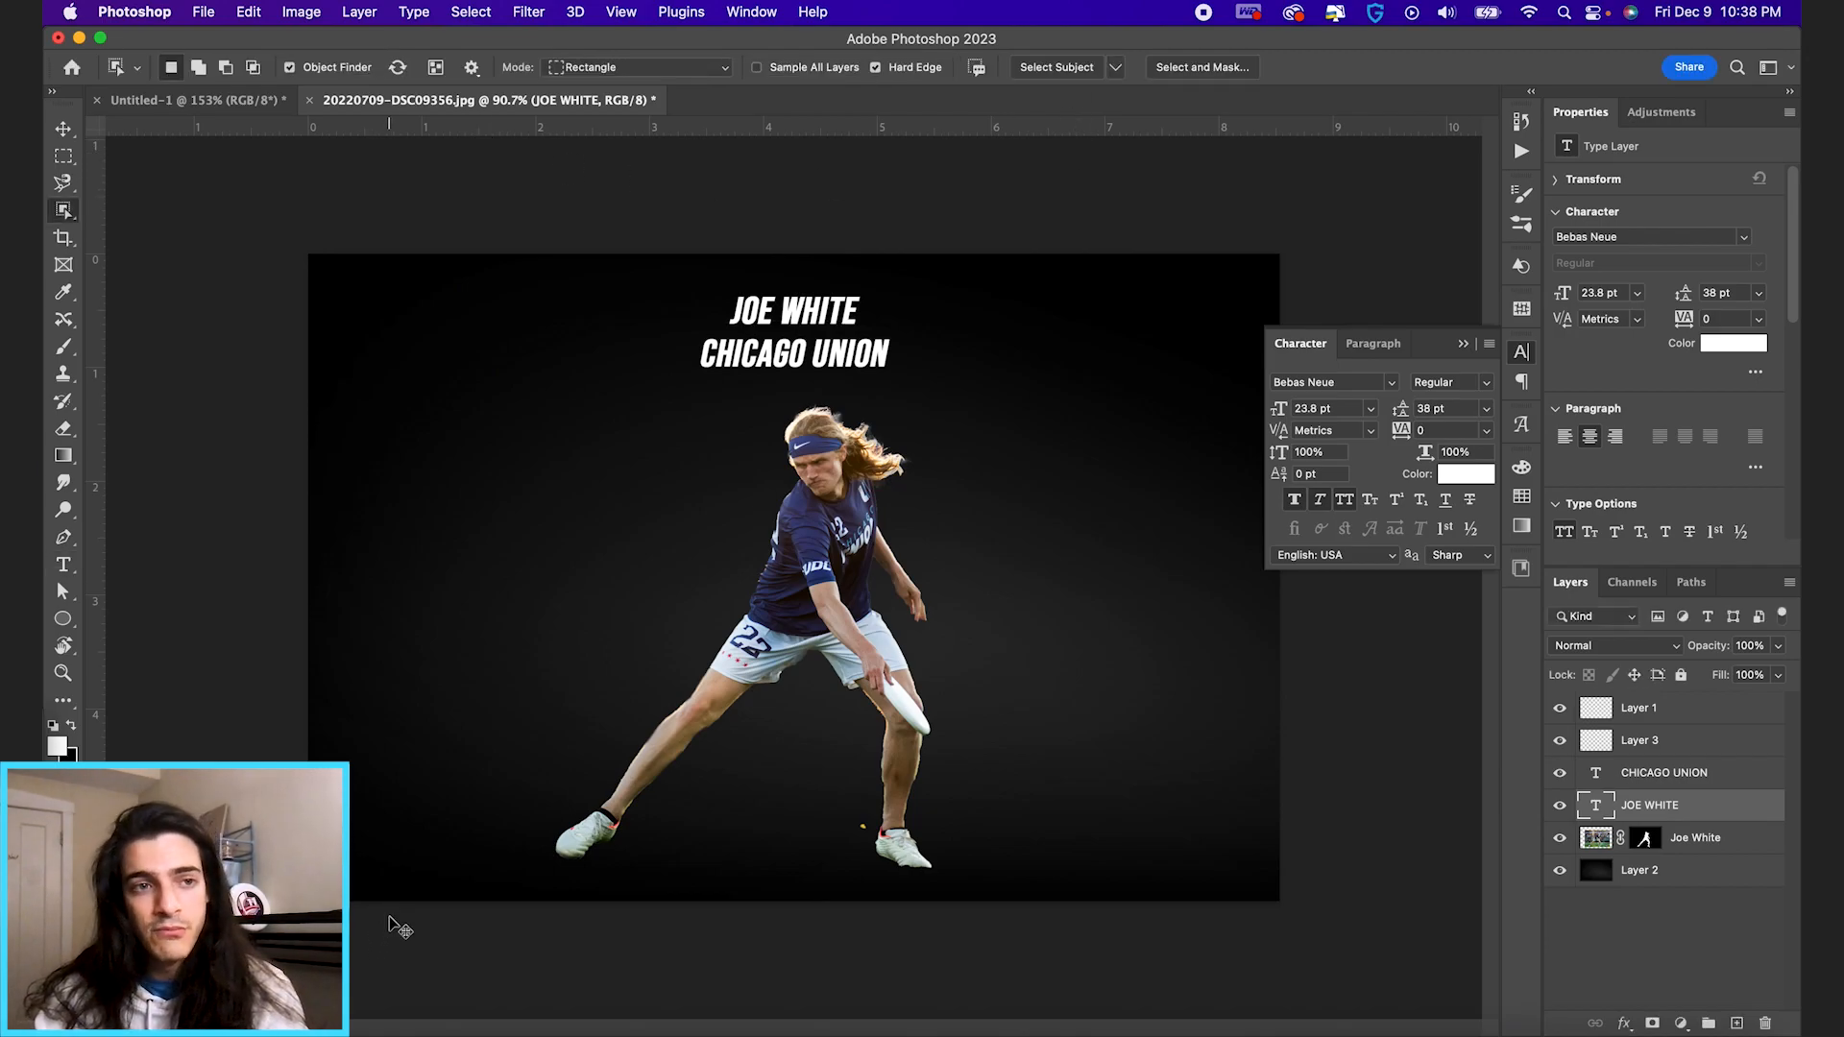
left_click(63, 455)
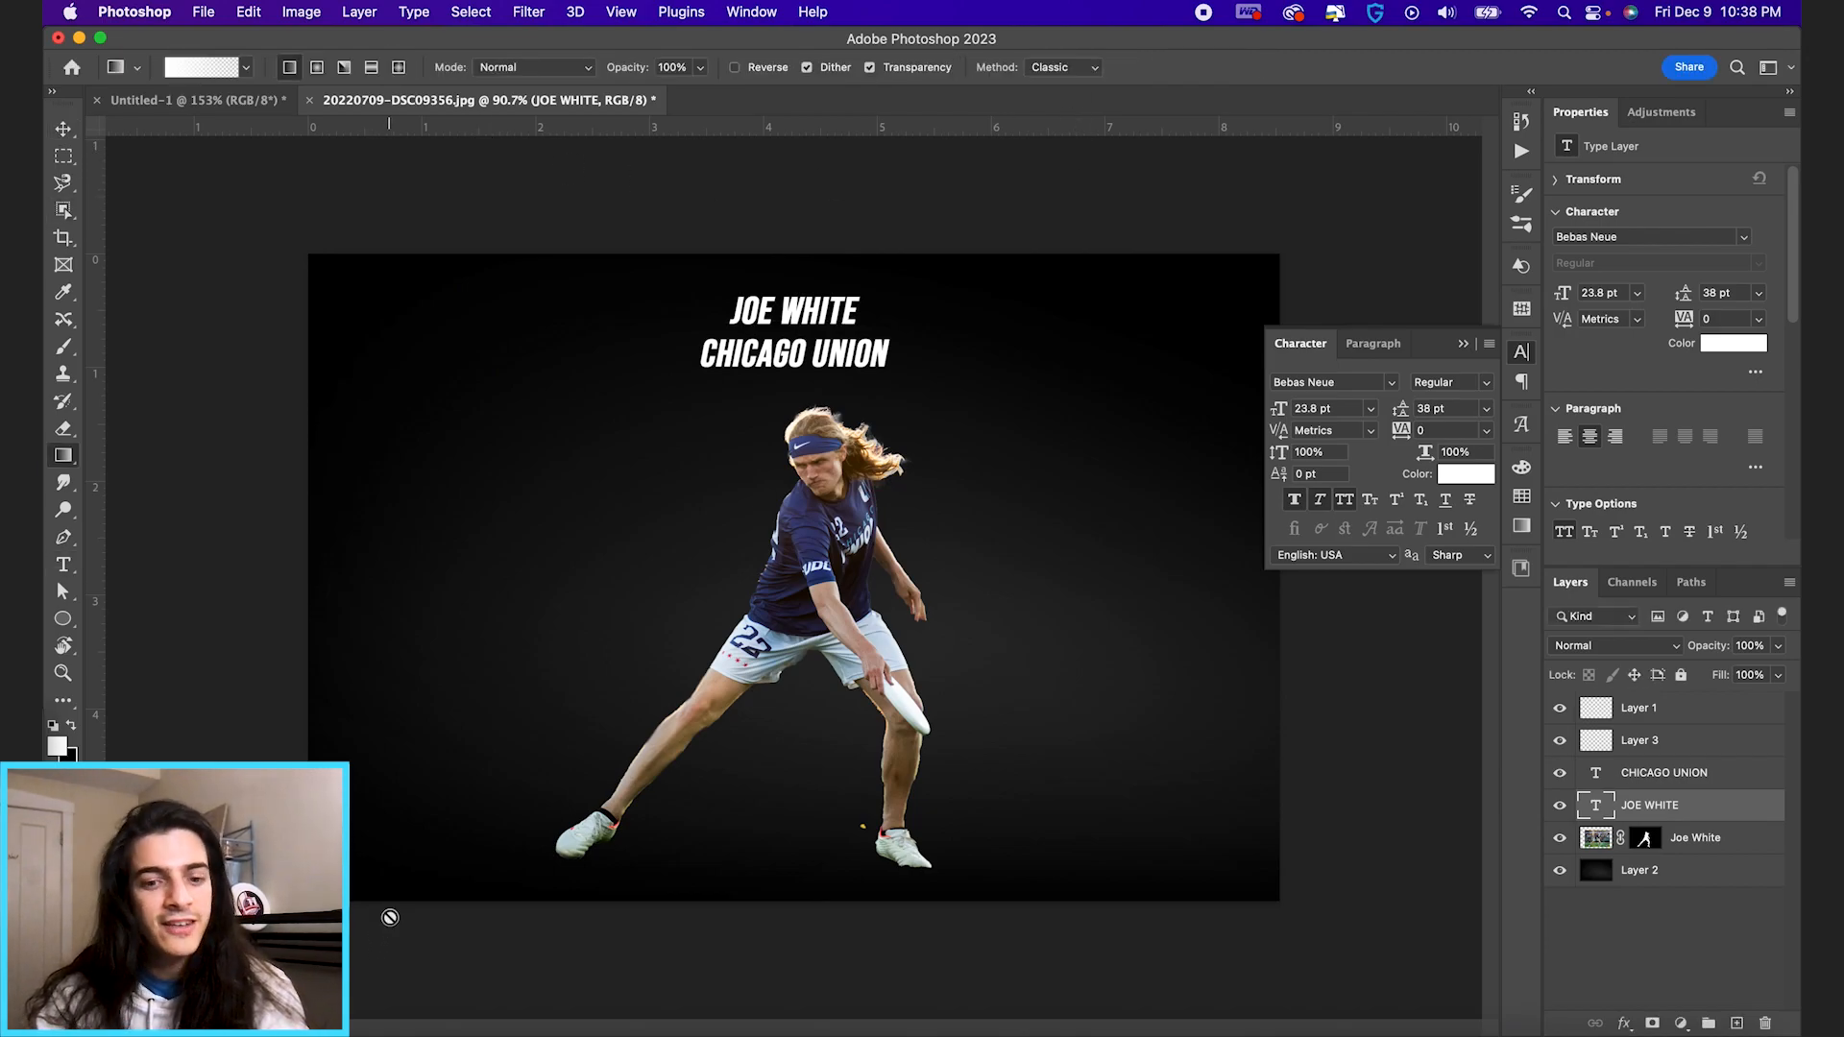
left_click(63, 345)
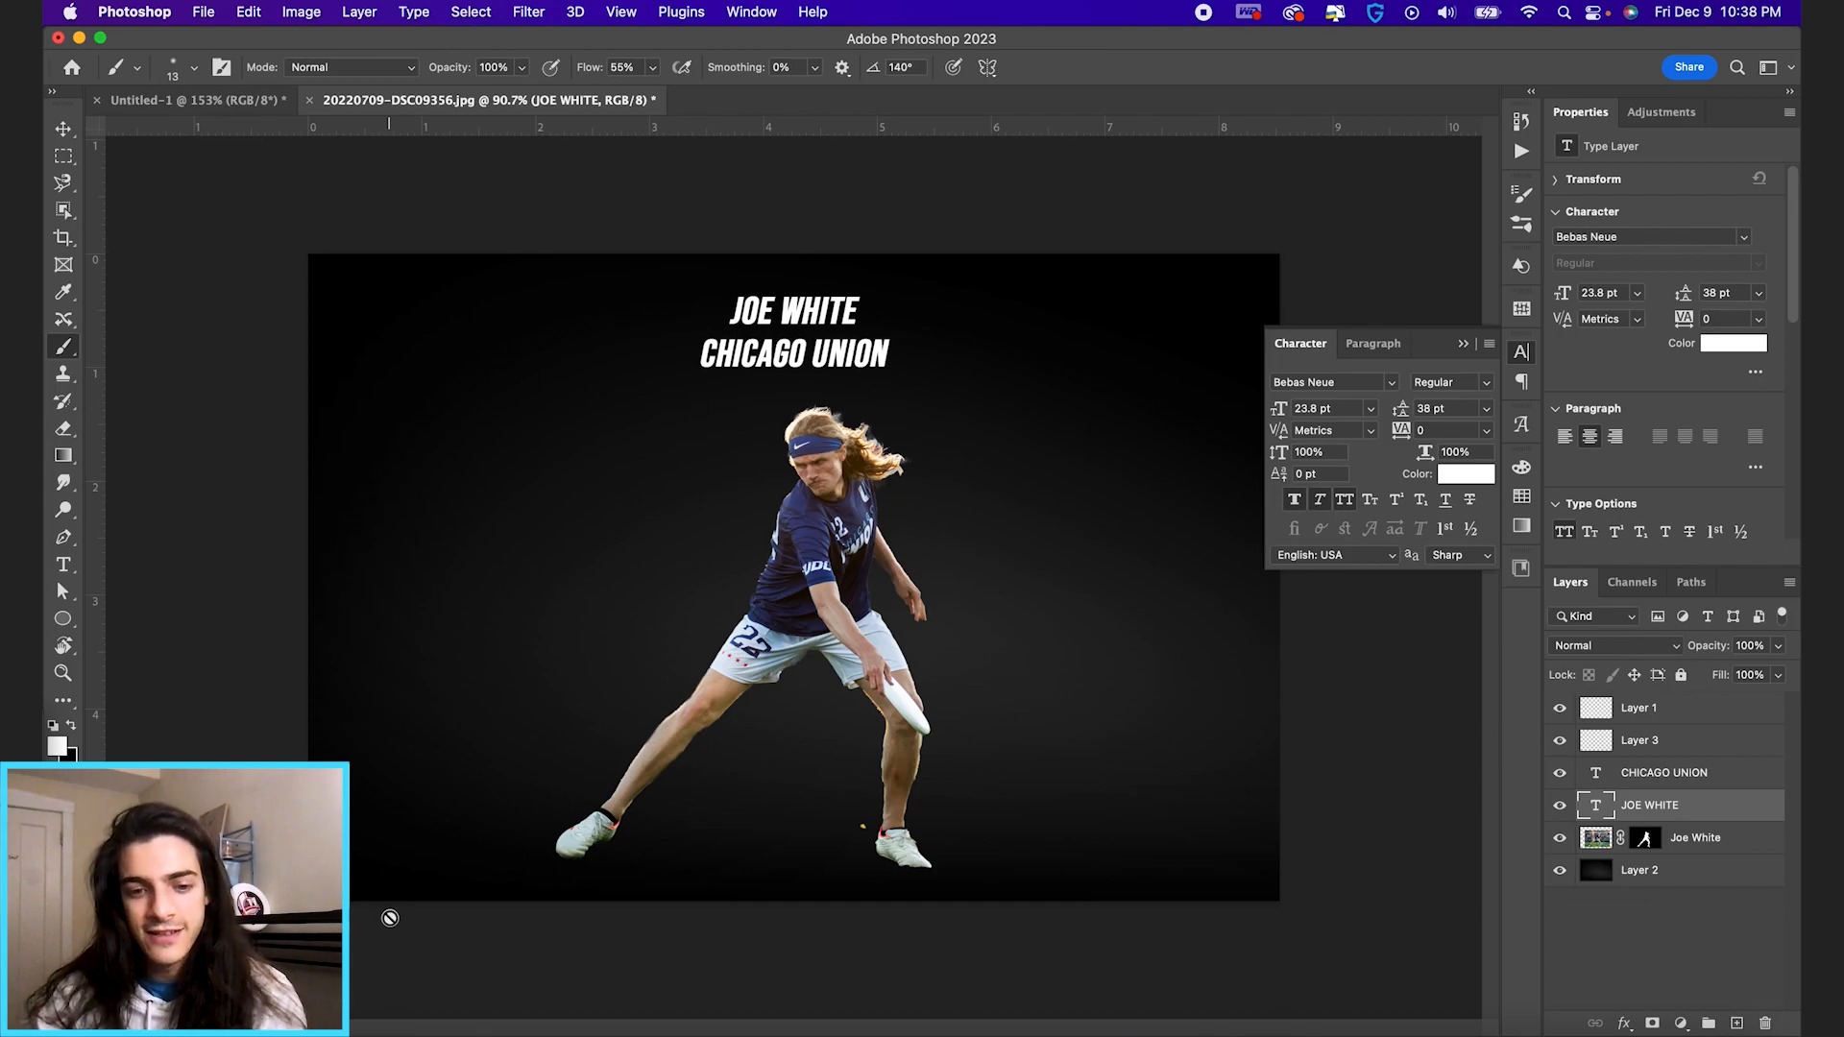
left_click(64, 564)
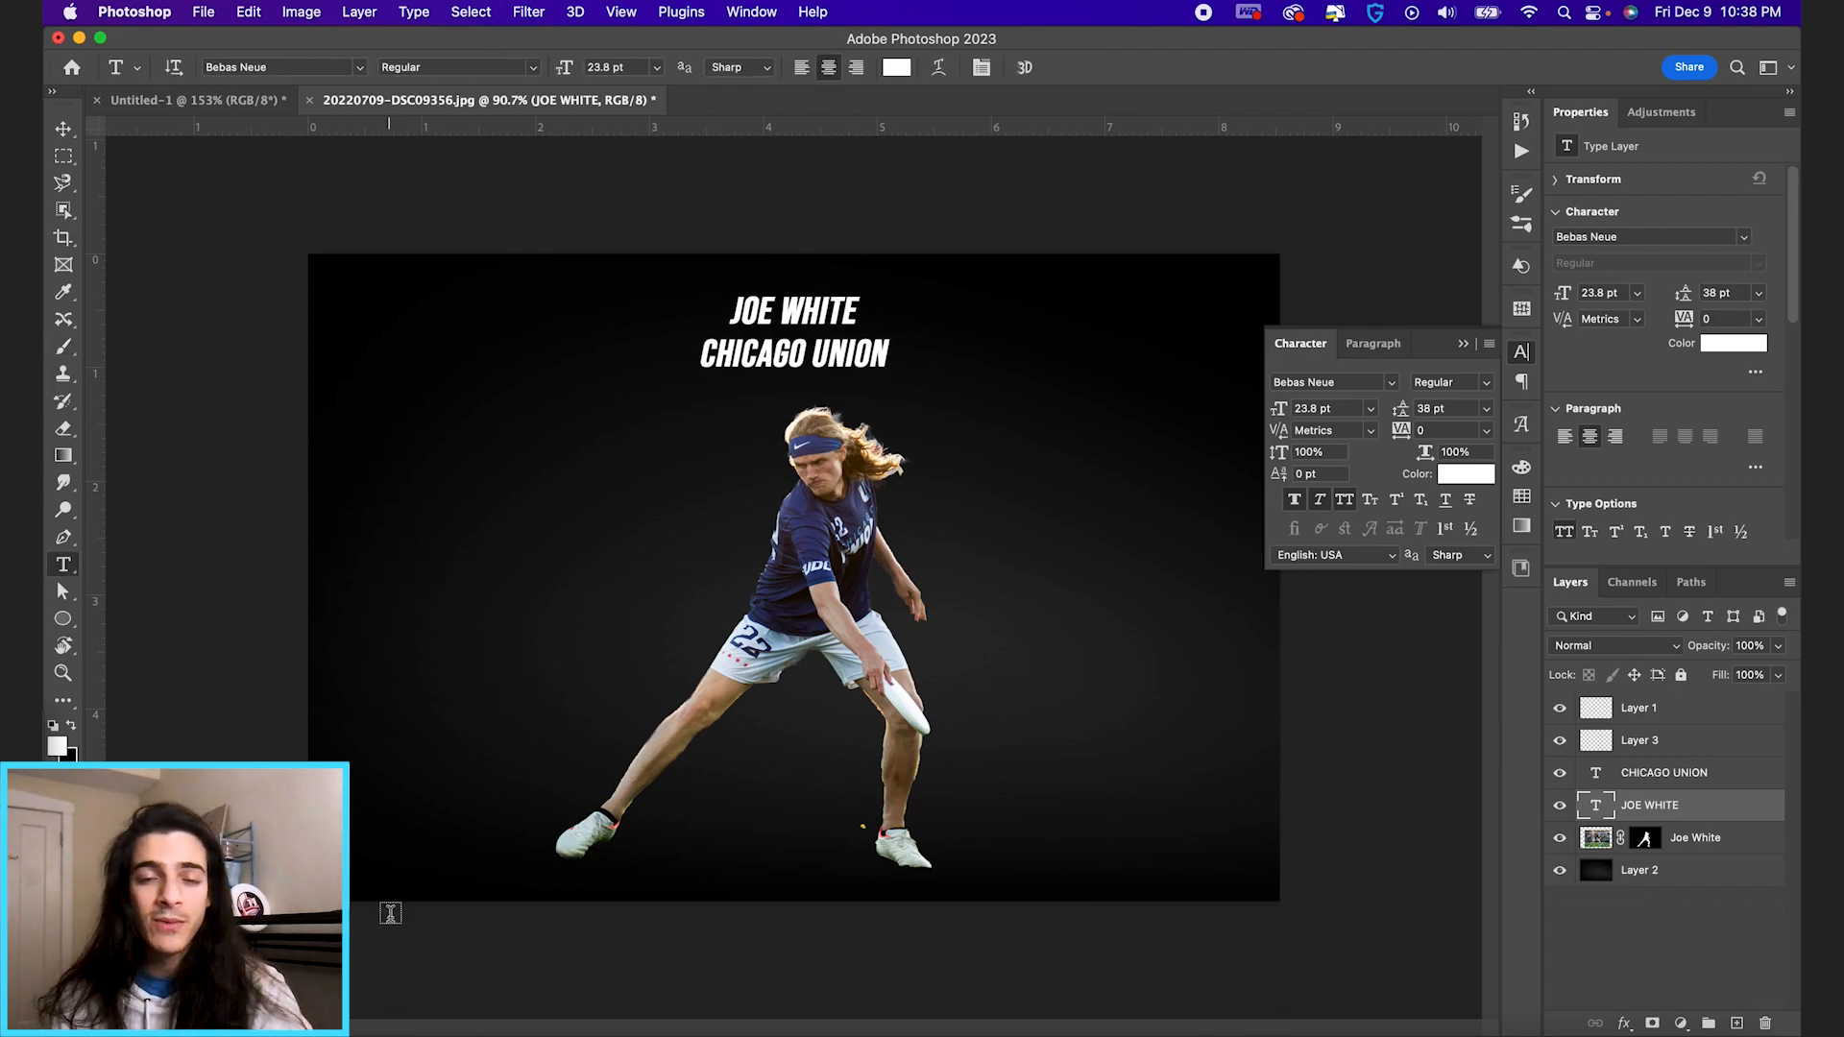